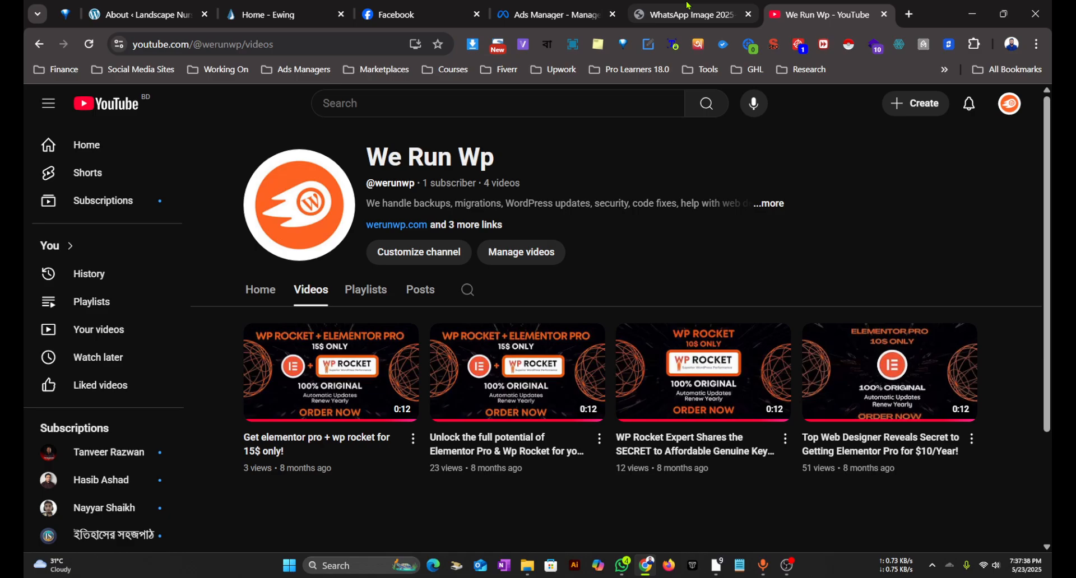
Step: Compare the icon bar reference image with the Ewing site's Shop and My Lists pages
left_click(690, 14)
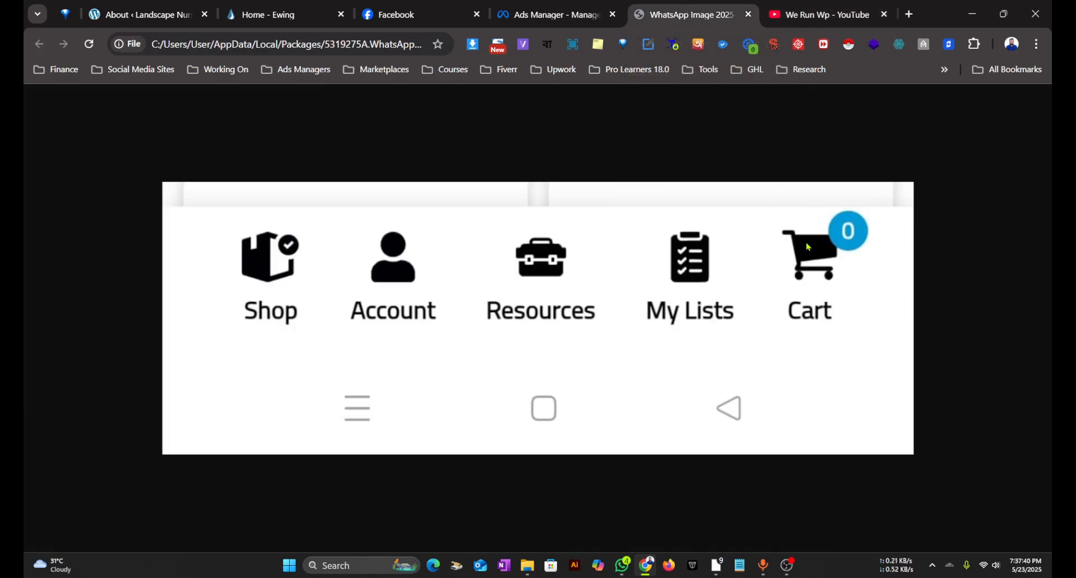
mouse_move(546, 300)
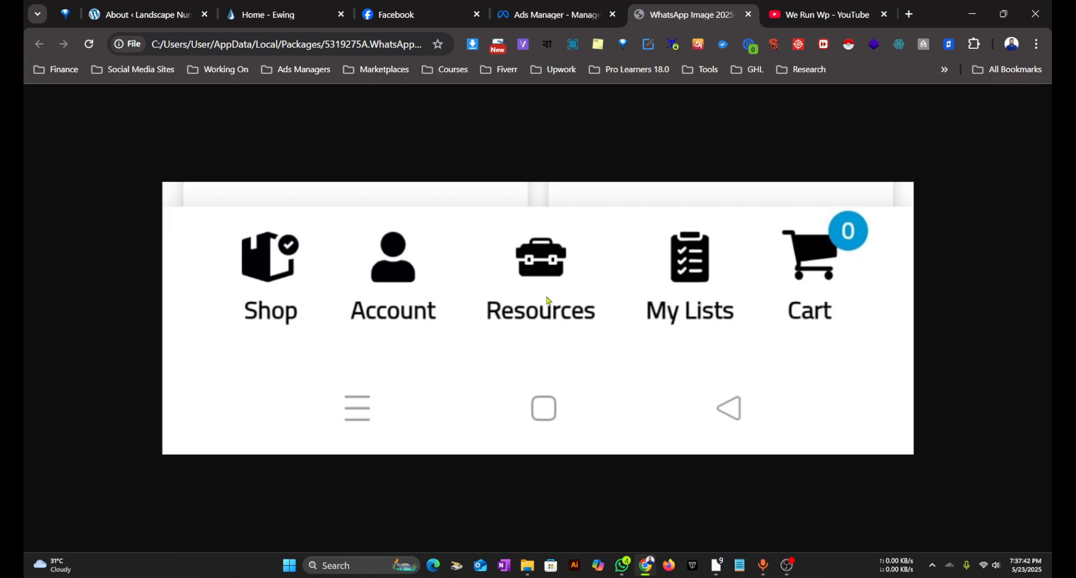
mouse_move(453, 288)
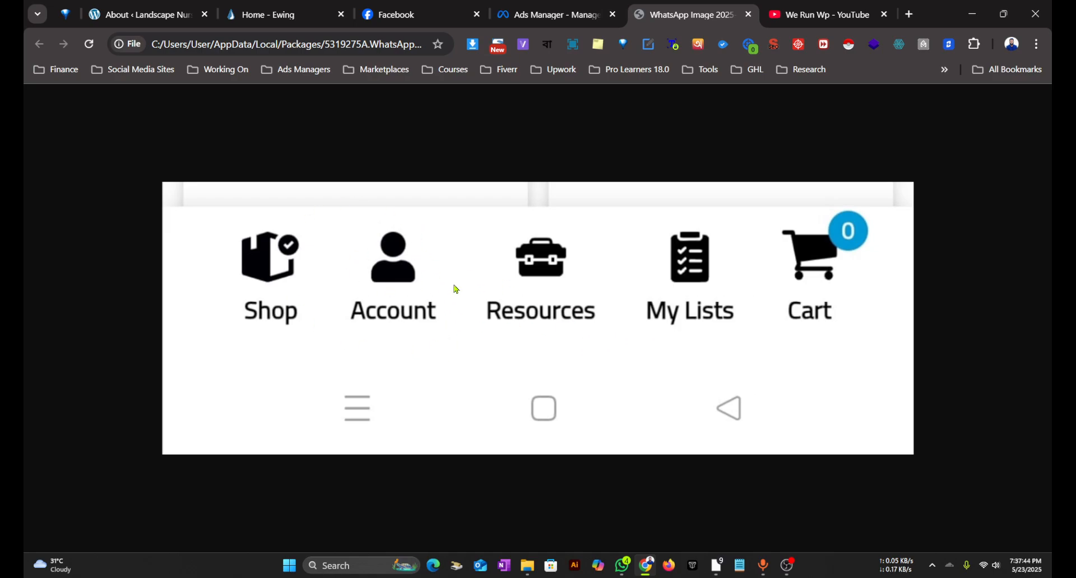
mouse_move(400, 275)
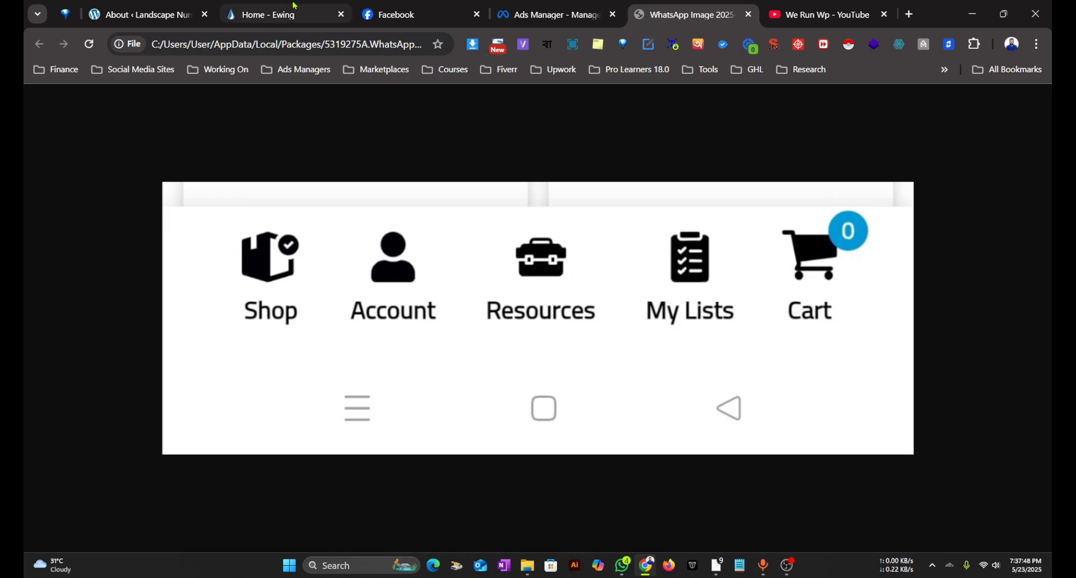
left_click(282, 14)
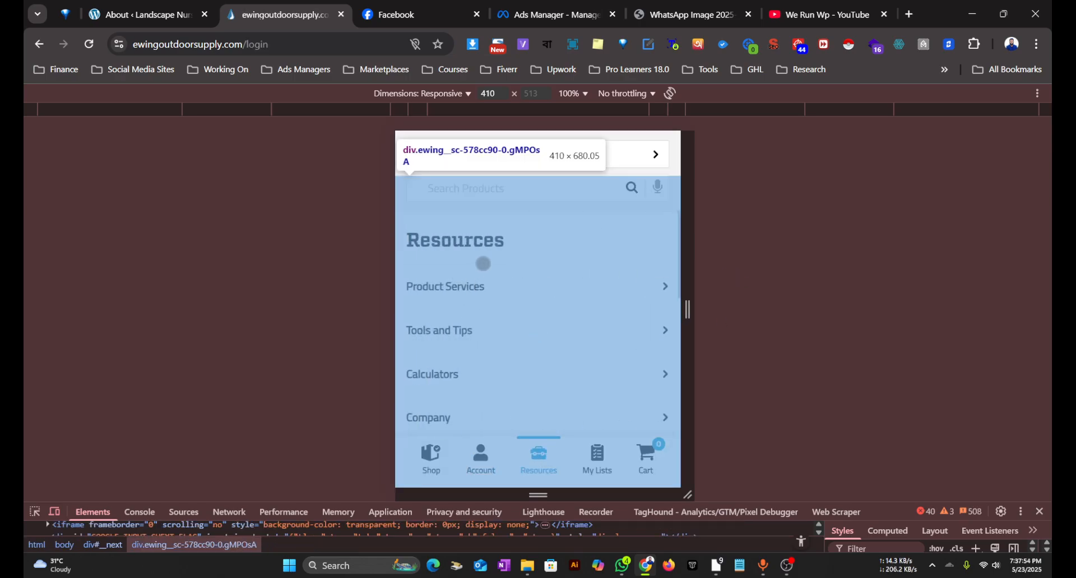
left_click(480, 458)
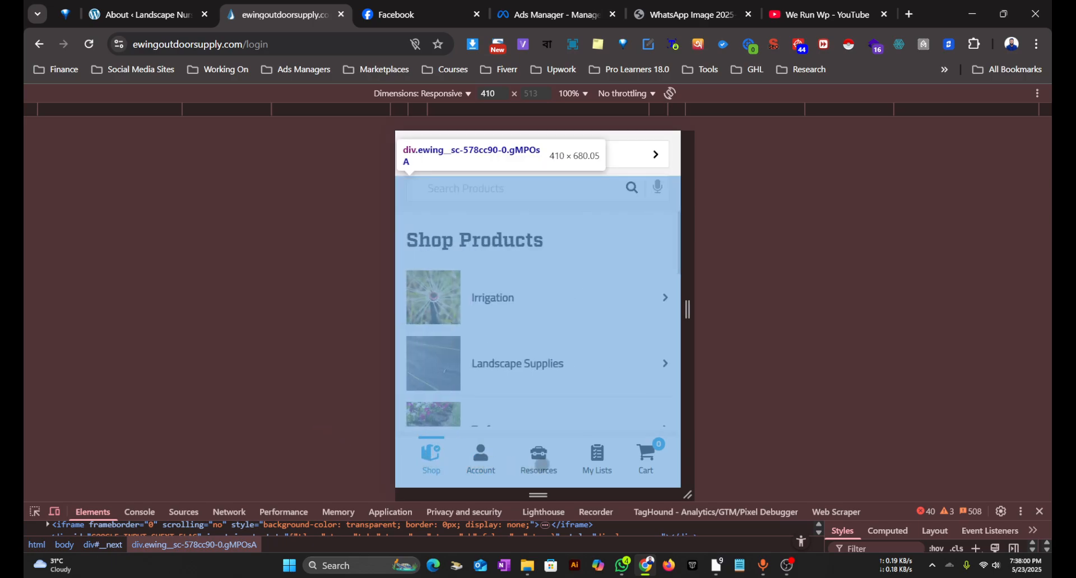
left_click(596, 457)
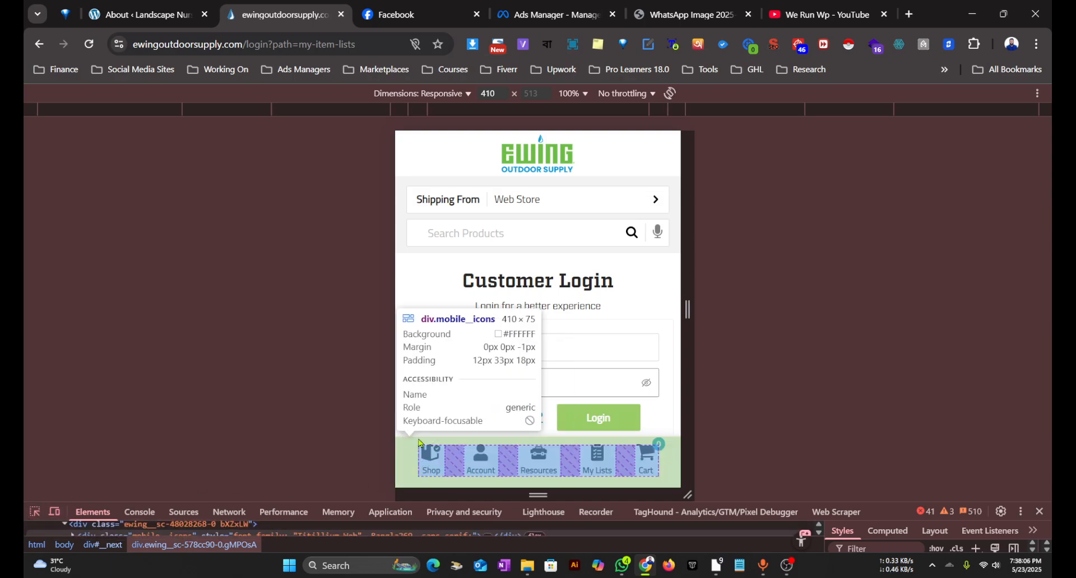
left_click(686, 14)
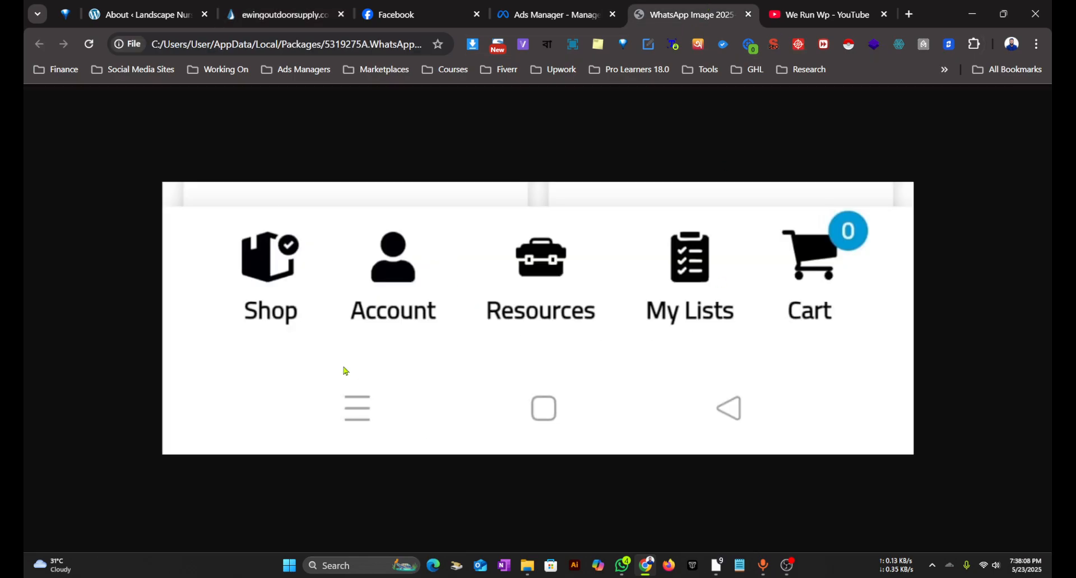
mouse_move(281, 300)
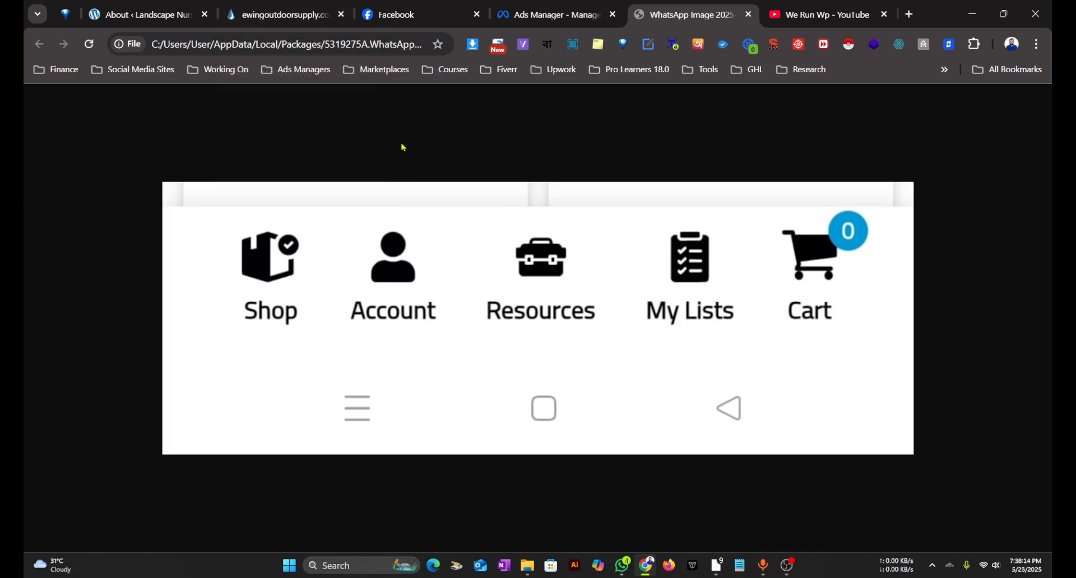
left_click(144, 15)
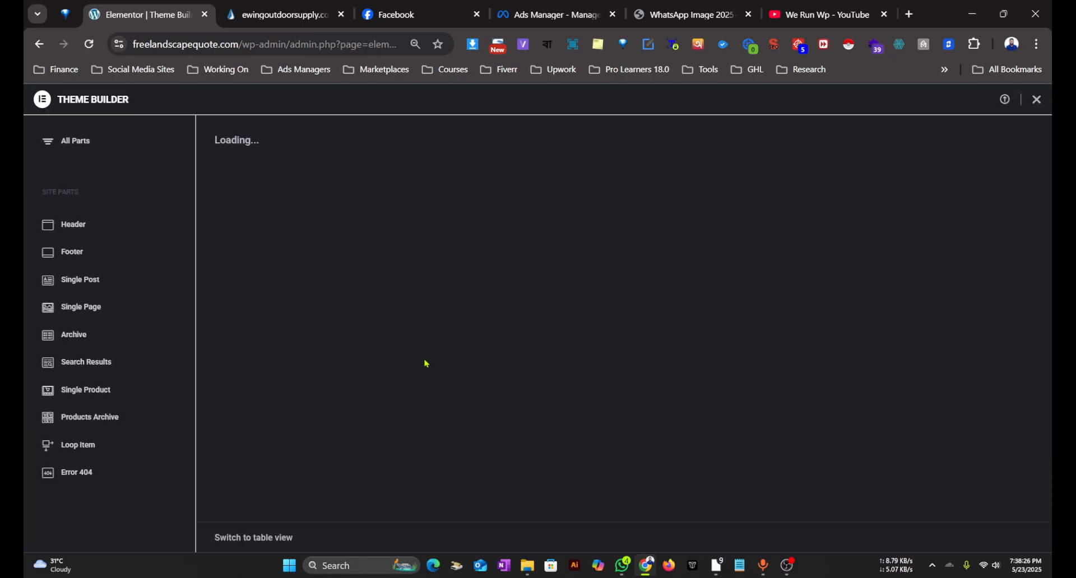
Step: Open the Main Store Header template from Theme Builder's header list for editing
left_click(73, 224)
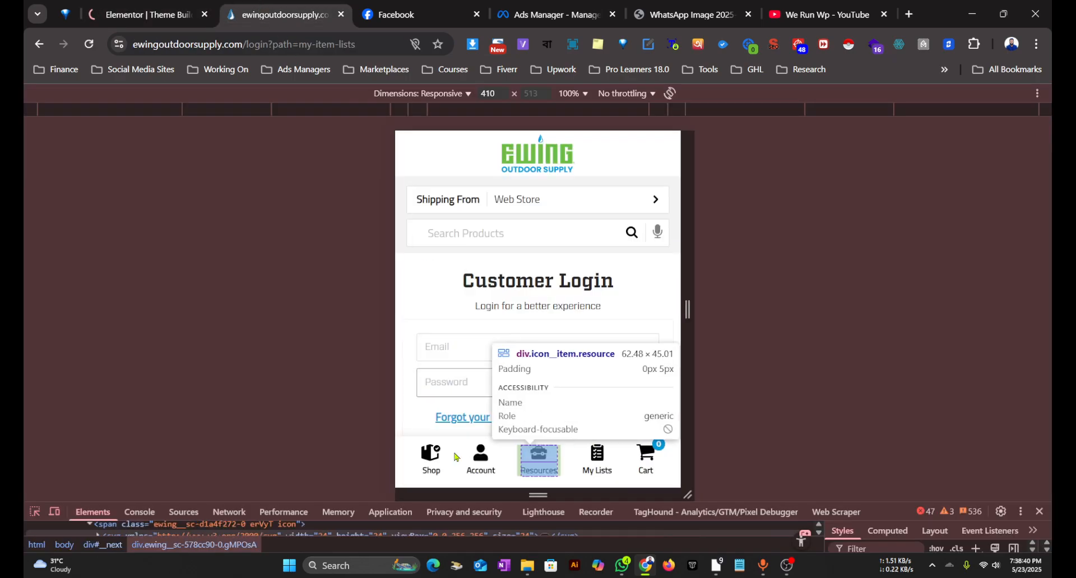
left_click(144, 14)
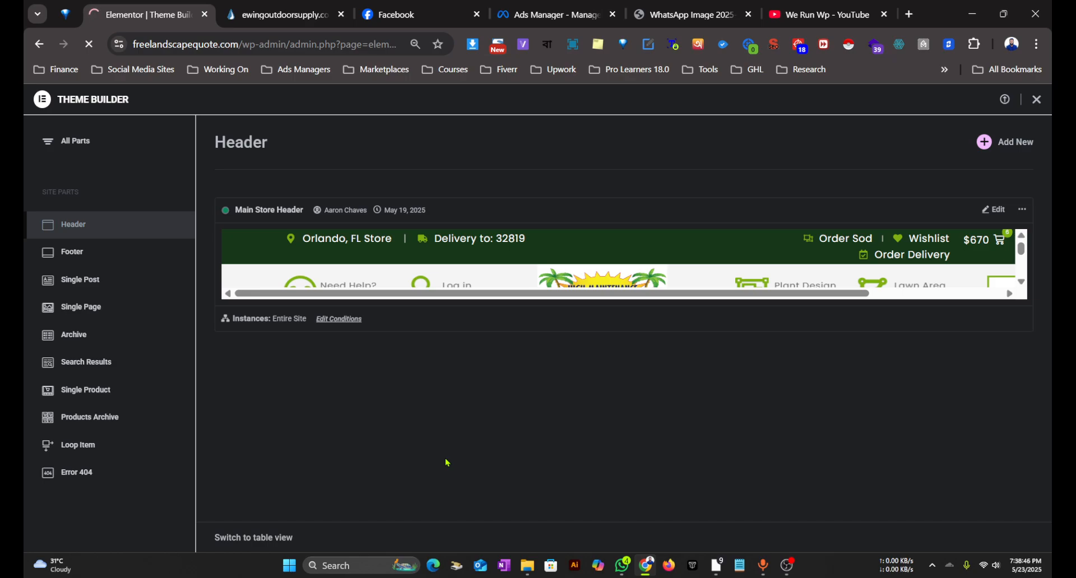
left_click(993, 209)
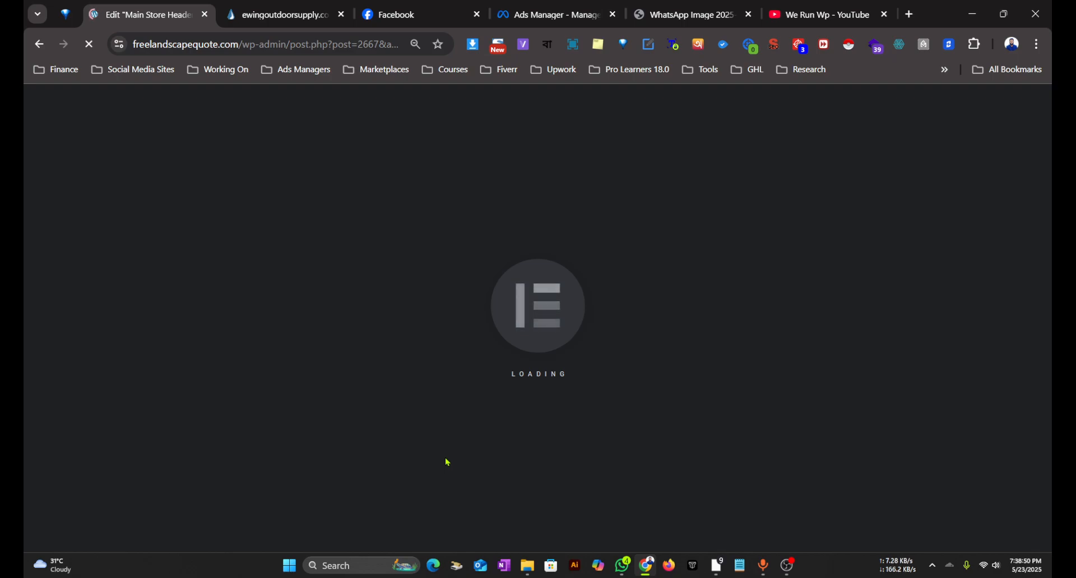
mouse_move(274, 361)
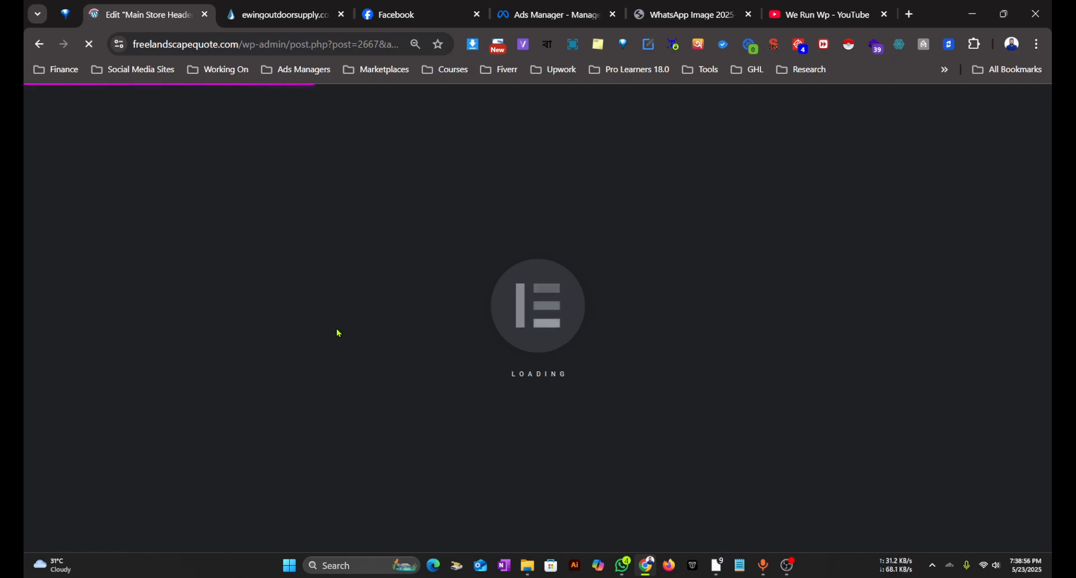
mouse_move(782, 405)
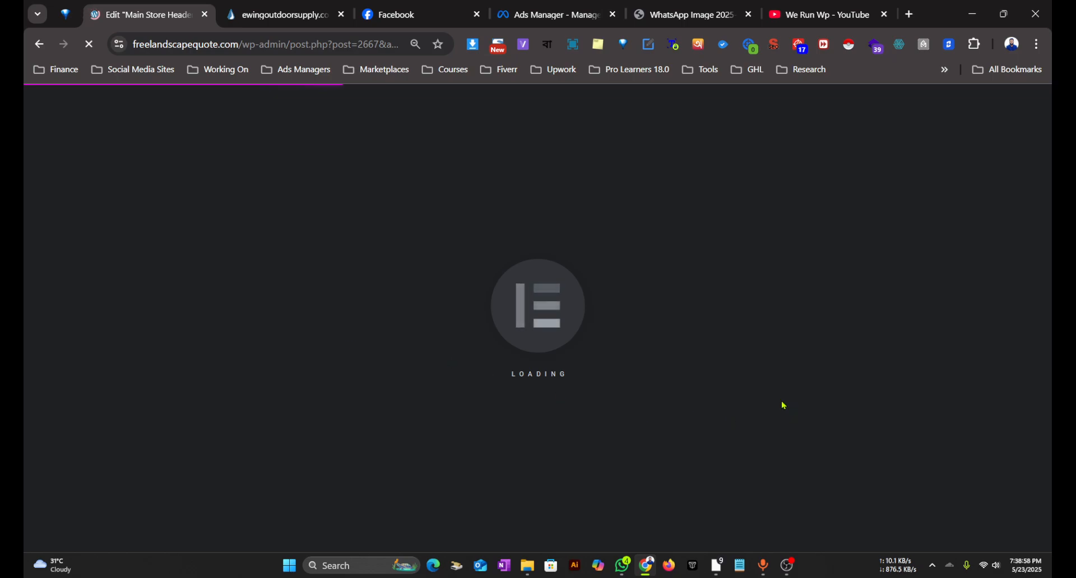
mouse_move(761, 385)
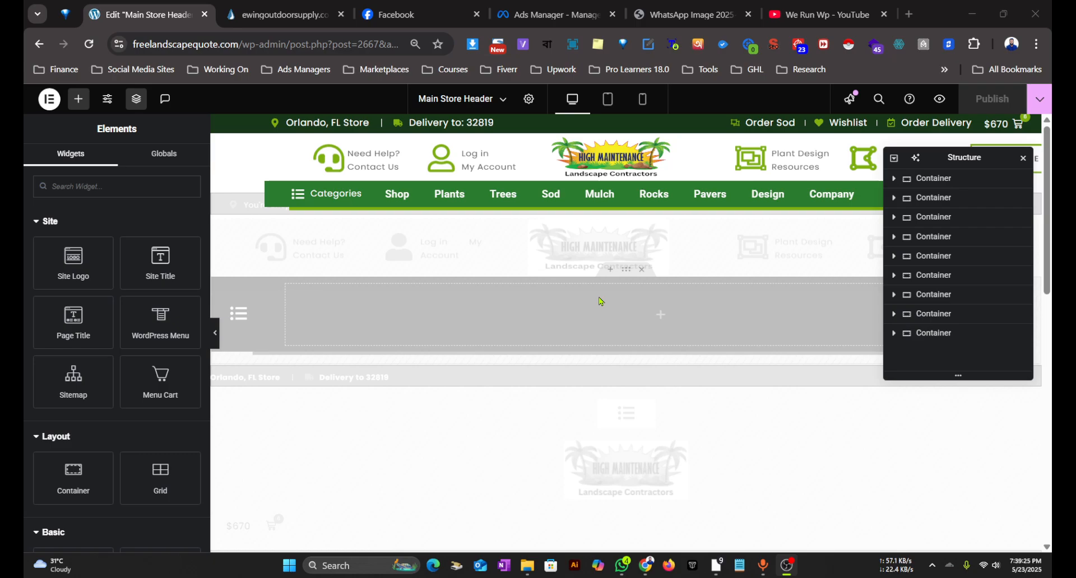
Step: Preview the Main Store Header at mobile width and scroll to the empty widget area
scroll("down", 3)
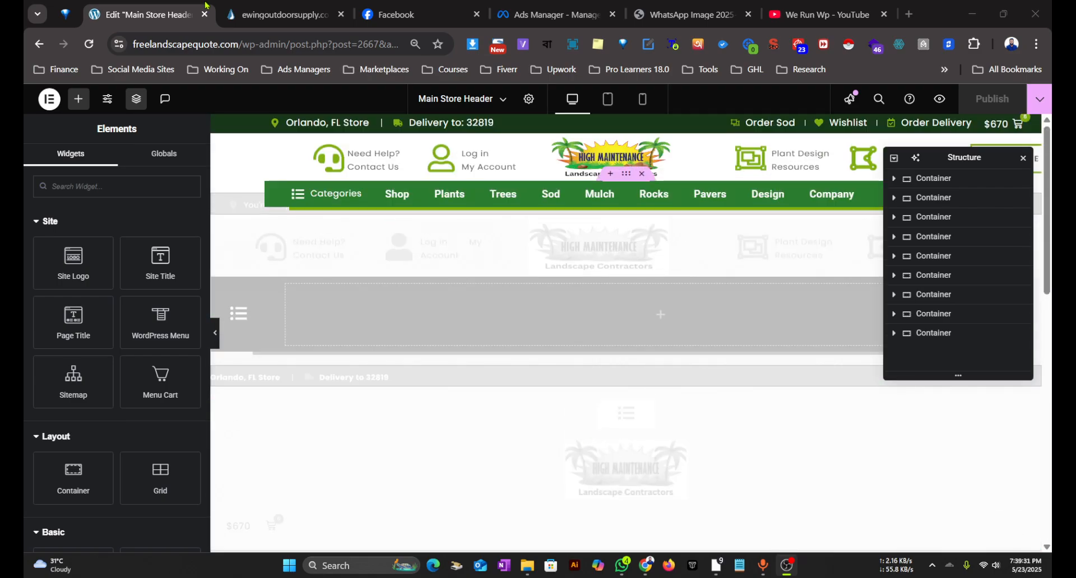
left_click(281, 15)
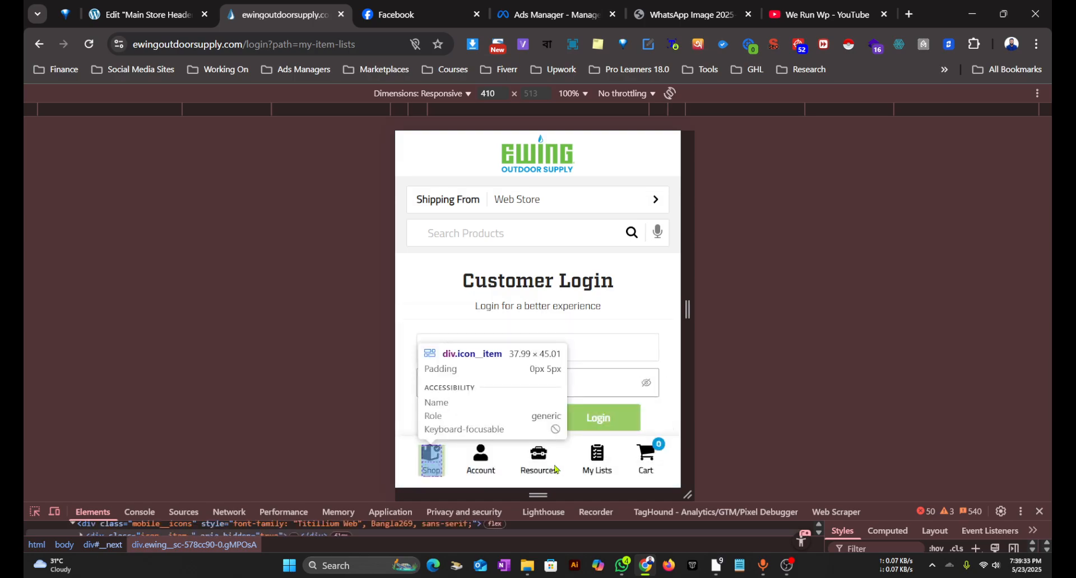
left_click(142, 13)
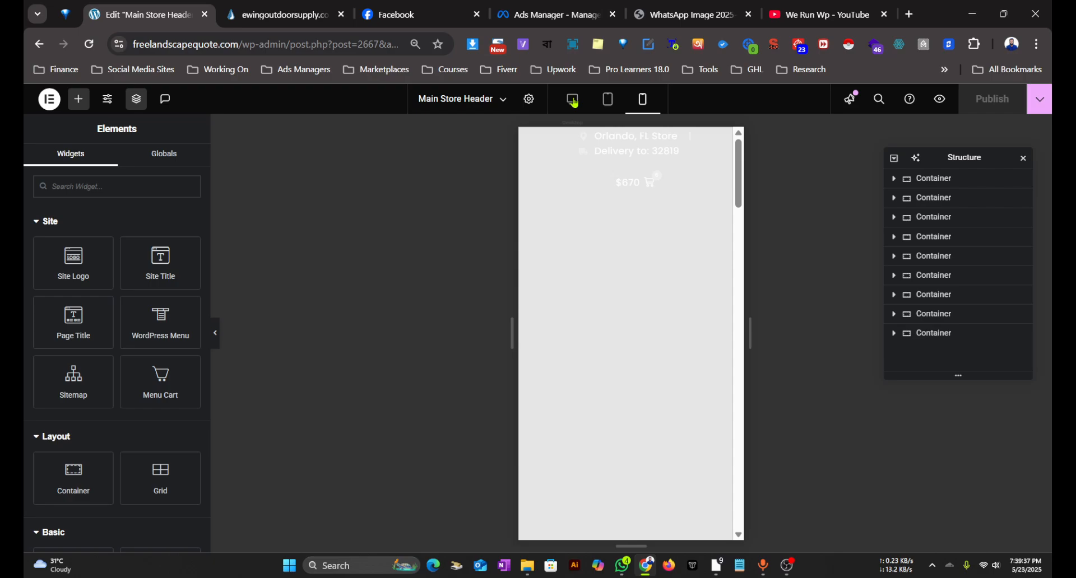
left_click(572, 100)
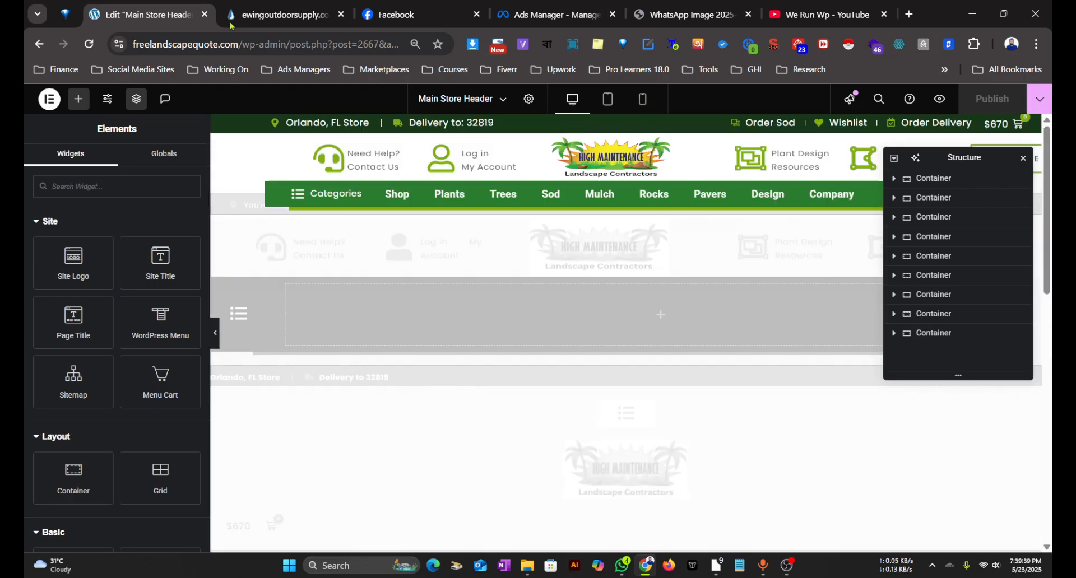
scroll("down", 3)
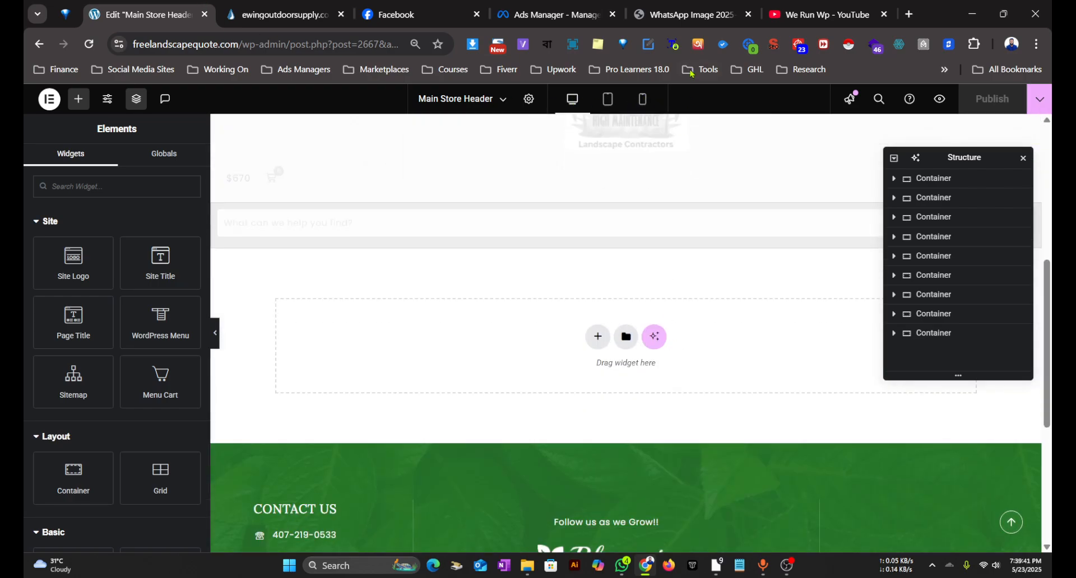
left_click(642, 99)
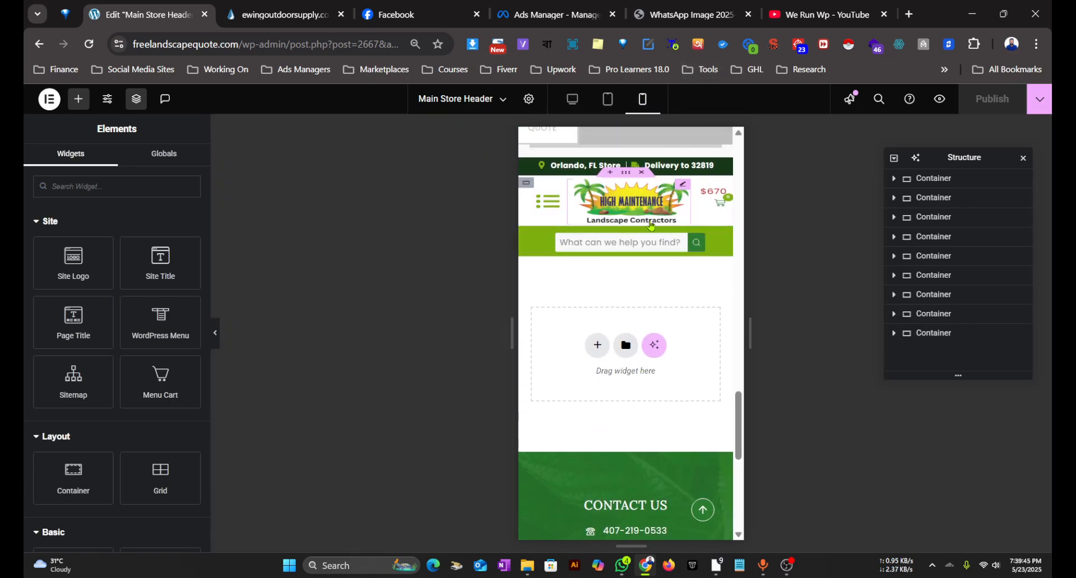
left_click(281, 15)
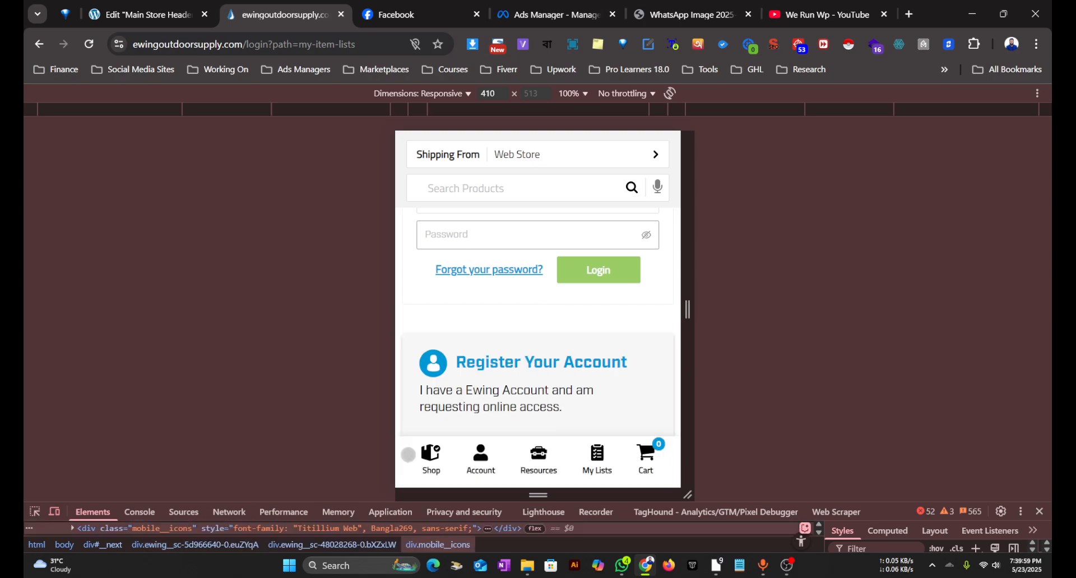
left_click(144, 14)
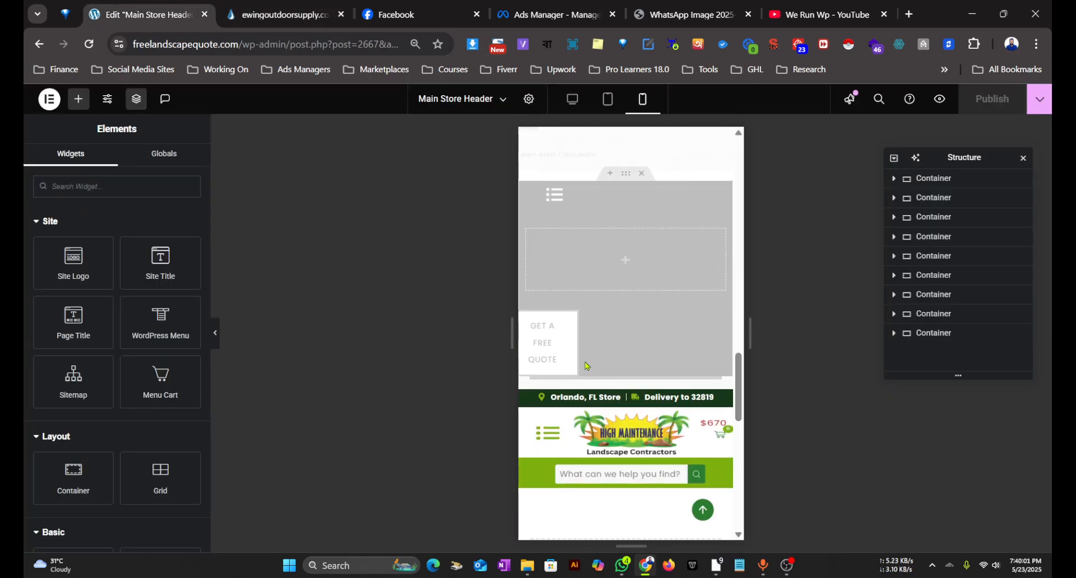
scroll("down", 3)
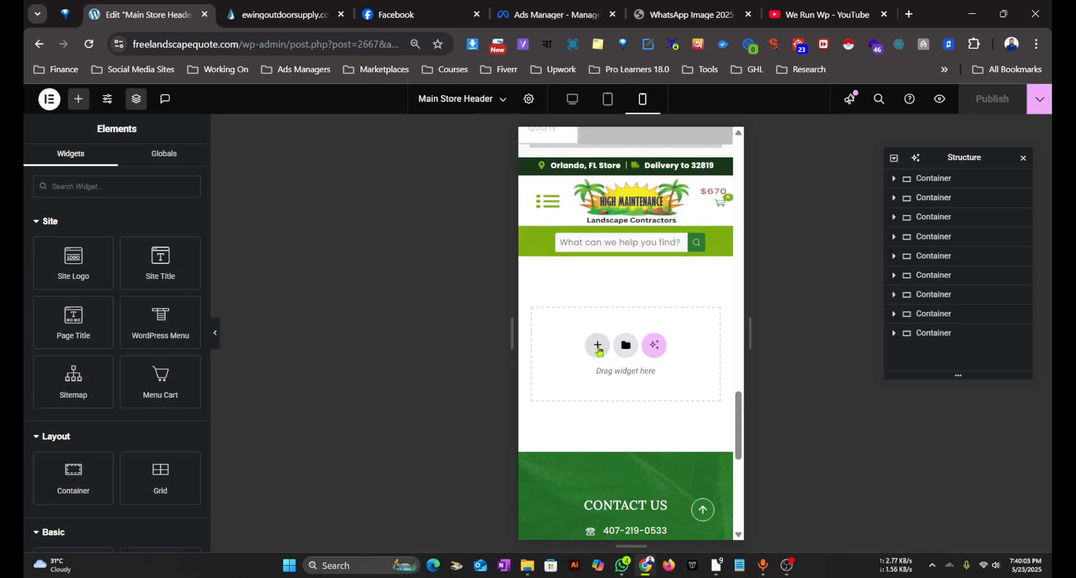
Step: Add a new empty flexbox container to the mobile header after checking Ewing's icon bar
left_click(596, 345)
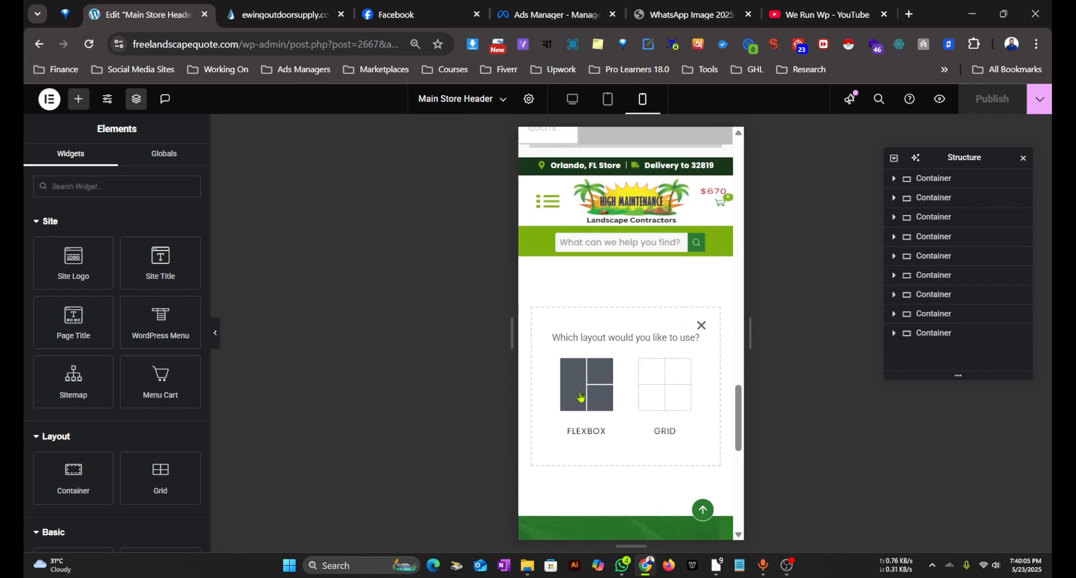
left_click(586, 384)
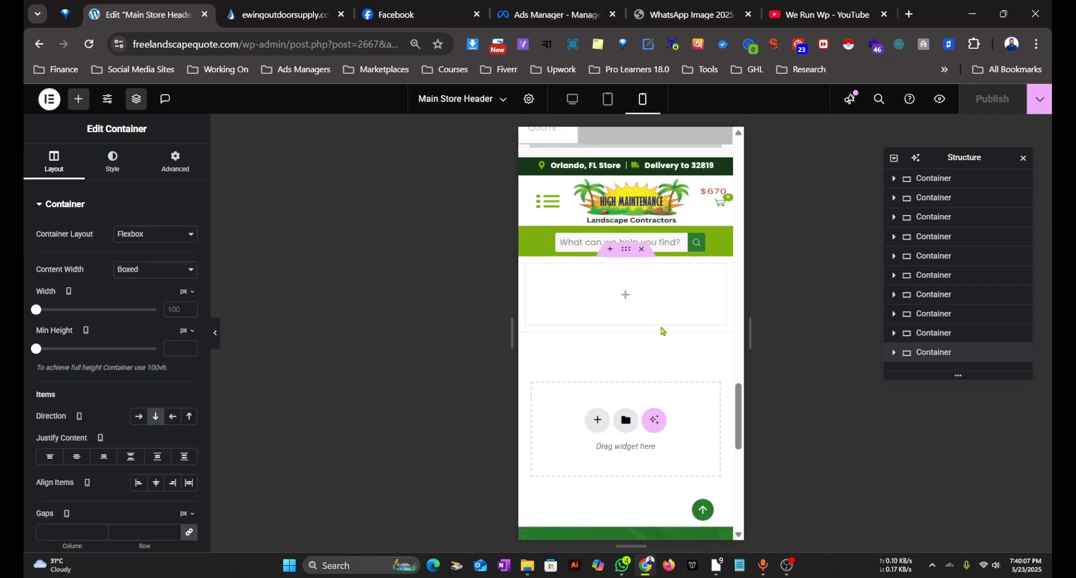
left_click(281, 14)
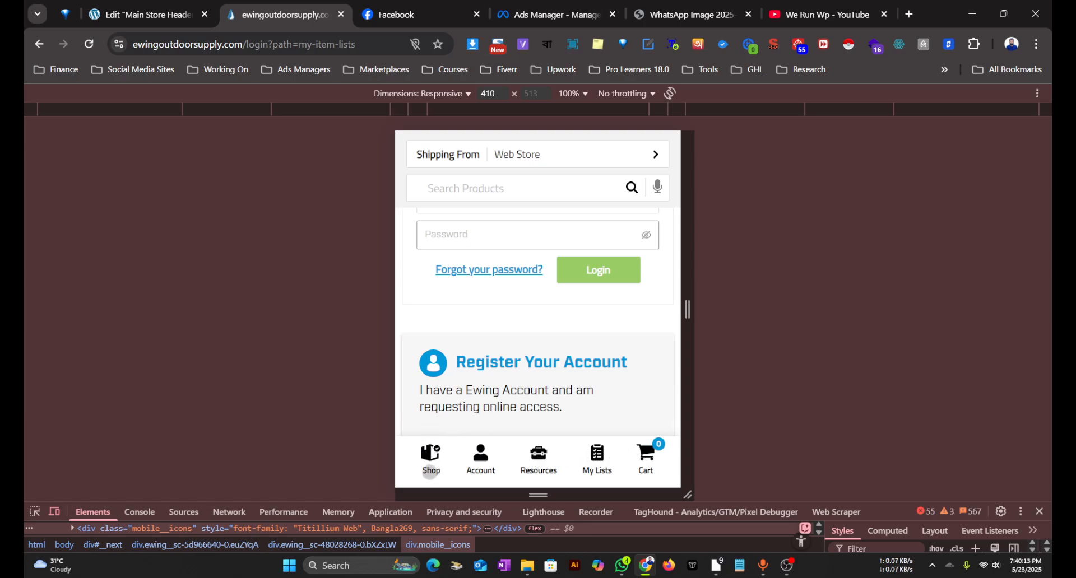
left_click(431, 460)
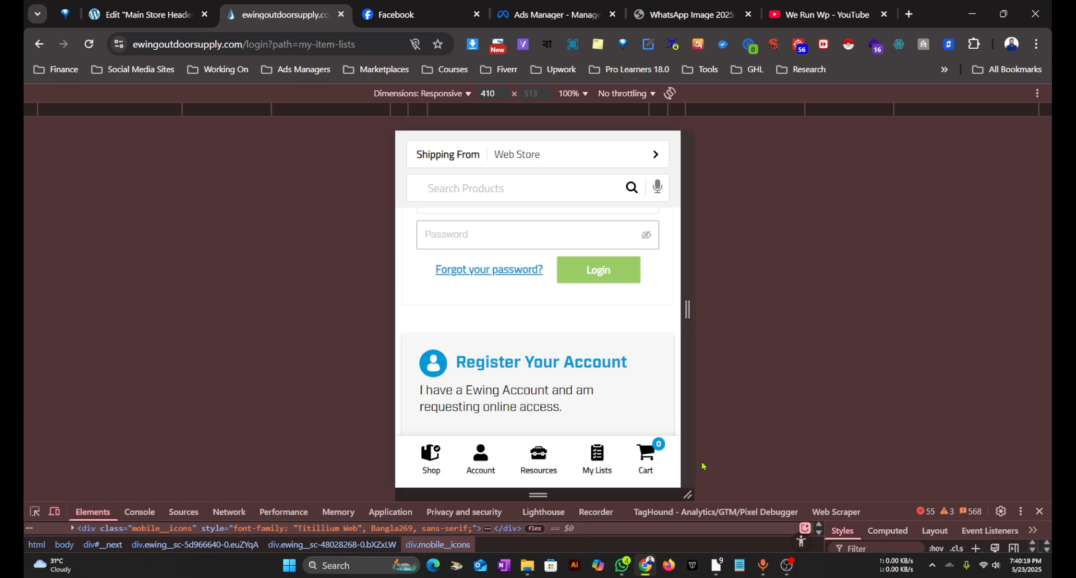
left_click(142, 14)
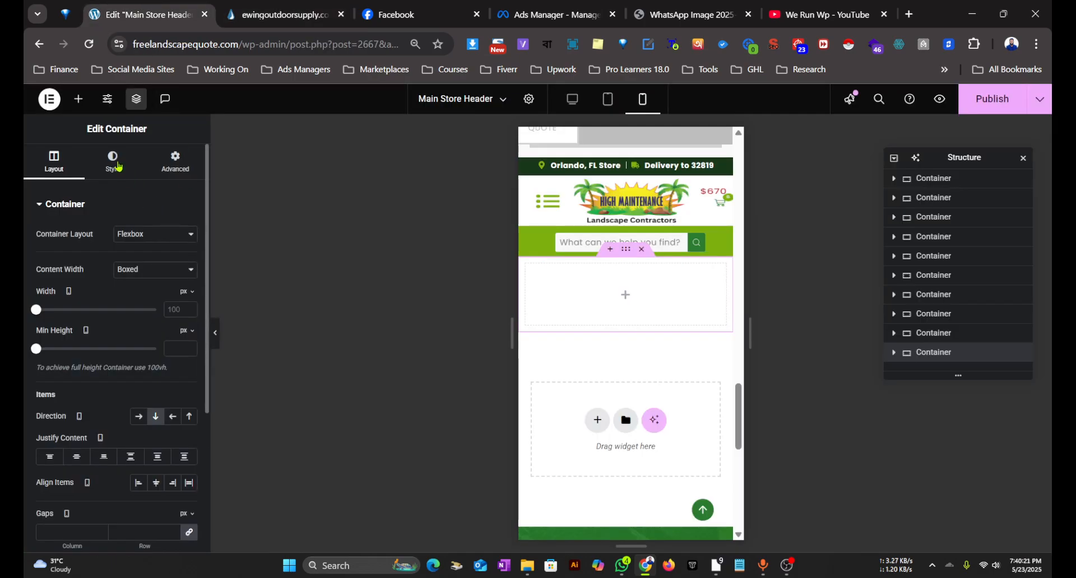
left_click(281, 15)
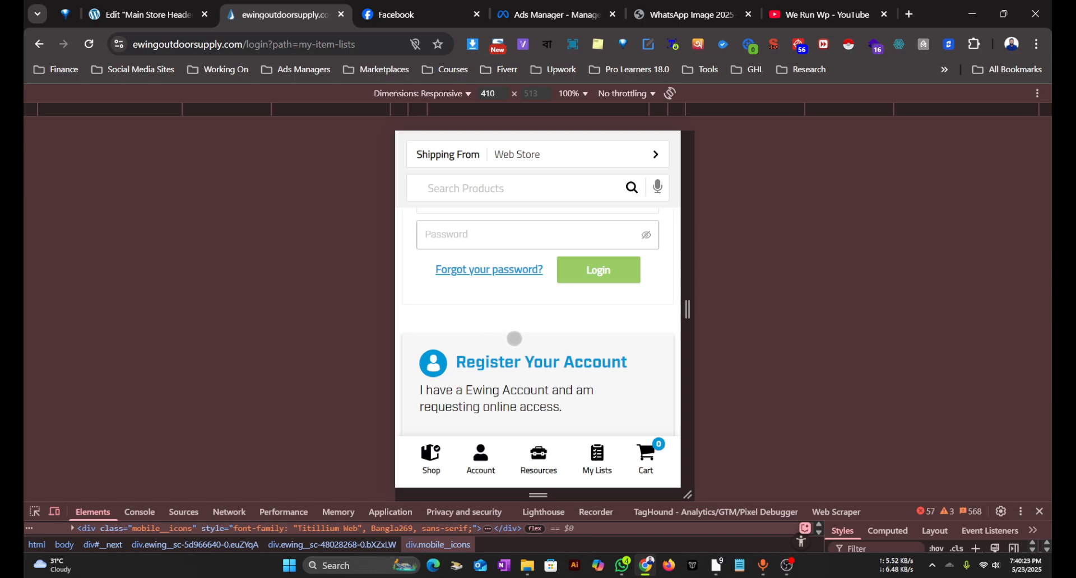
left_click(144, 14)
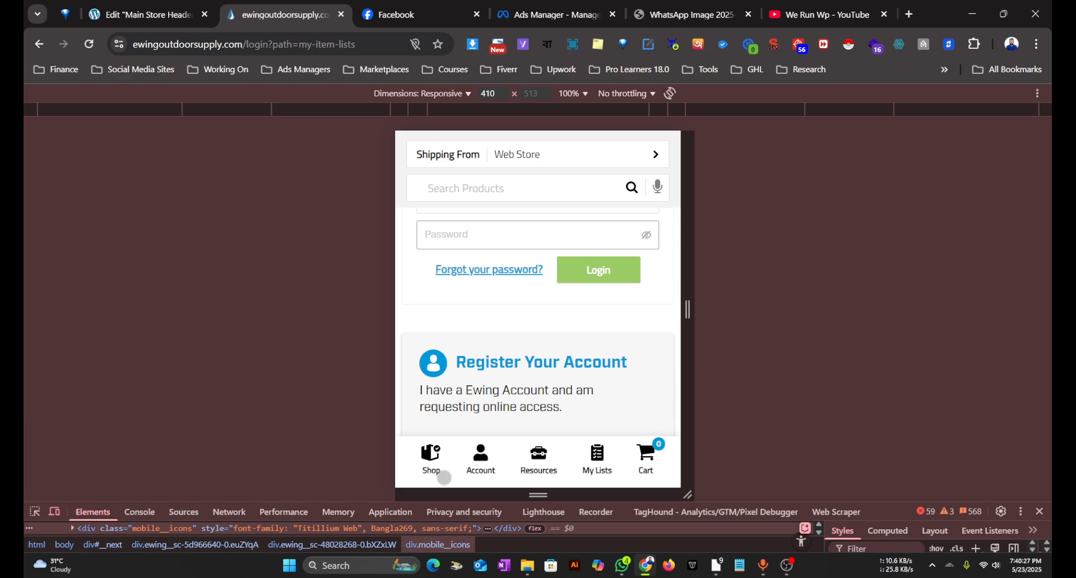
left_click(144, 15)
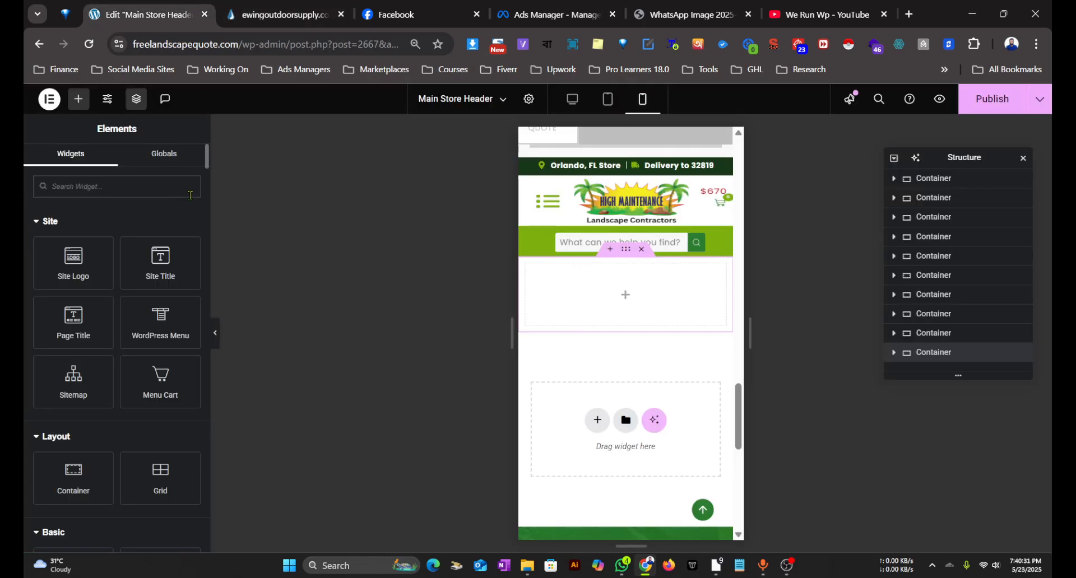
Step: Search the widget panel for 'icon' to place an Icon Box widget
type("icon")
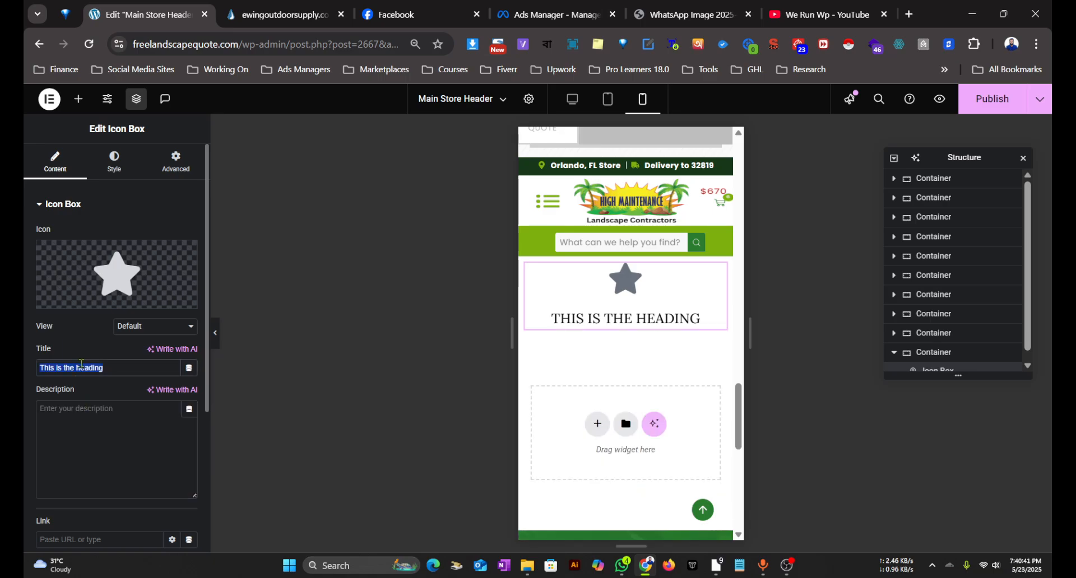
left_click(282, 15)
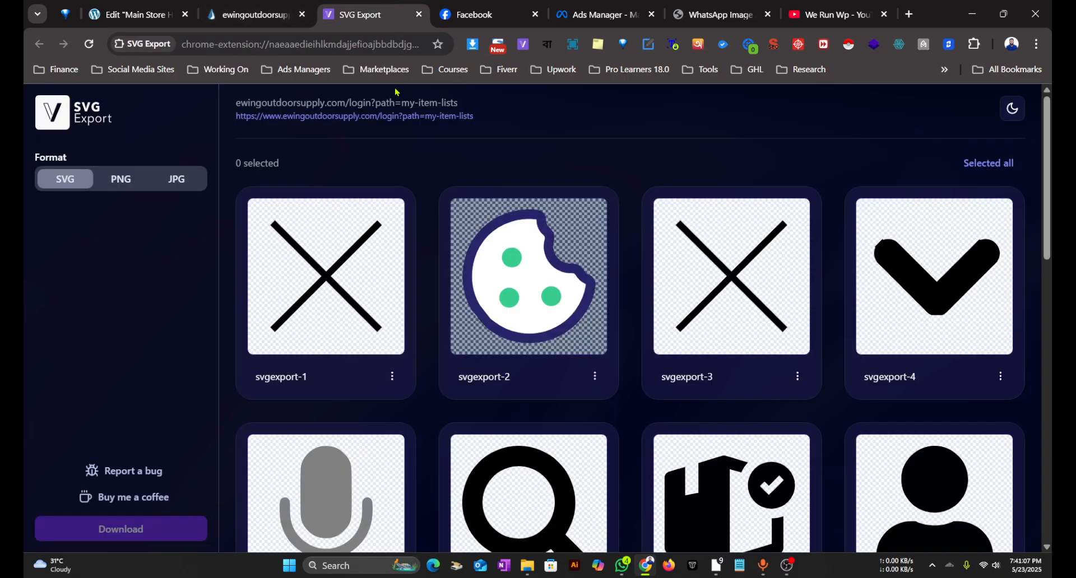
Step: Select the box, user, toolbox, clipboard and cart icons in SVG Export
left_click(288, 43)
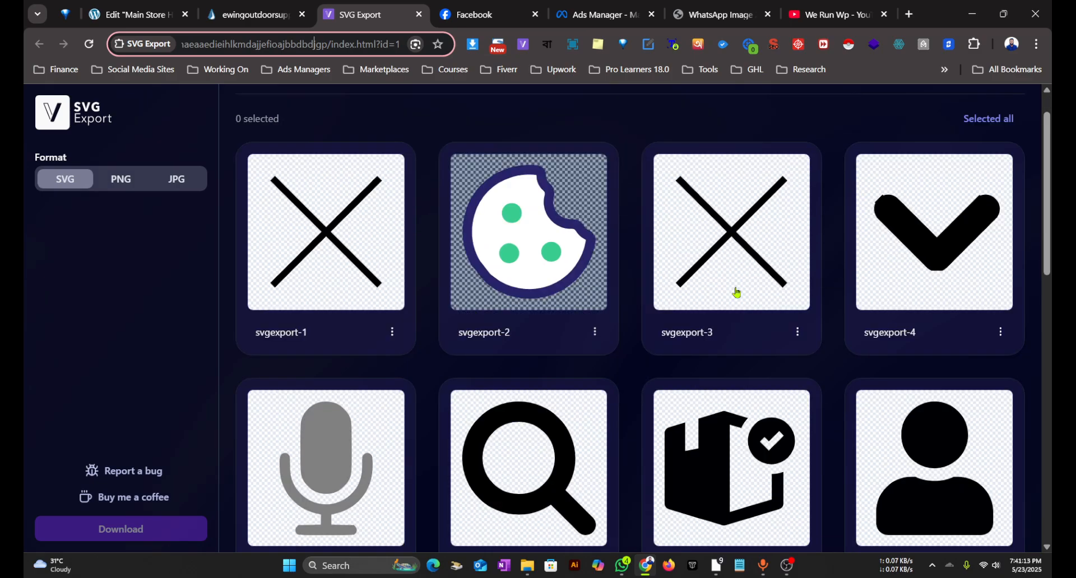
scroll("down", 3)
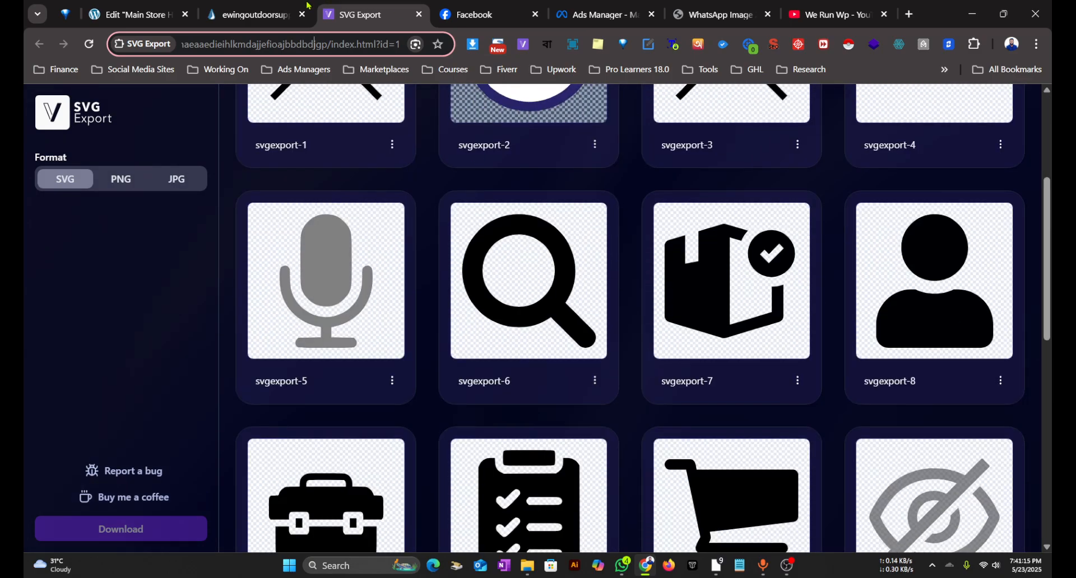
left_click(250, 15)
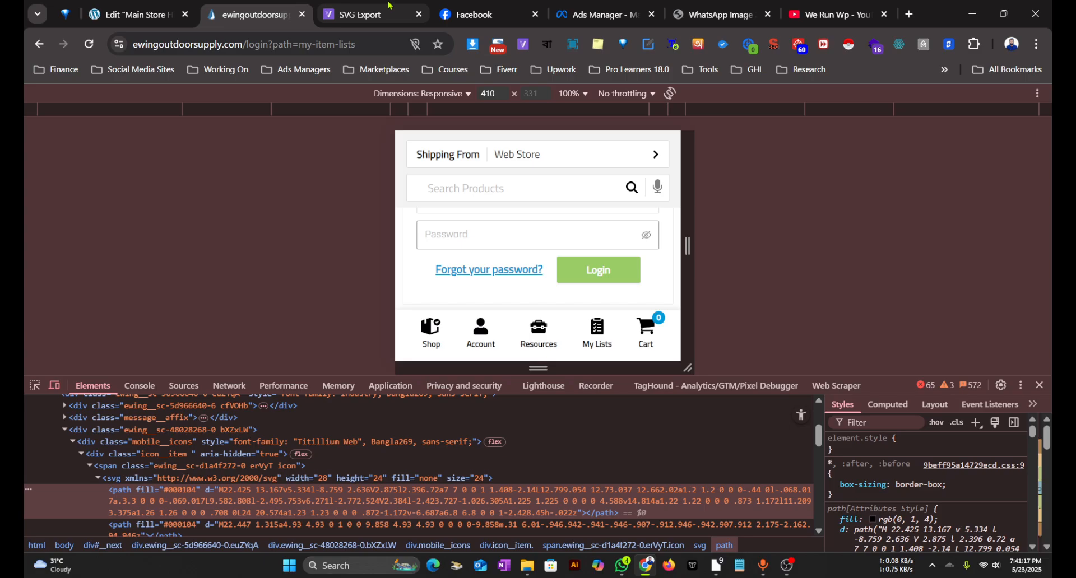
left_click(370, 15)
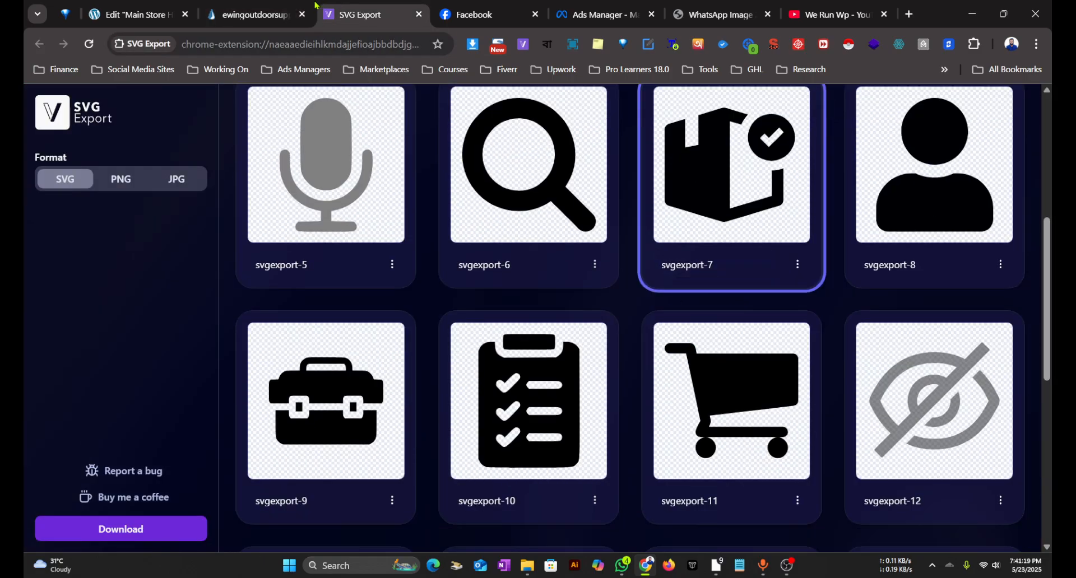
left_click(933, 164)
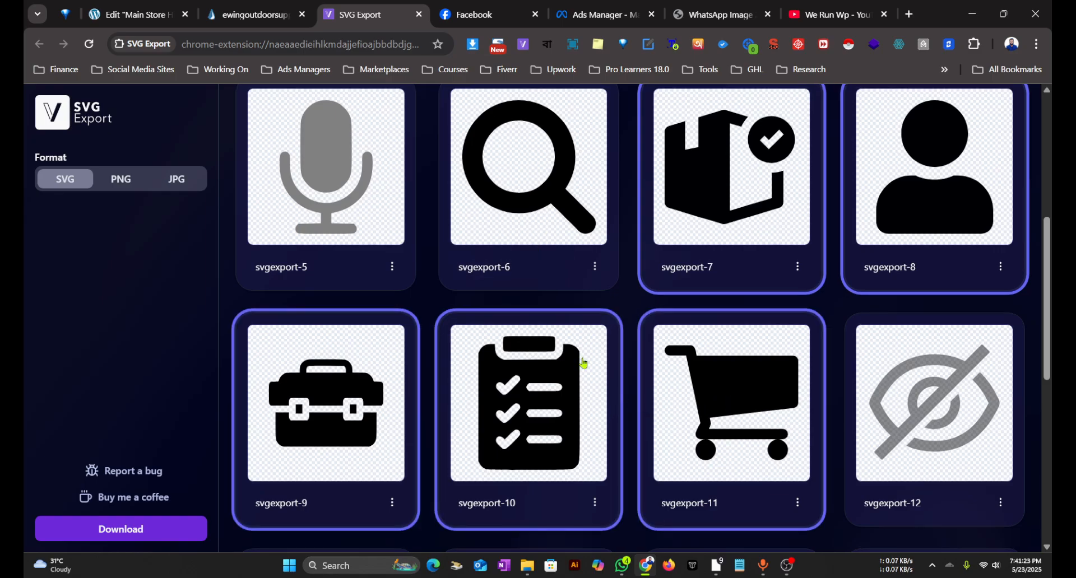
Step: Download the five icons as a zip into Downloads and extract it there
scroll("up", 3)
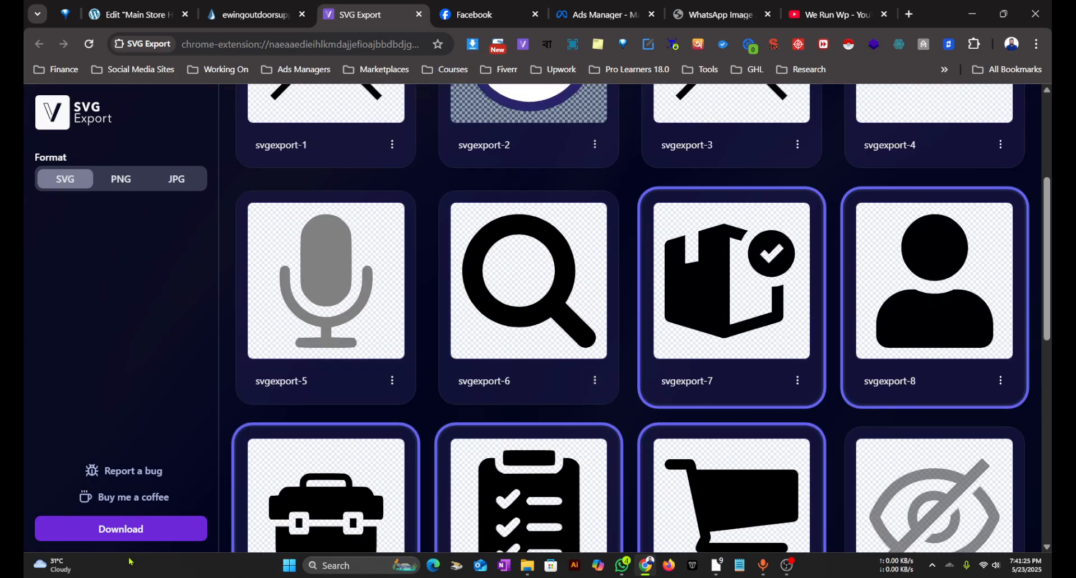
left_click(120, 529)
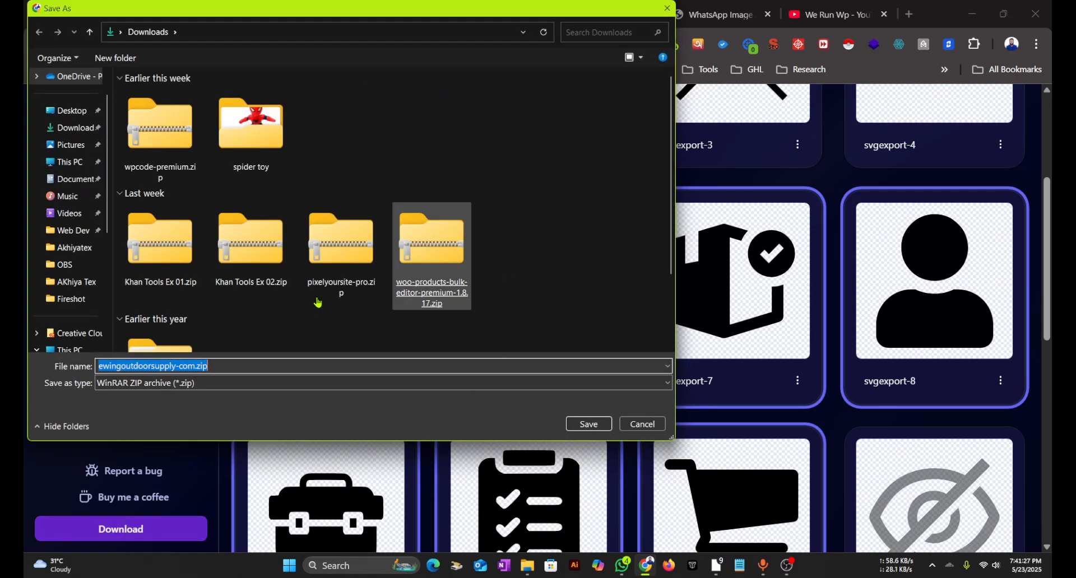
left_click(587, 423)
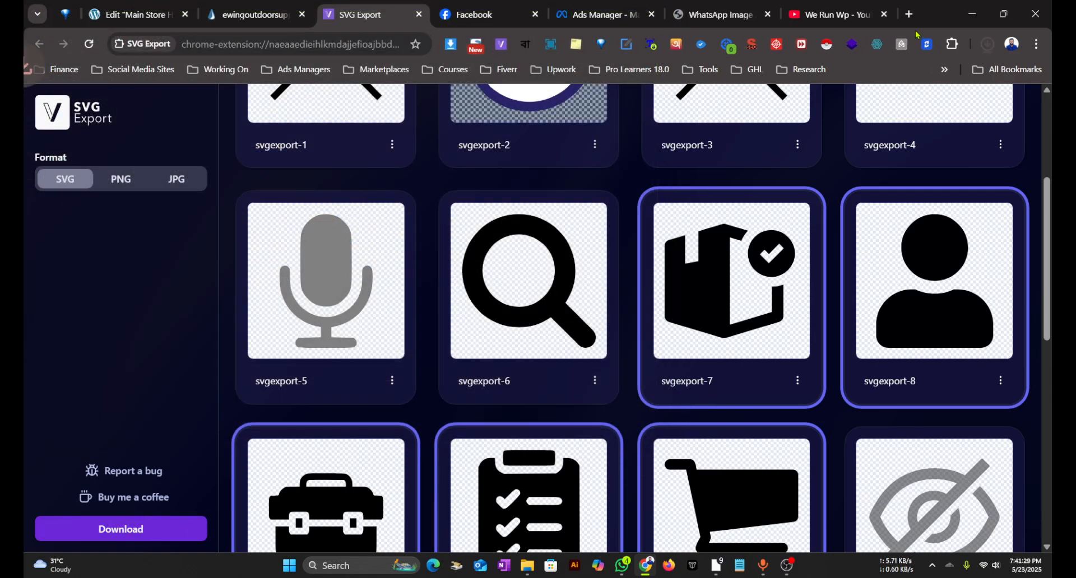
left_click(987, 44)
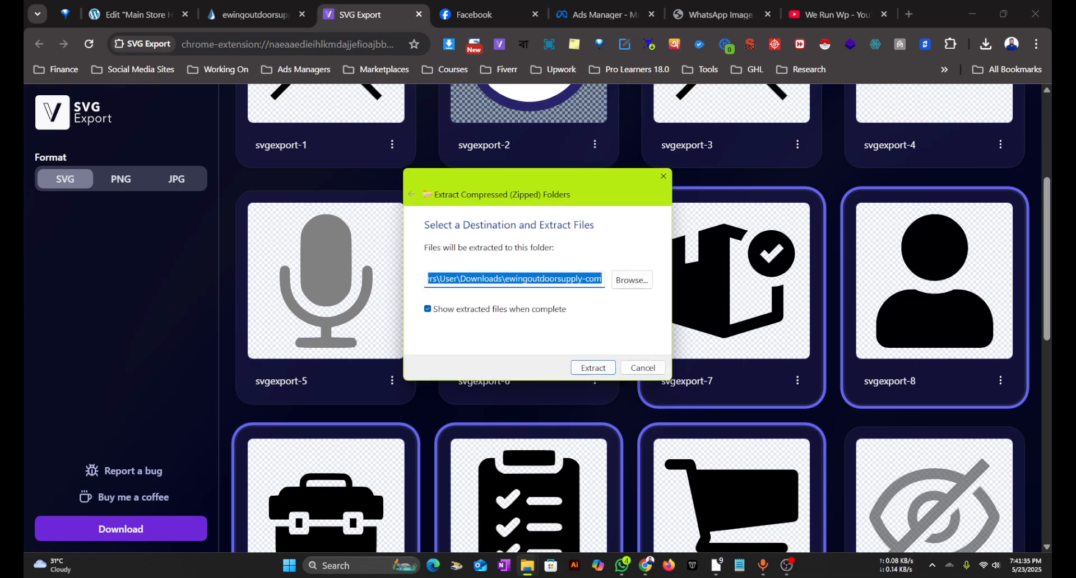
left_click(642, 367)
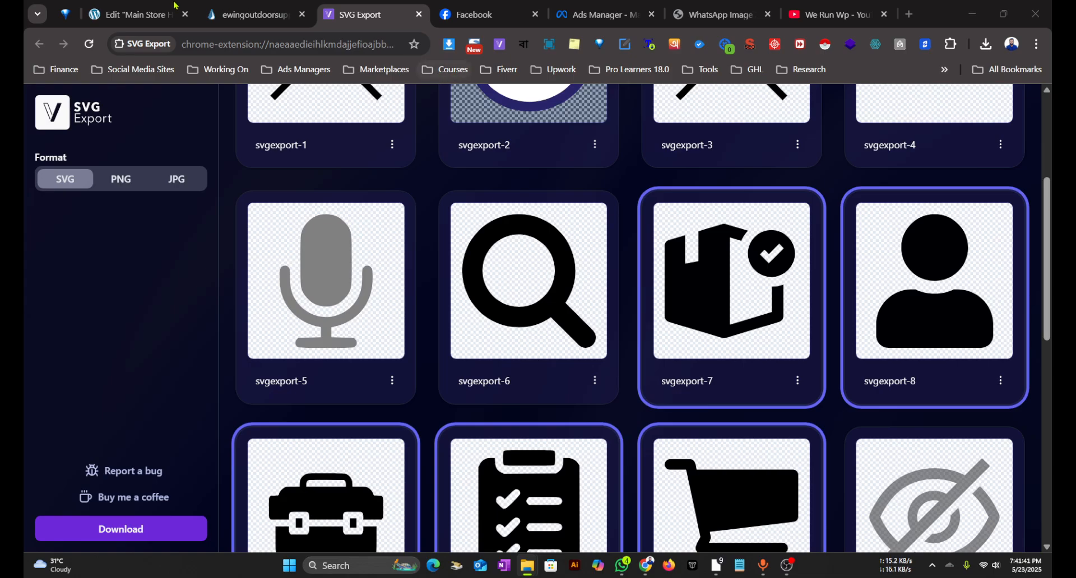
left_click(130, 15)
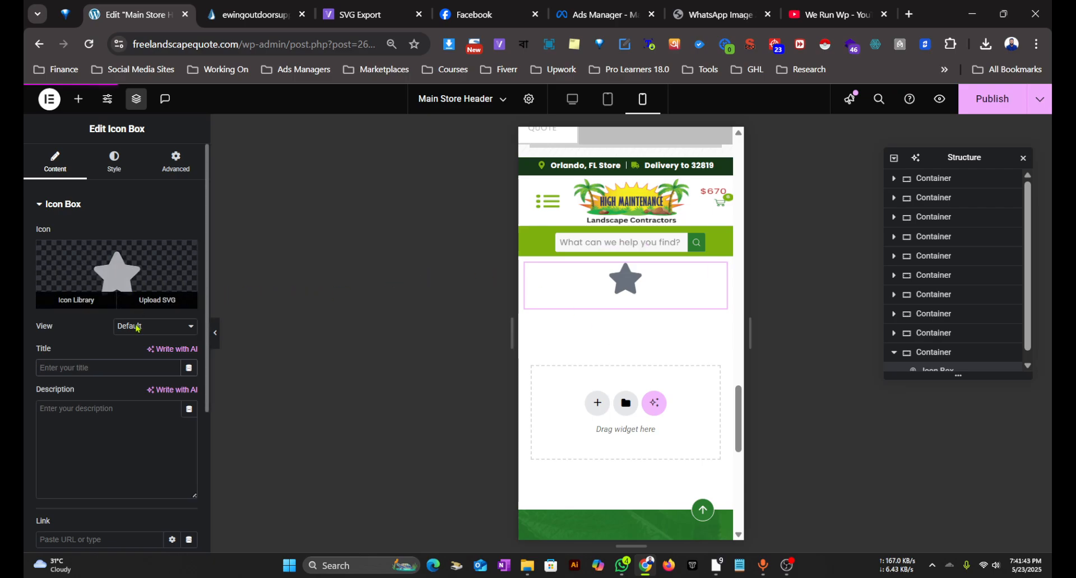
Step: Title the icon box 'Shop' after checking the first label on the Ewing site
left_click(250, 15)
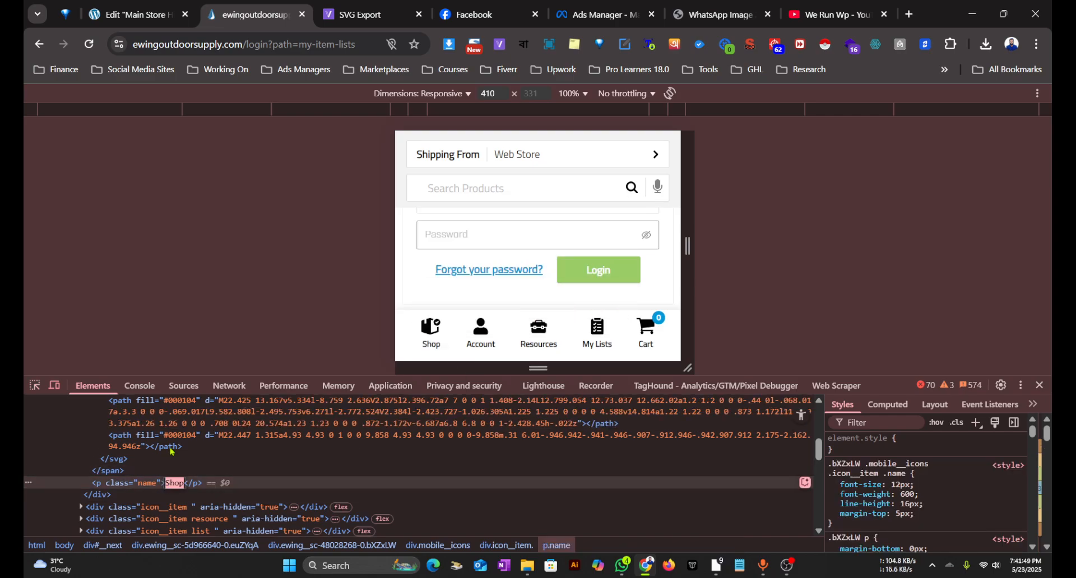
left_click(133, 14)
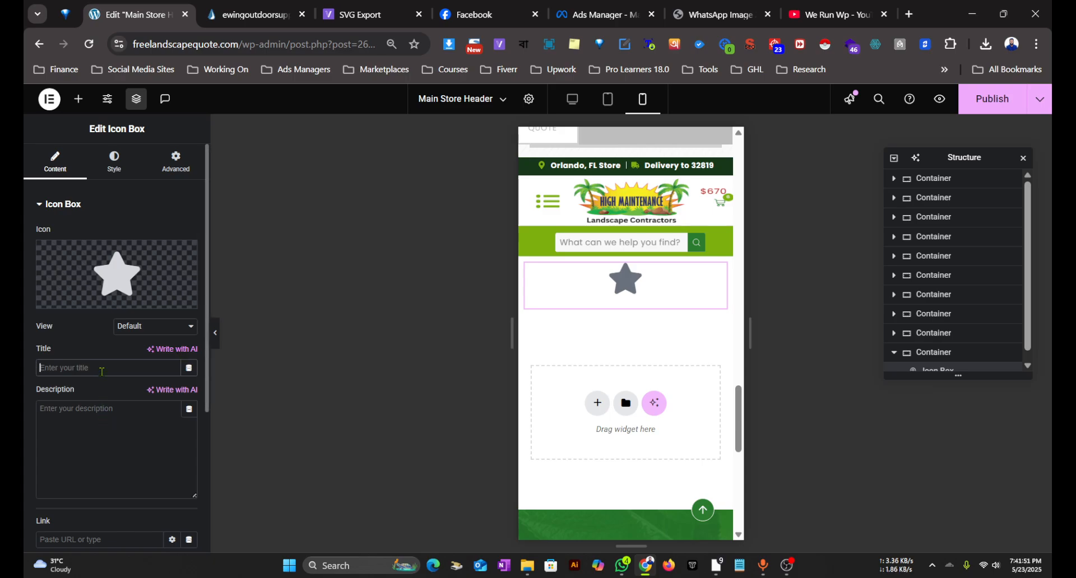
type("Shop")
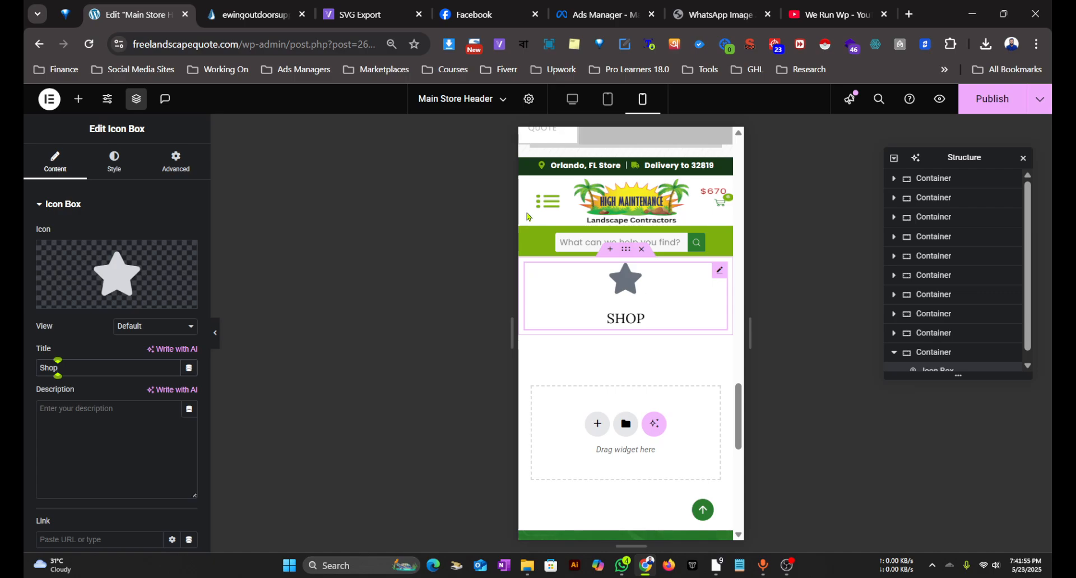
left_click(254, 15)
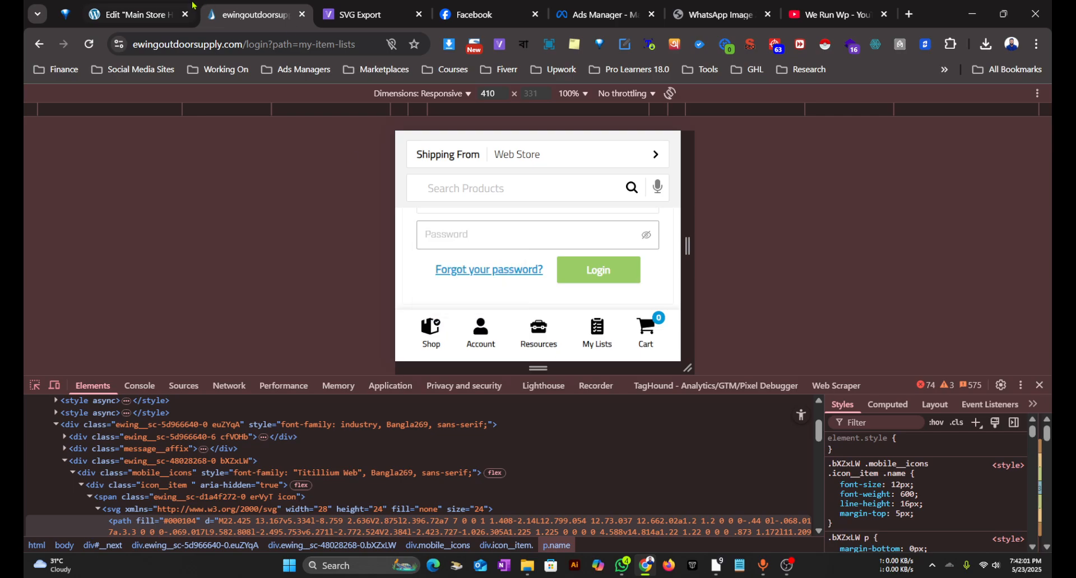
left_click(131, 15)
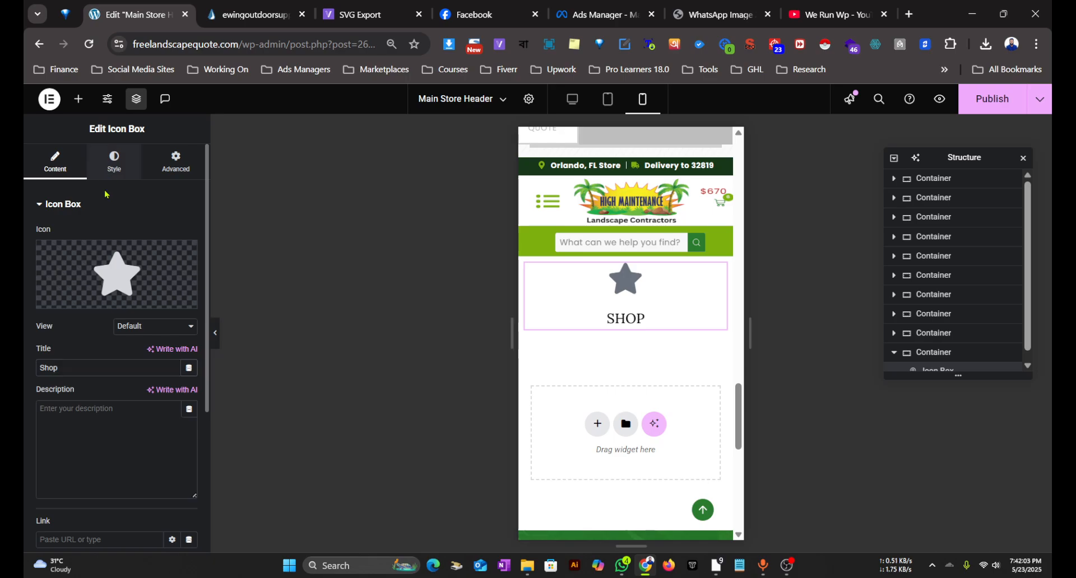
left_click(113, 161)
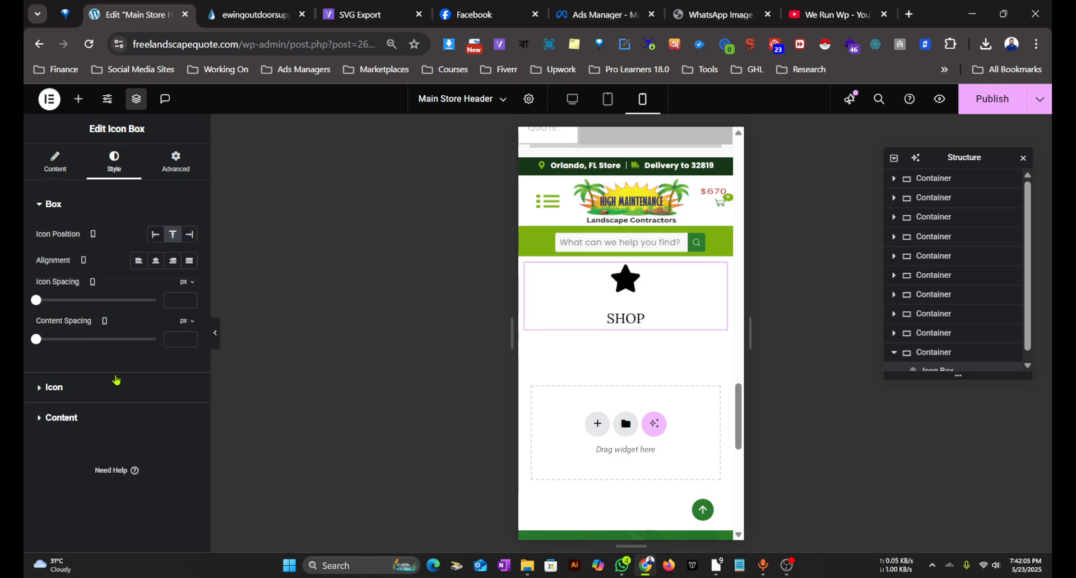
Step: Set the Shop title typography to Titillium Web, 12 px, semi-bold
left_click(54, 387)
type("25")
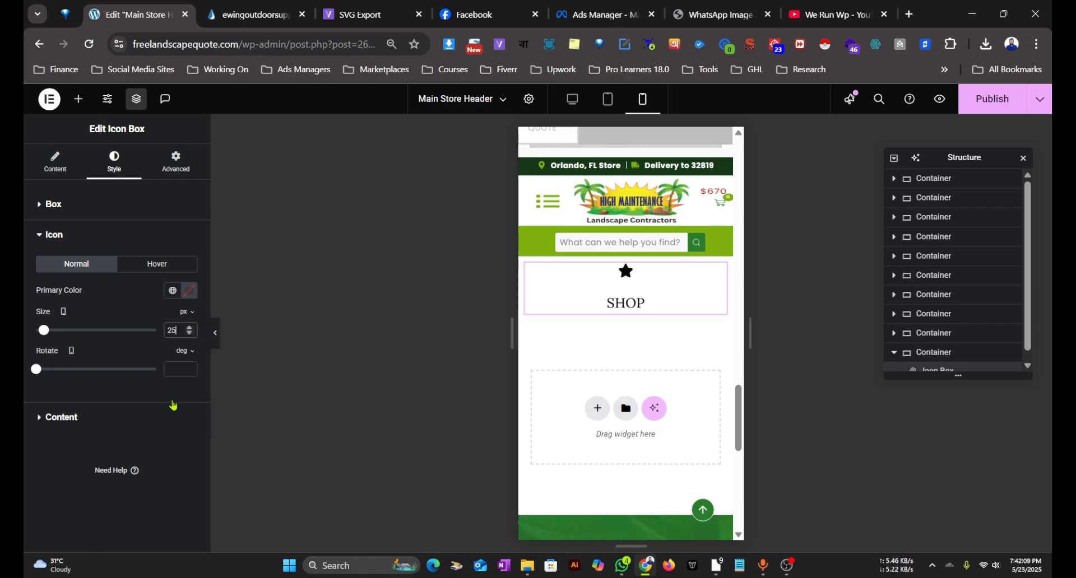
left_click(251, 15)
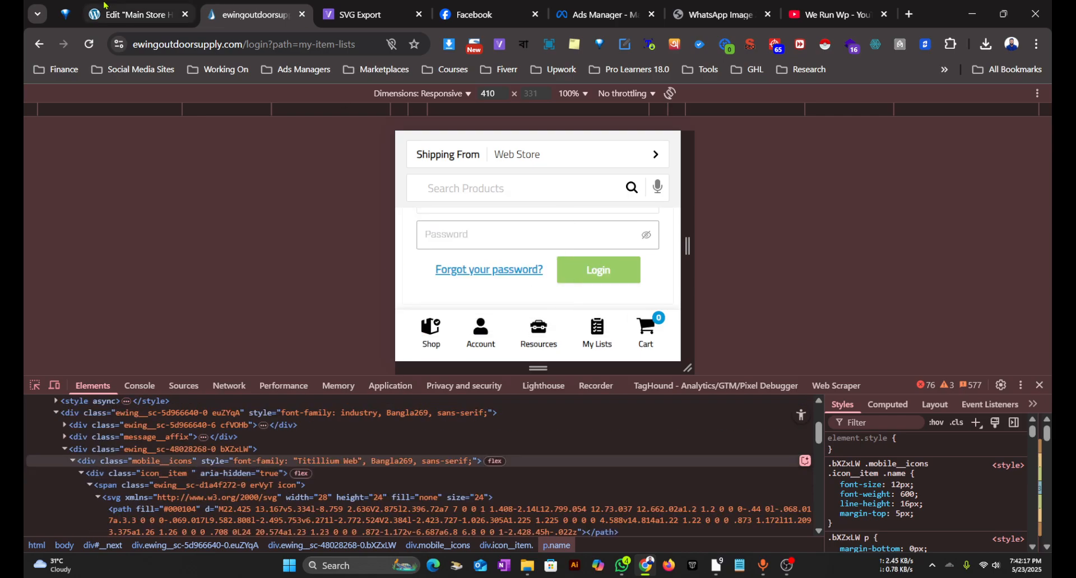
left_click(134, 14)
type("tit")
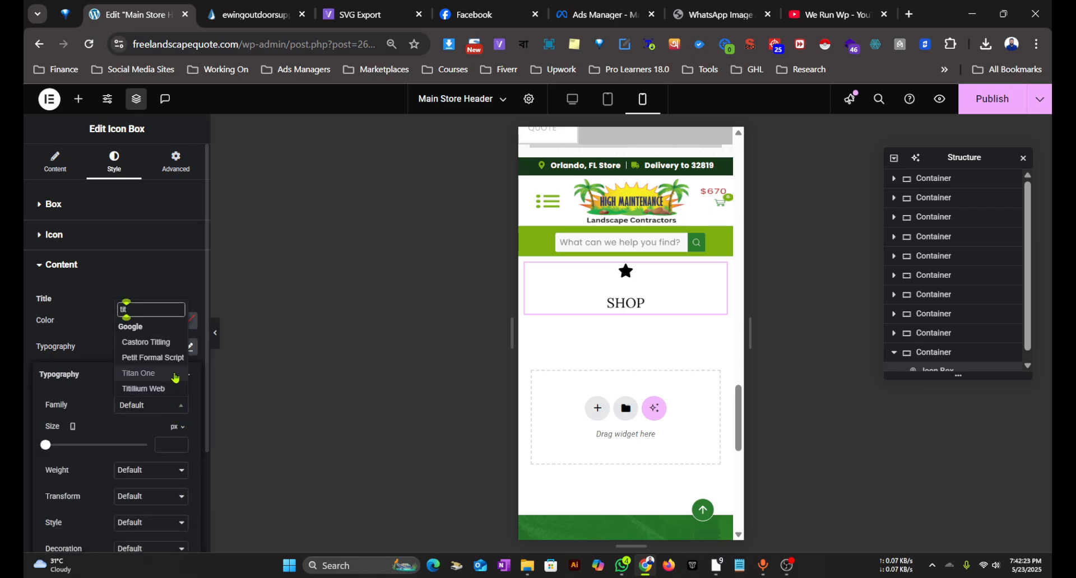
left_click(143, 389)
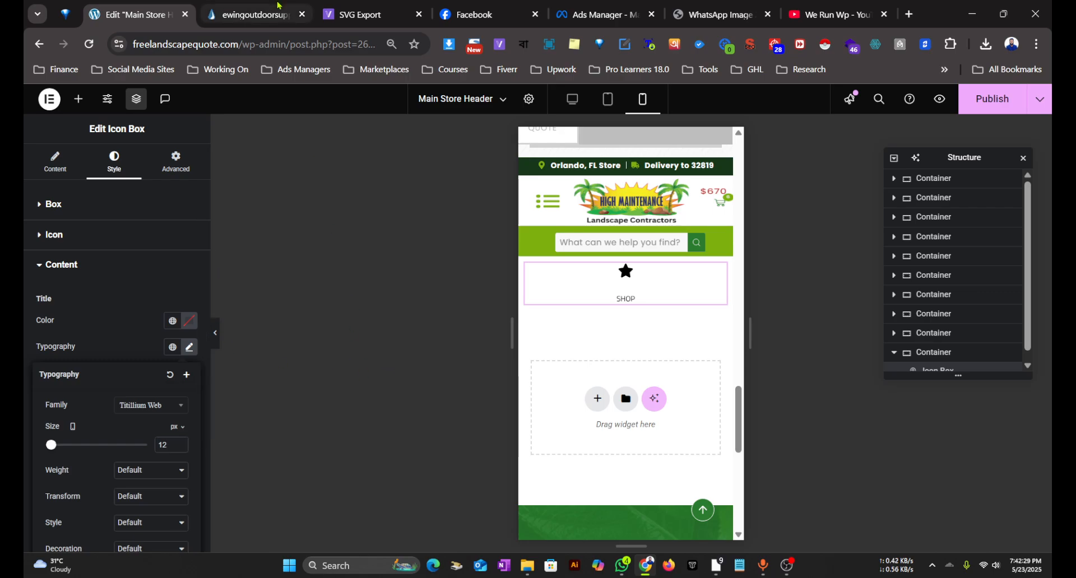
left_click(254, 15)
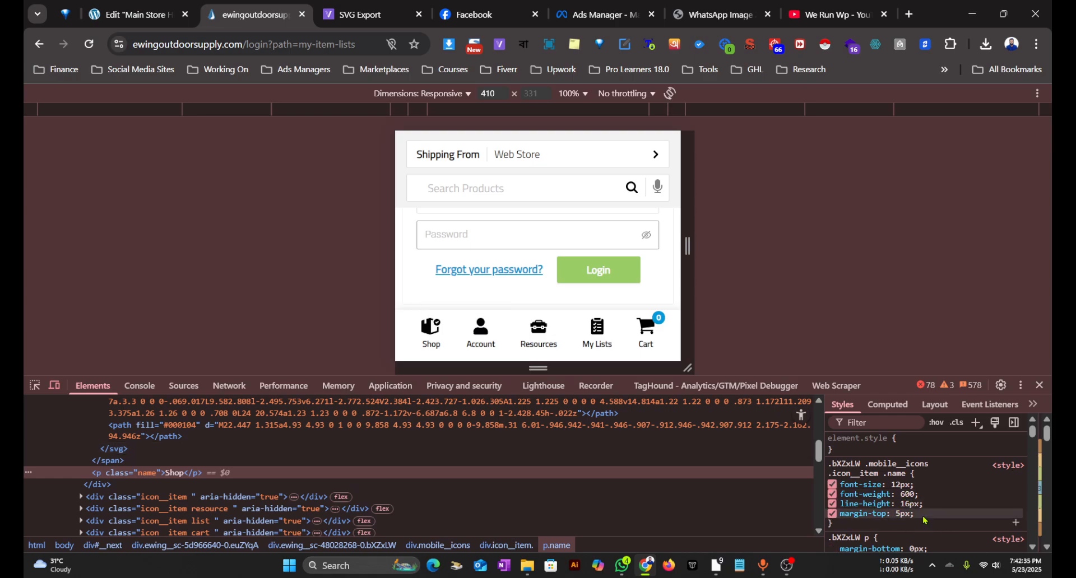
left_click(130, 13)
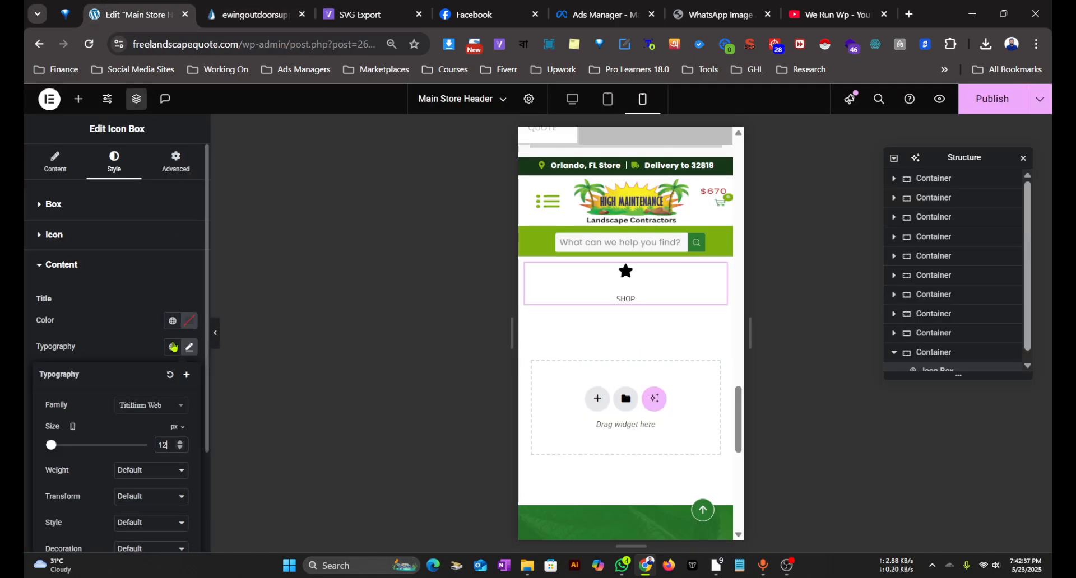
left_click(149, 470)
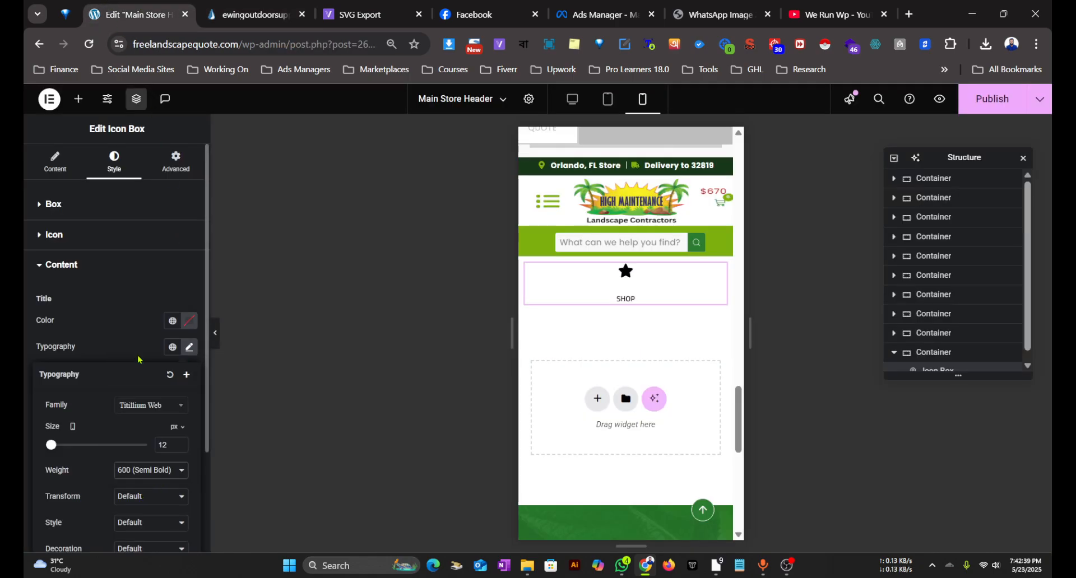
mouse_move(154, 223)
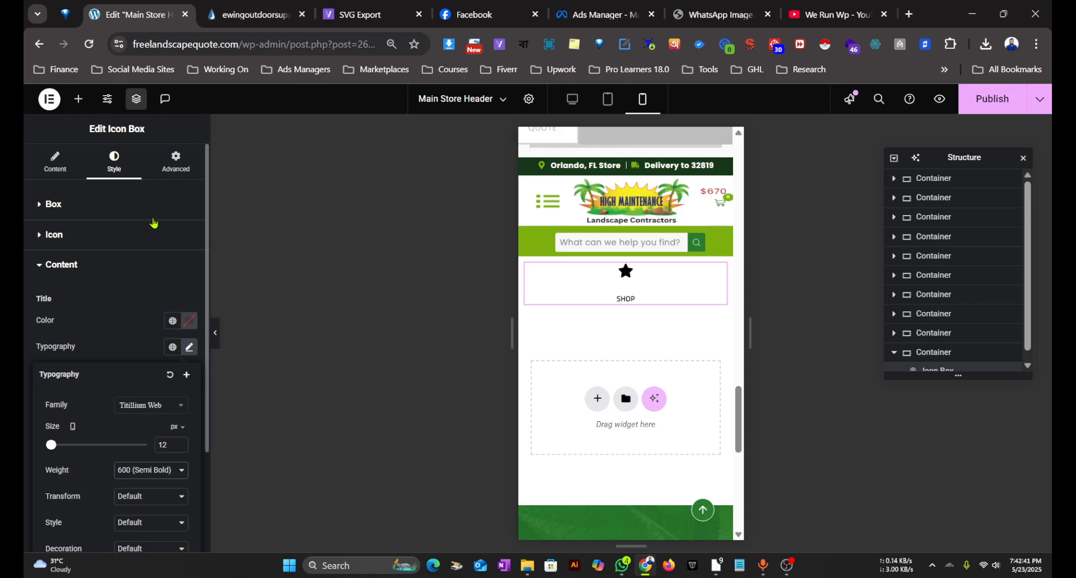
left_click(53, 204)
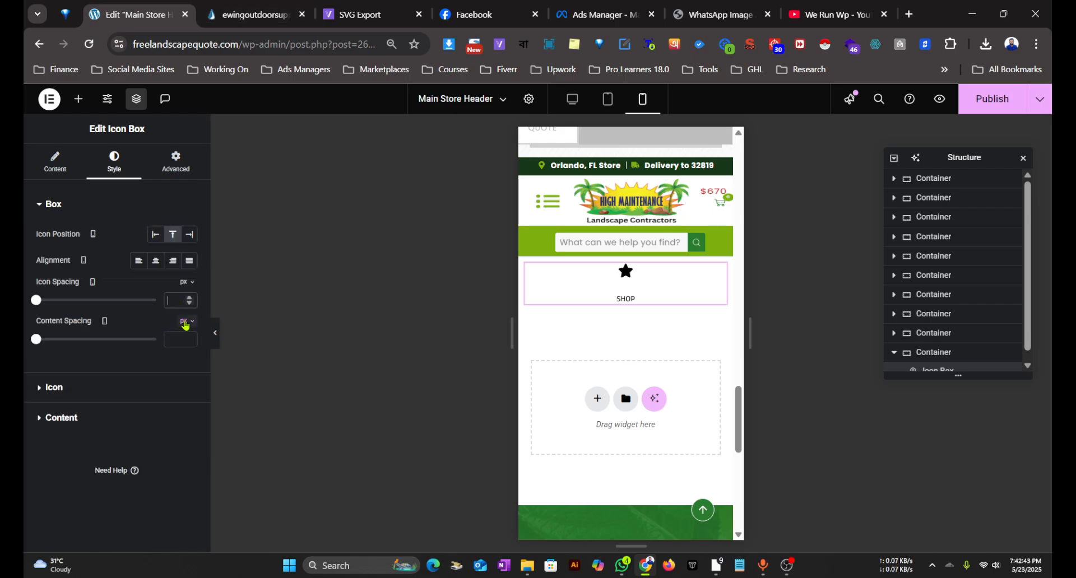
Step: Tighten the icon spacing under the star, comparing with the Ewing reference
type("1")
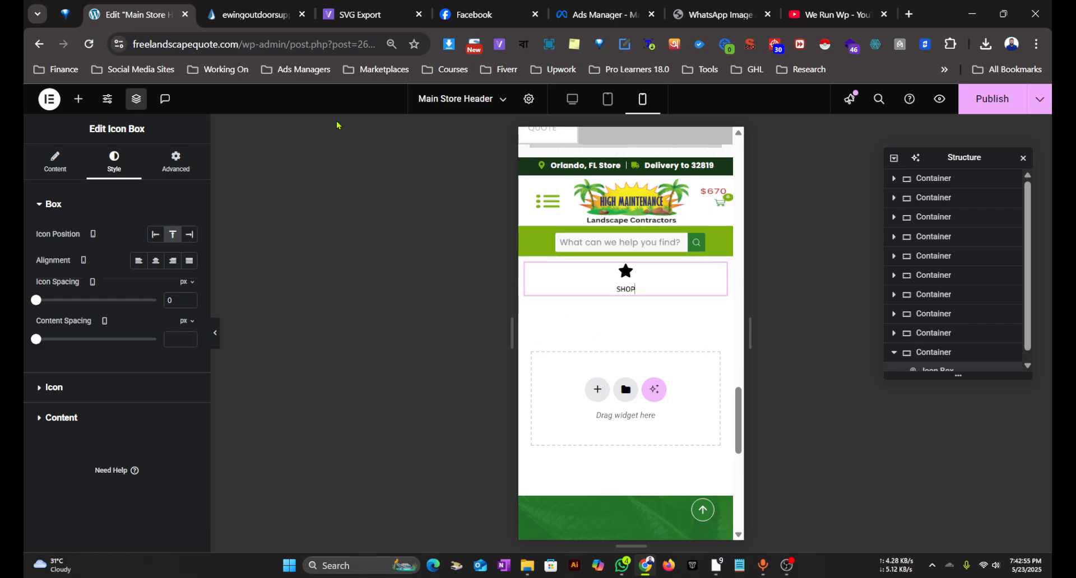
left_click(250, 14)
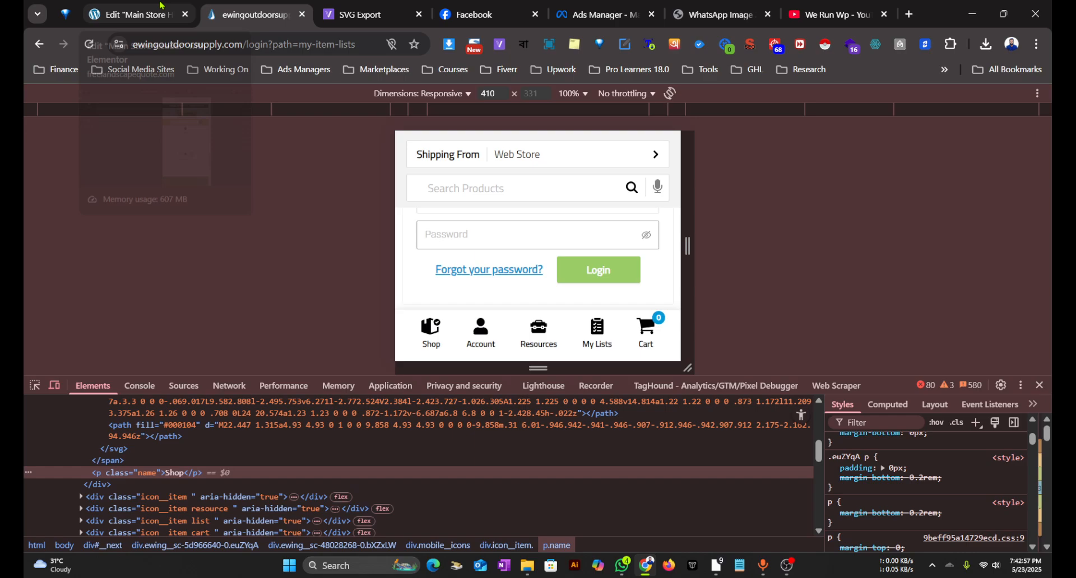
left_click(134, 15)
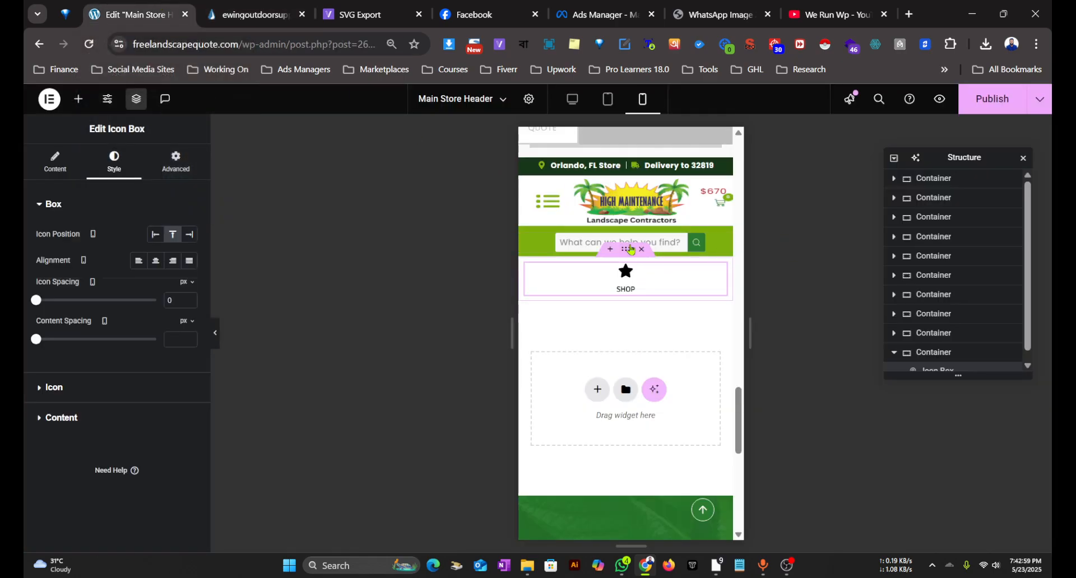
mouse_move(643, 293)
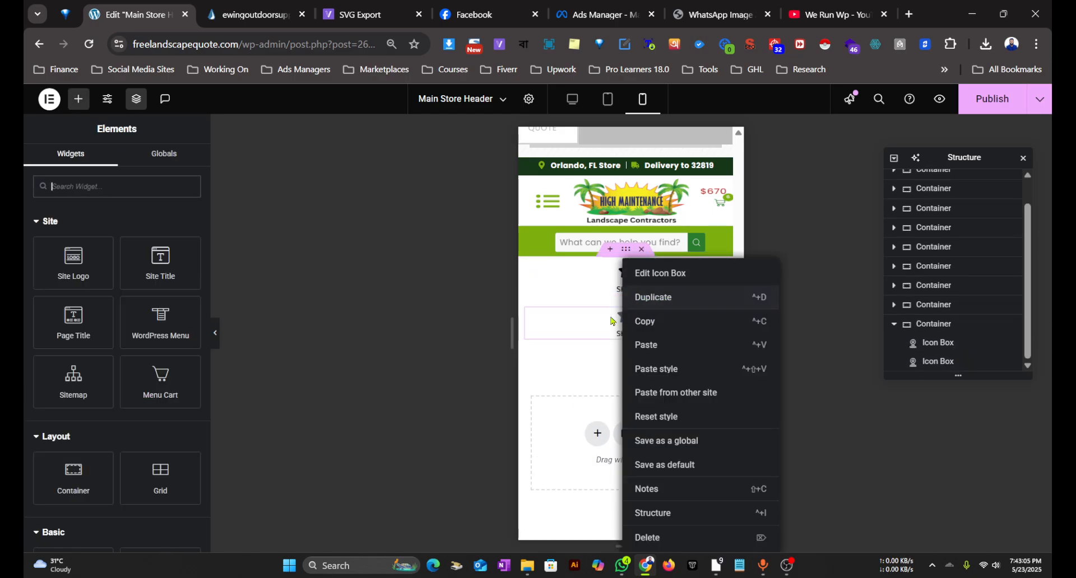
Step: Duplicate the Shop icon box to five and set the container to a centred row
left_click(660, 272)
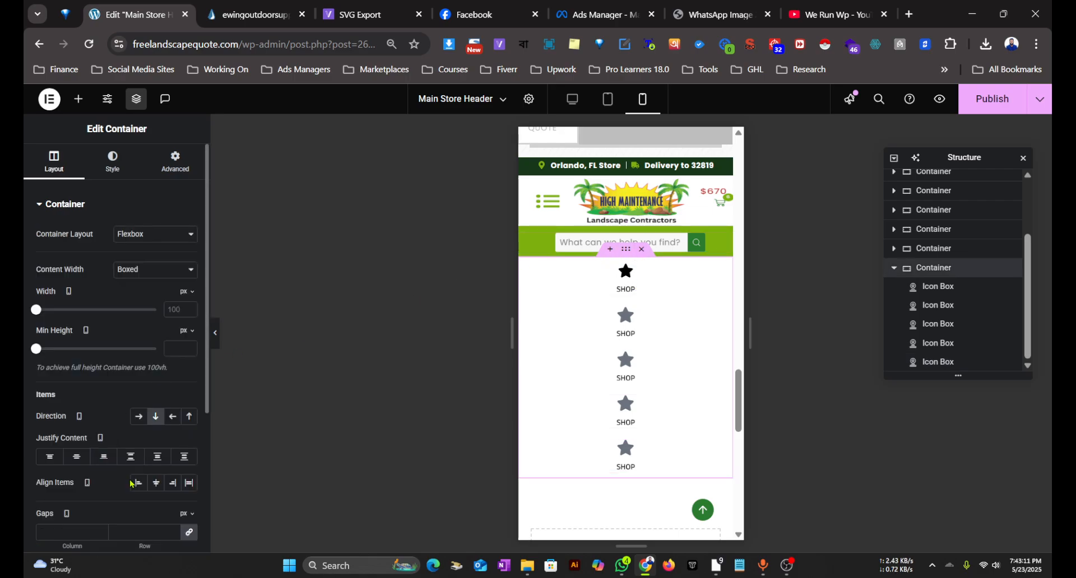
left_click(138, 416)
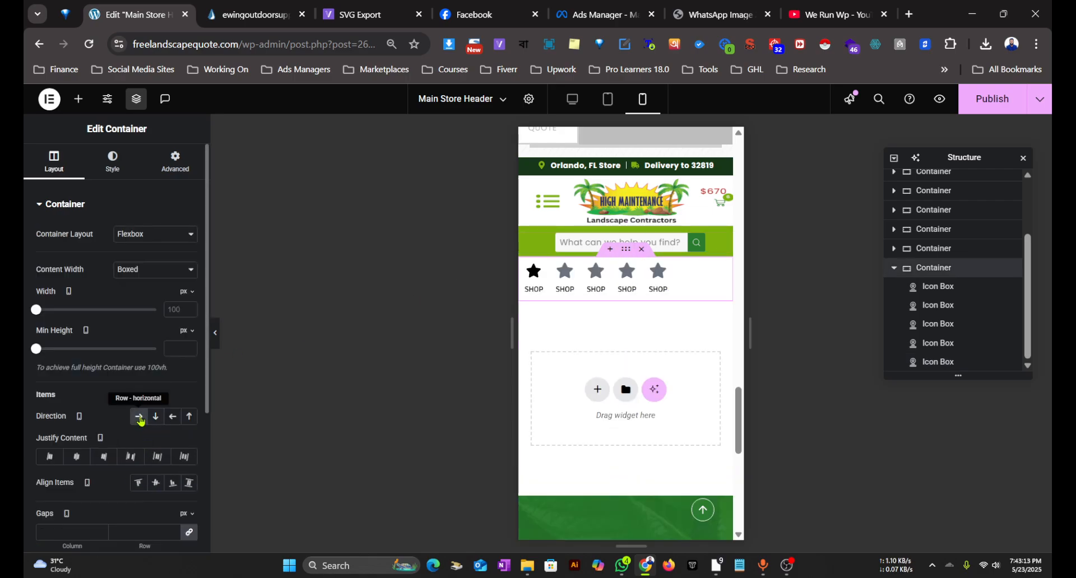
left_click(77, 456)
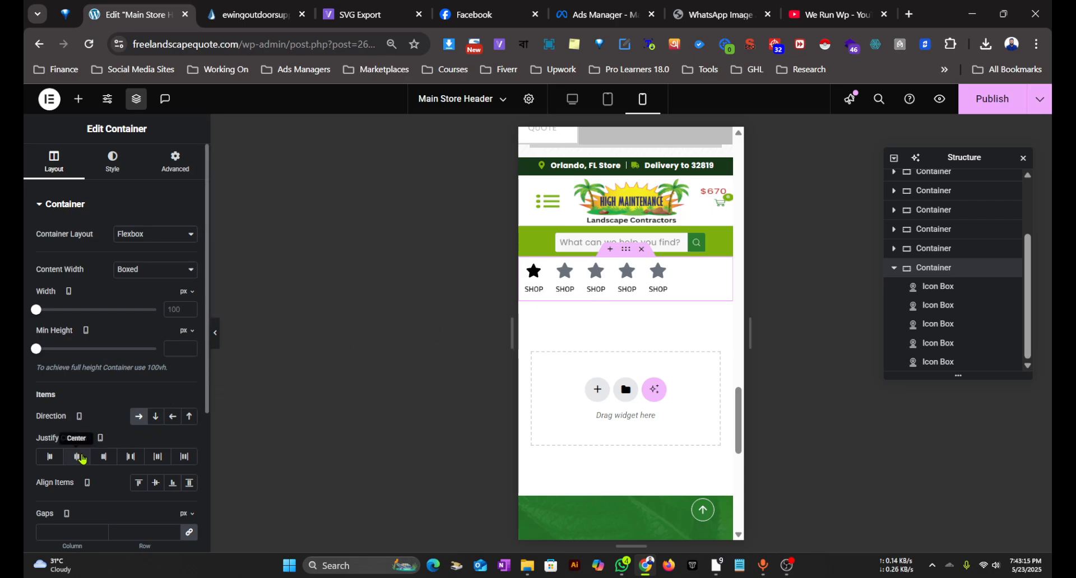
left_click(250, 14)
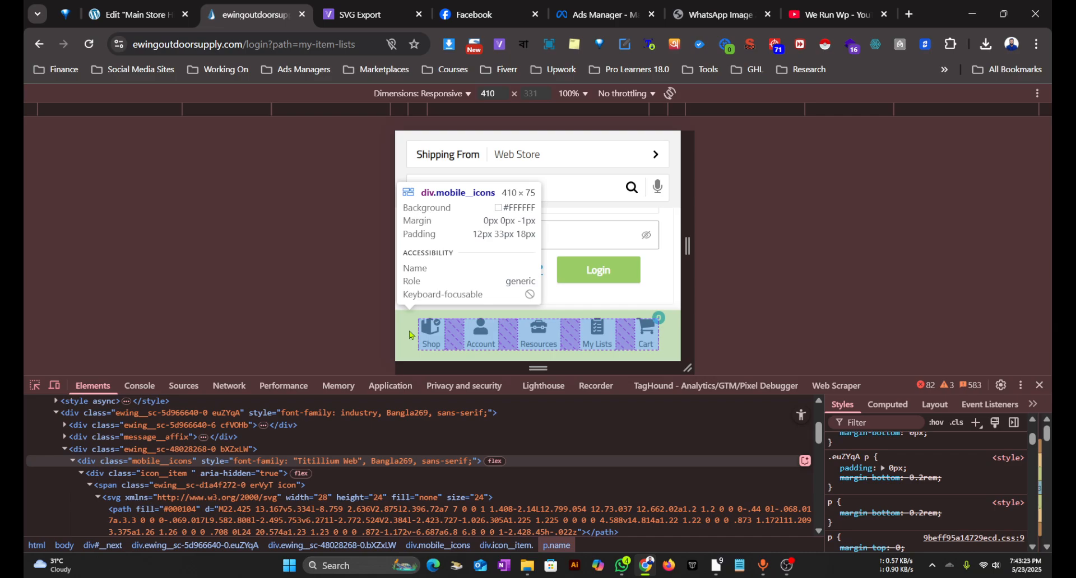
left_click(131, 15)
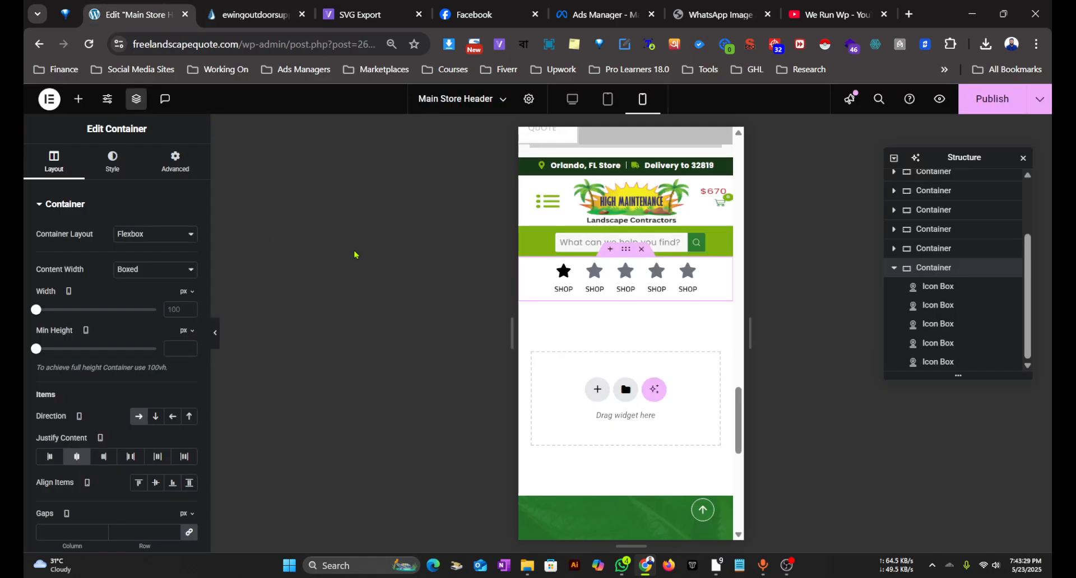
left_click(175, 161)
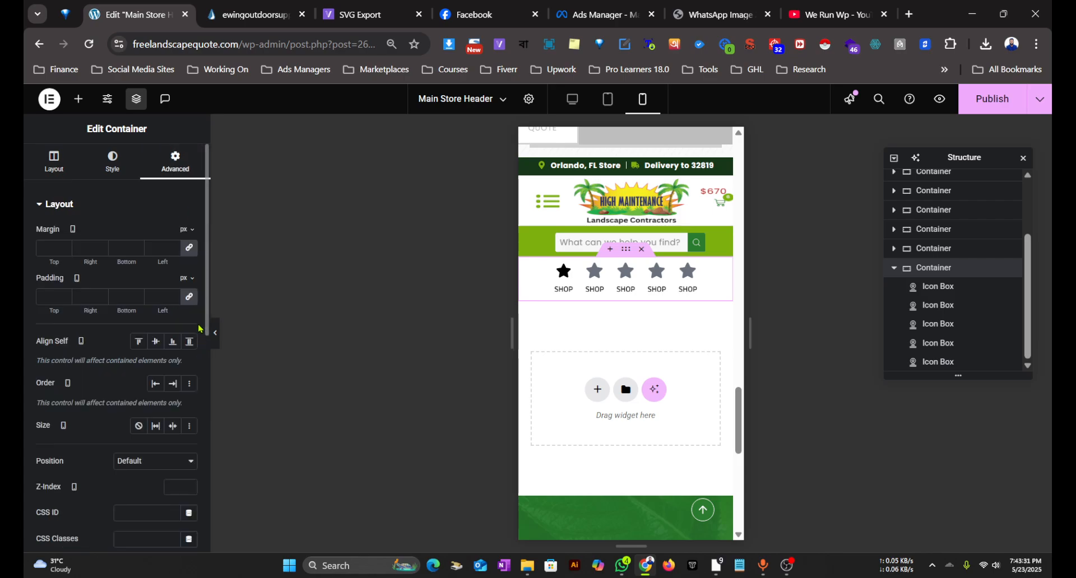
Step: Set the container padding to 12 px top, 33 px right and 18 px bottom
type("12")
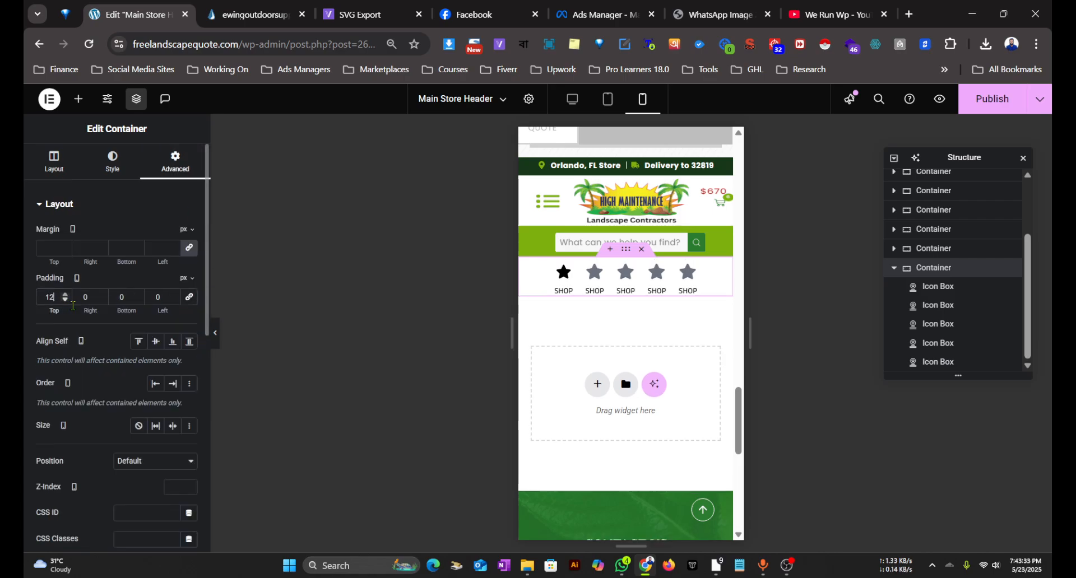
type("33")
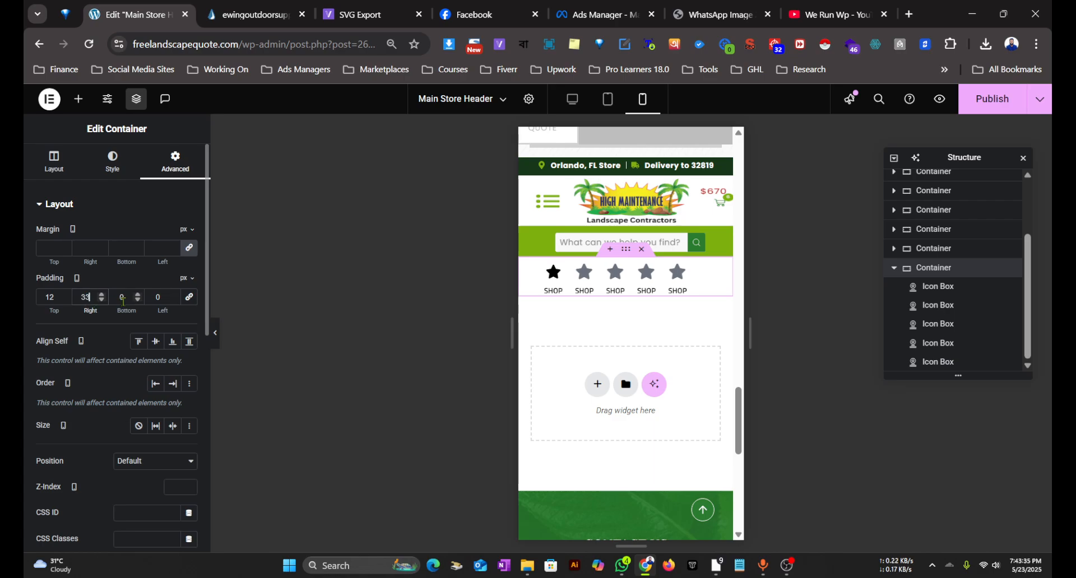
type("12")
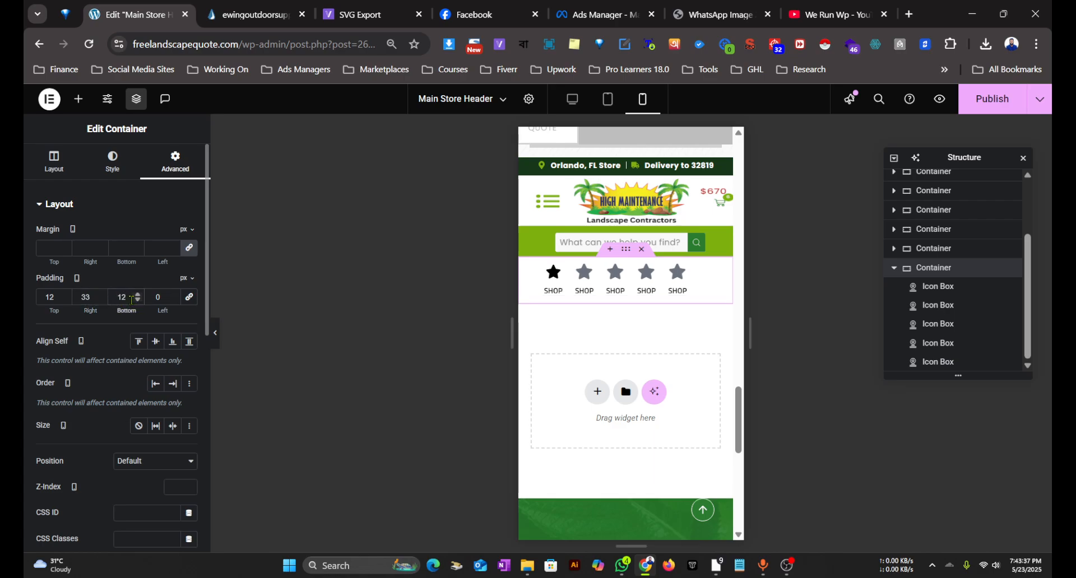
left_click(137, 301)
type("18")
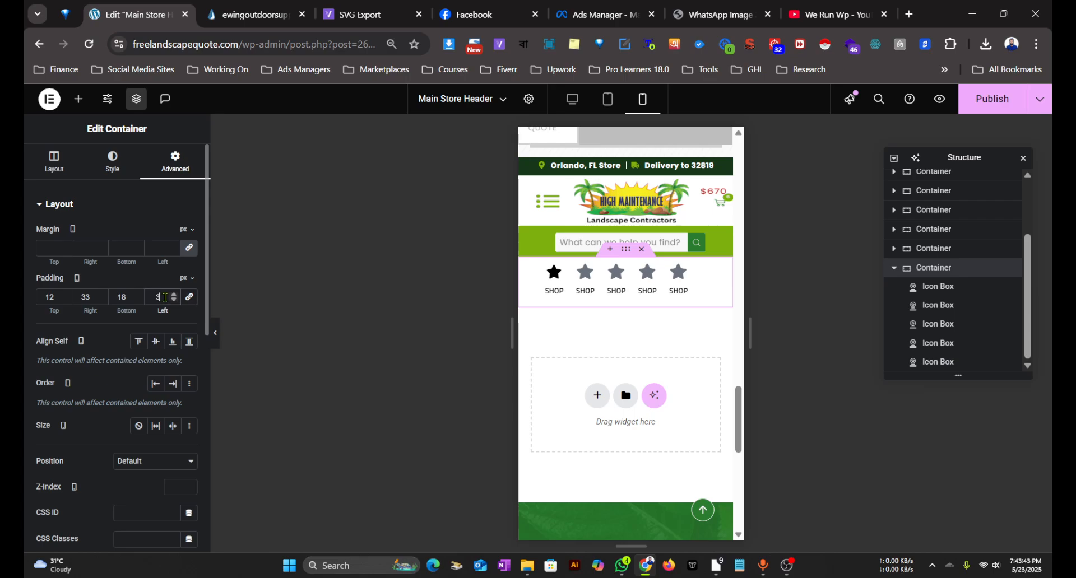
left_click(53, 161)
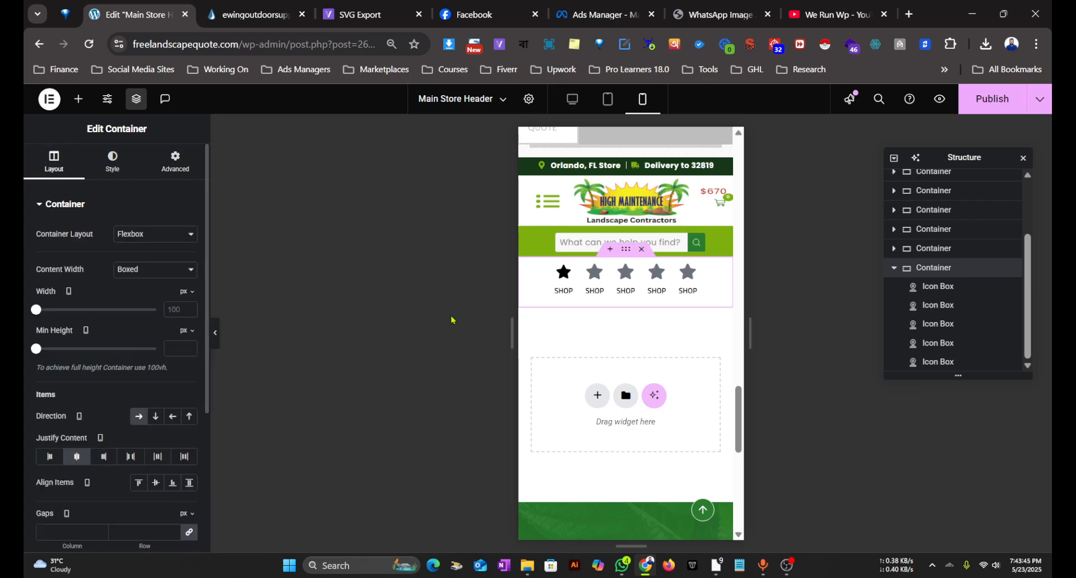
mouse_move(184, 456)
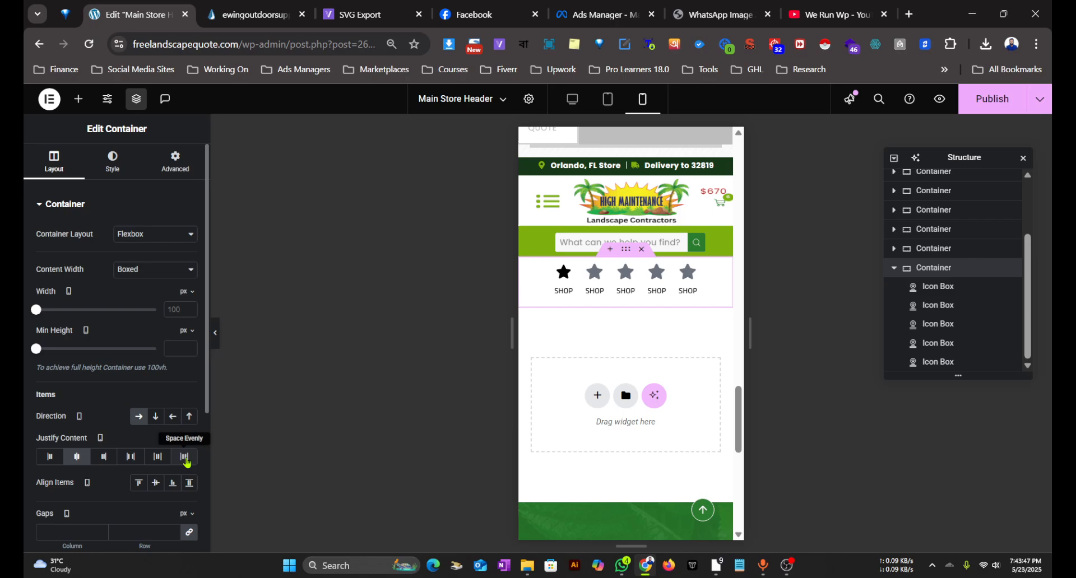
Step: Justify the five Shop icon boxes so they spread across the full row width
left_click(130, 456)
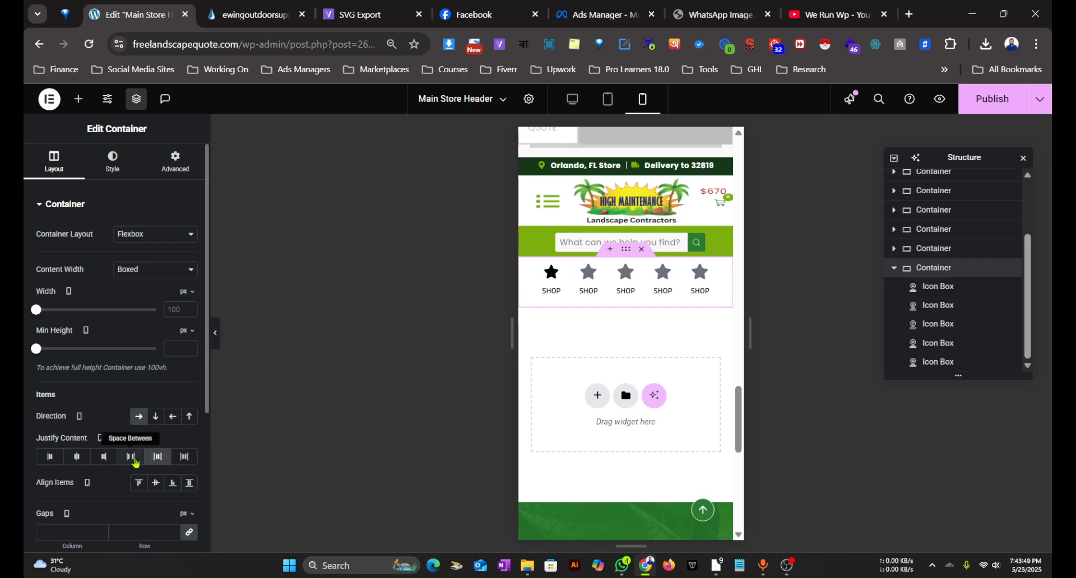
left_click(130, 456)
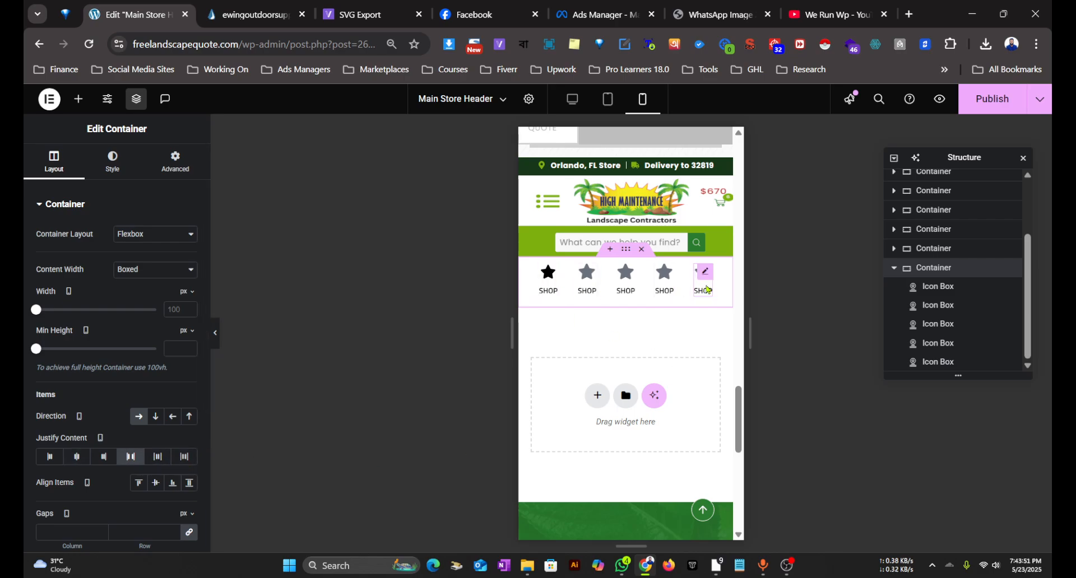
left_click(251, 15)
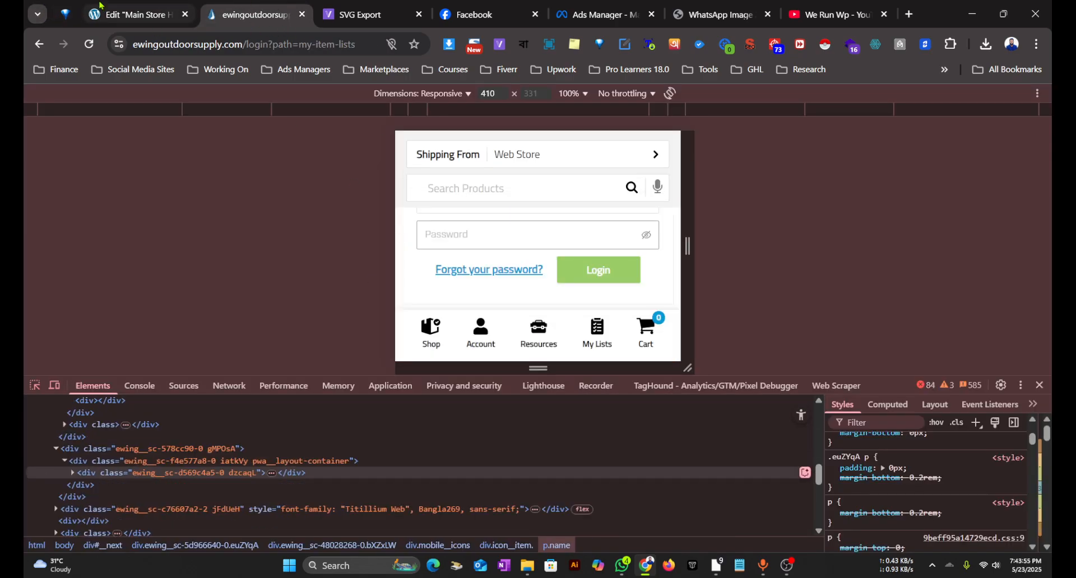
left_click(131, 14)
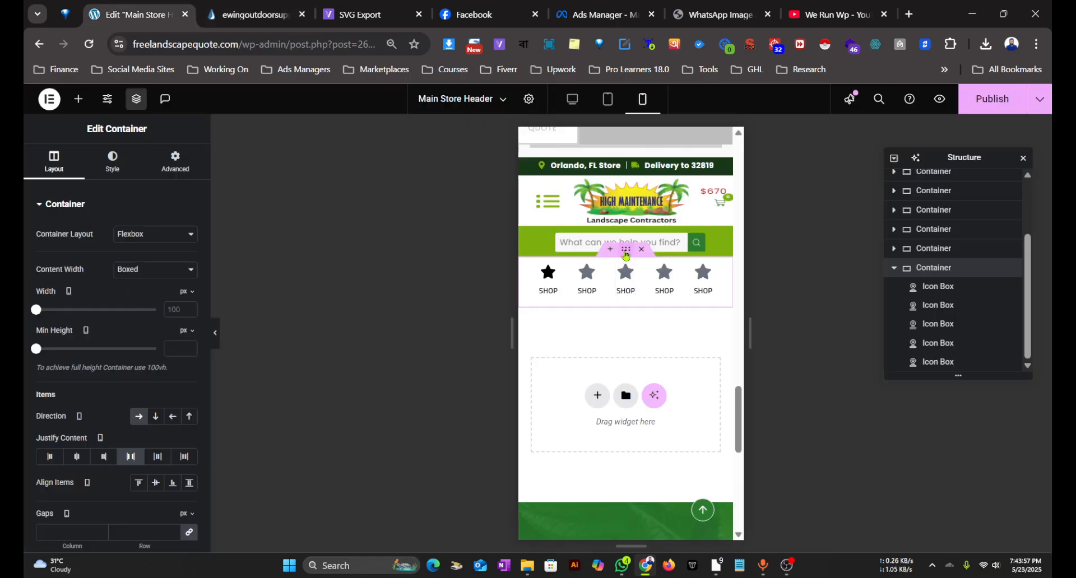
left_click(547, 278)
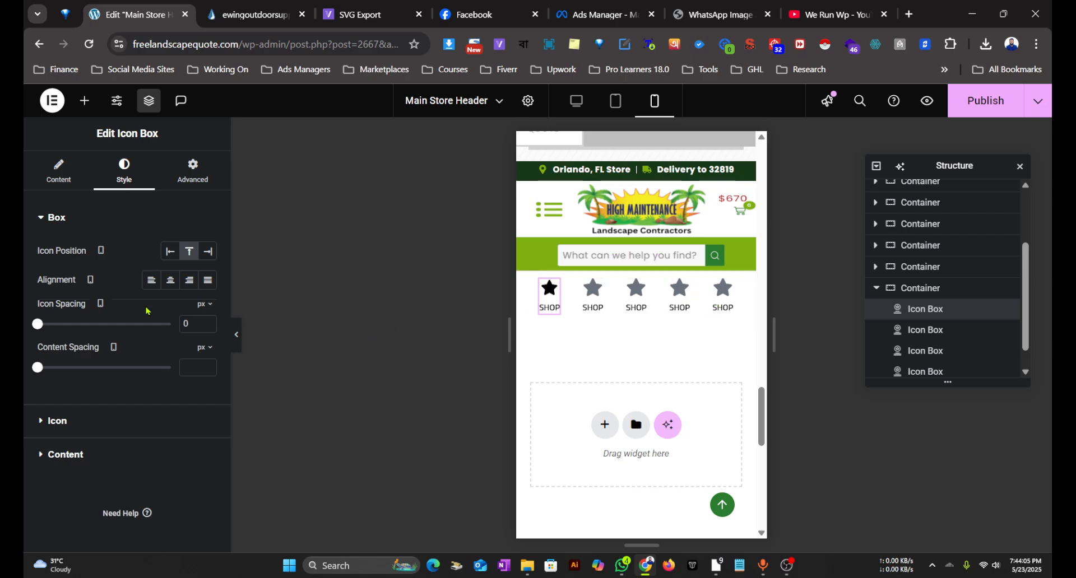
mouse_move(80, 185)
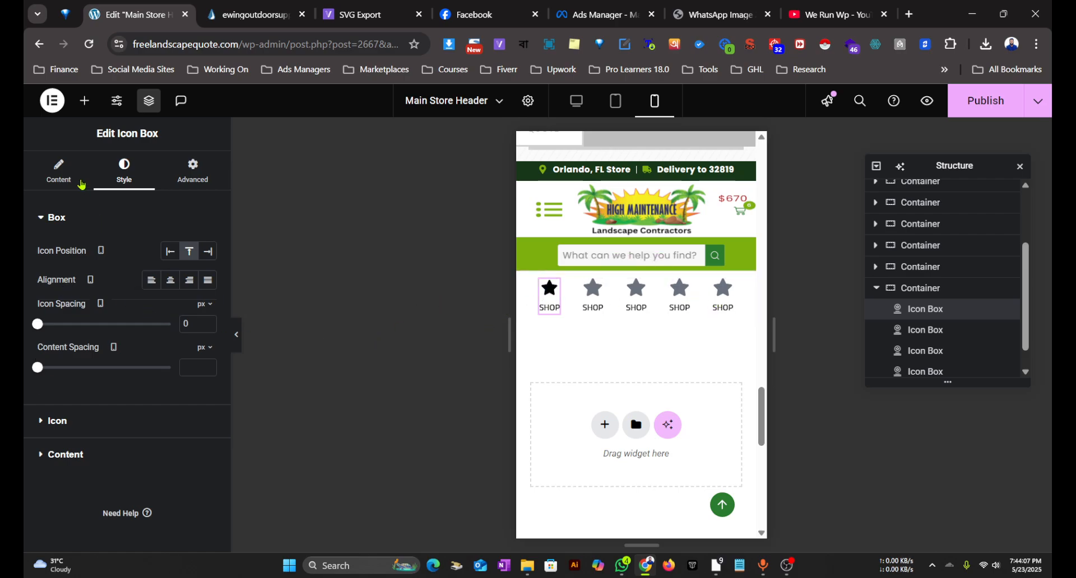
Step: Upload the icon SVG files and give the first box the store icon
left_click(59, 170)
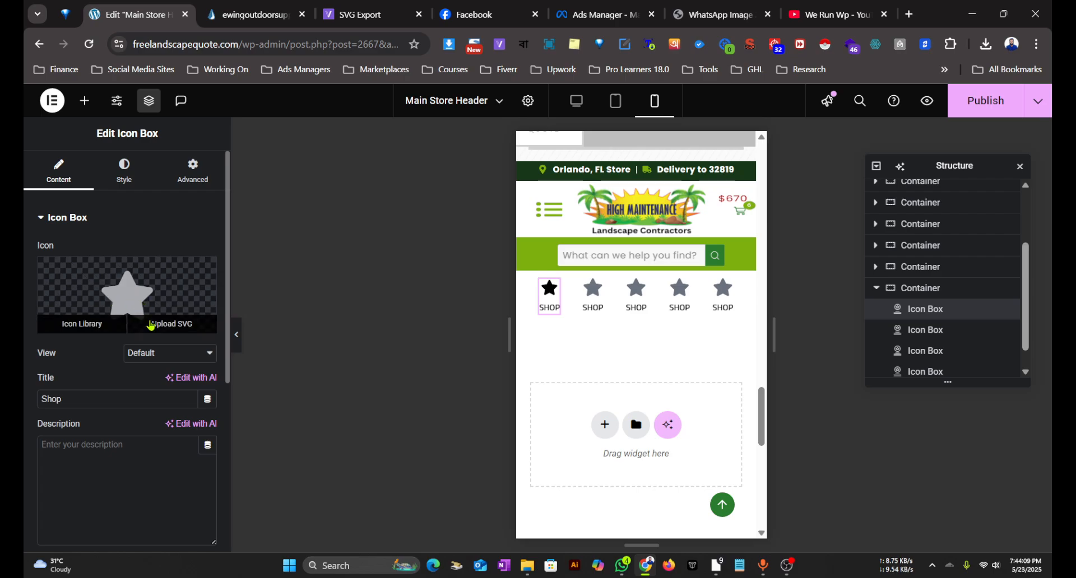
left_click(81, 323)
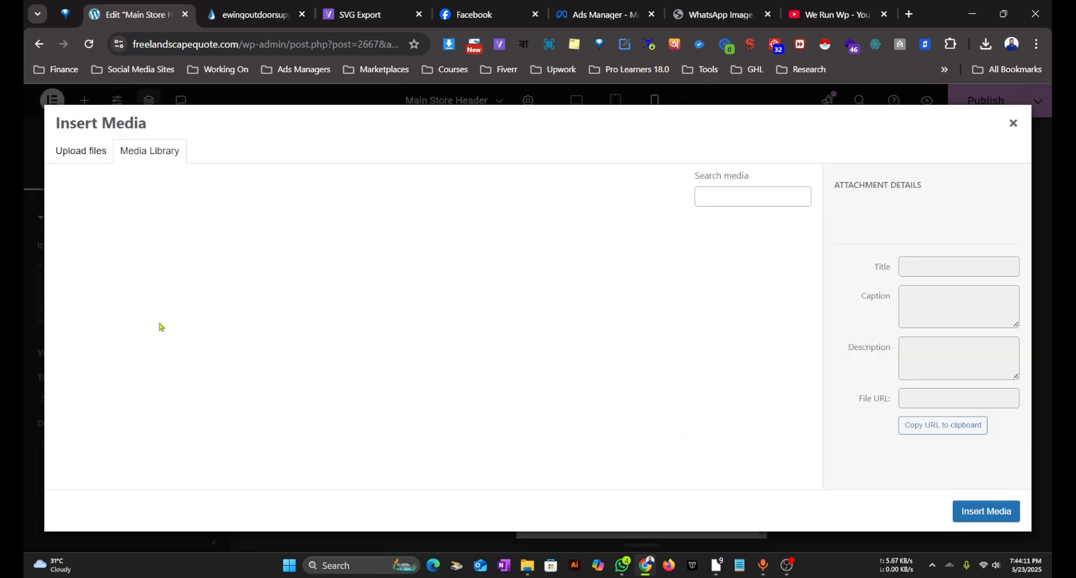
left_click(104, 269)
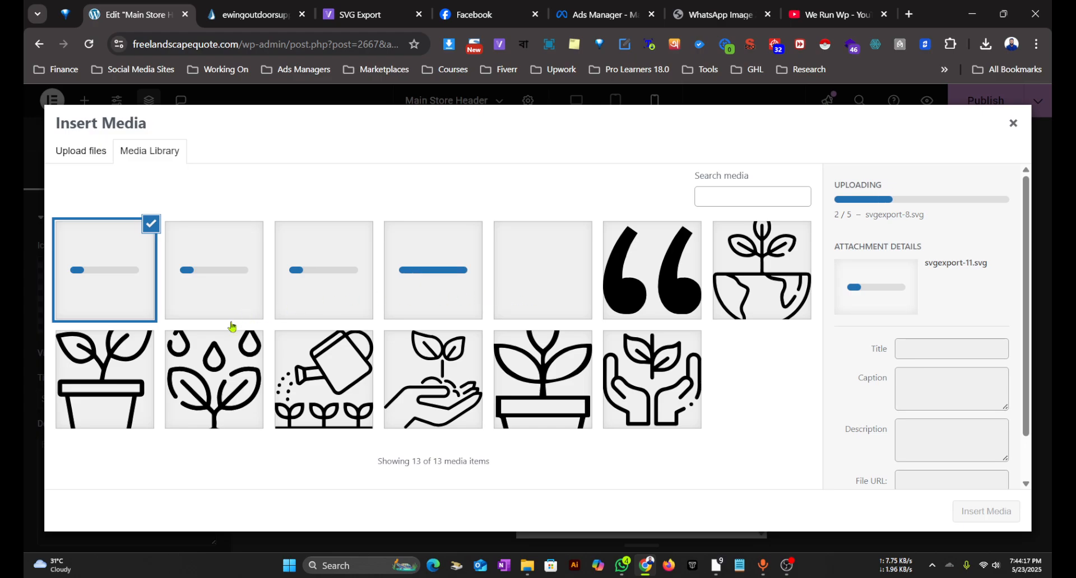
left_click(542, 269)
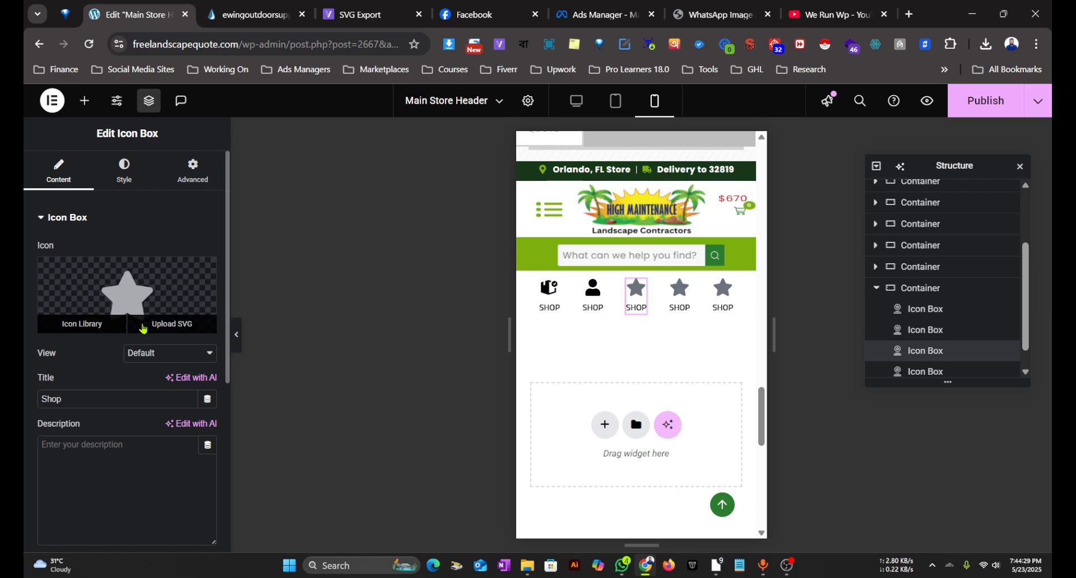
Step: Assign the toolbox, checklist and cart SVG icons to the remaining boxes
left_click(172, 324)
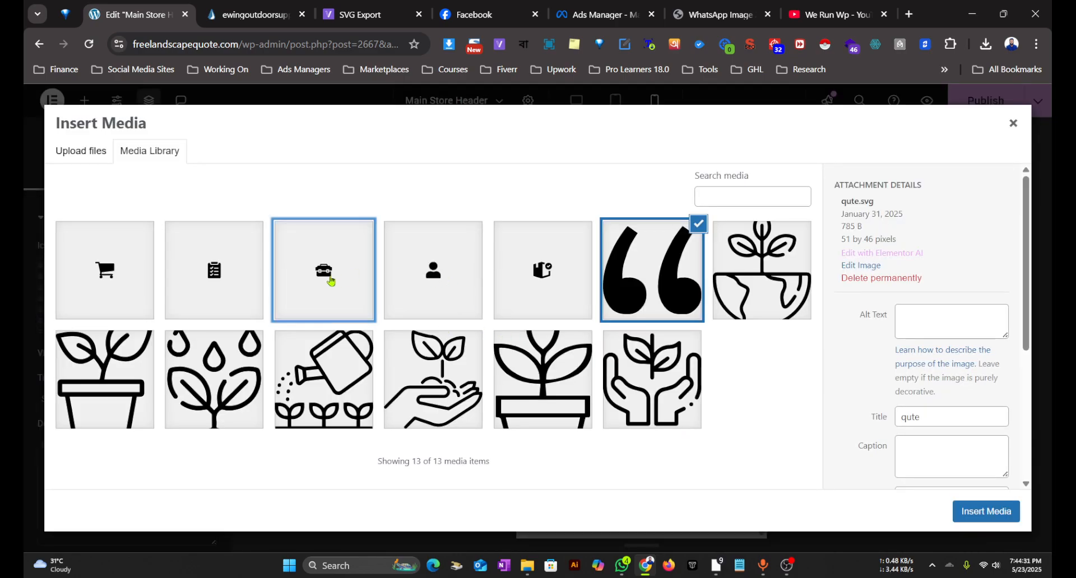
left_click(1012, 124)
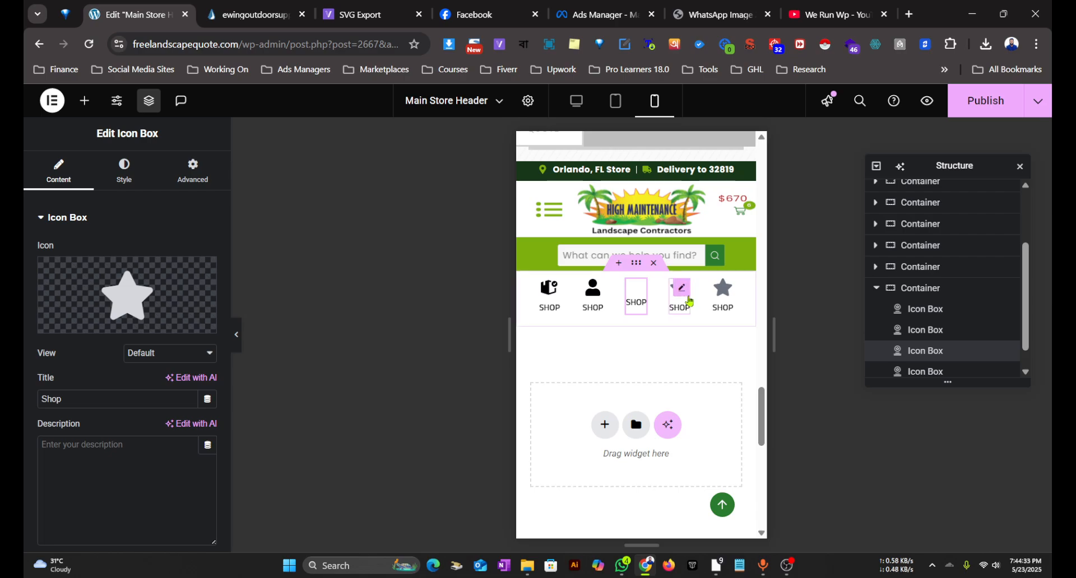
left_click(254, 15)
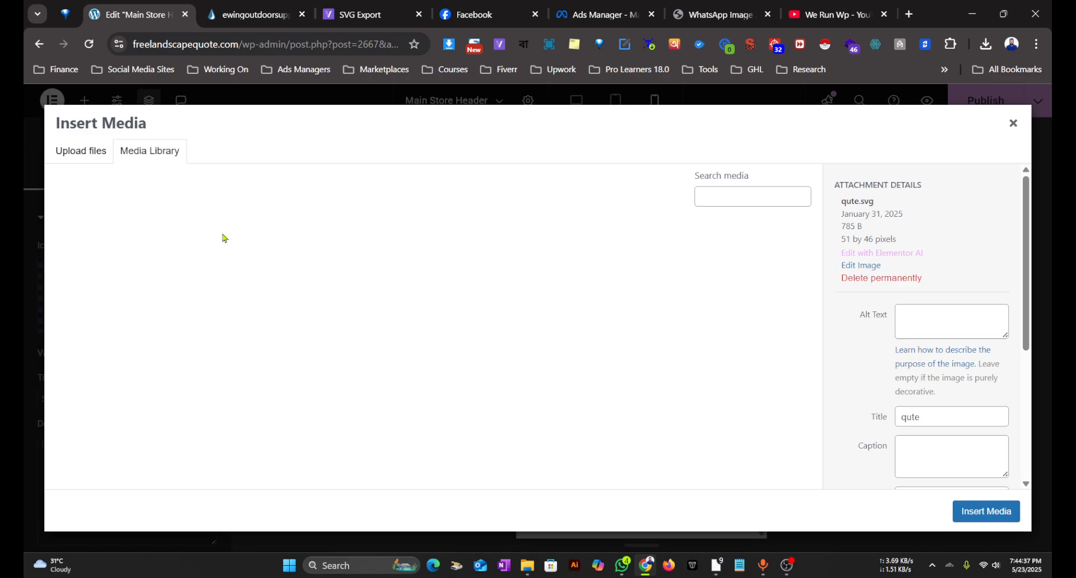
left_click(1014, 124)
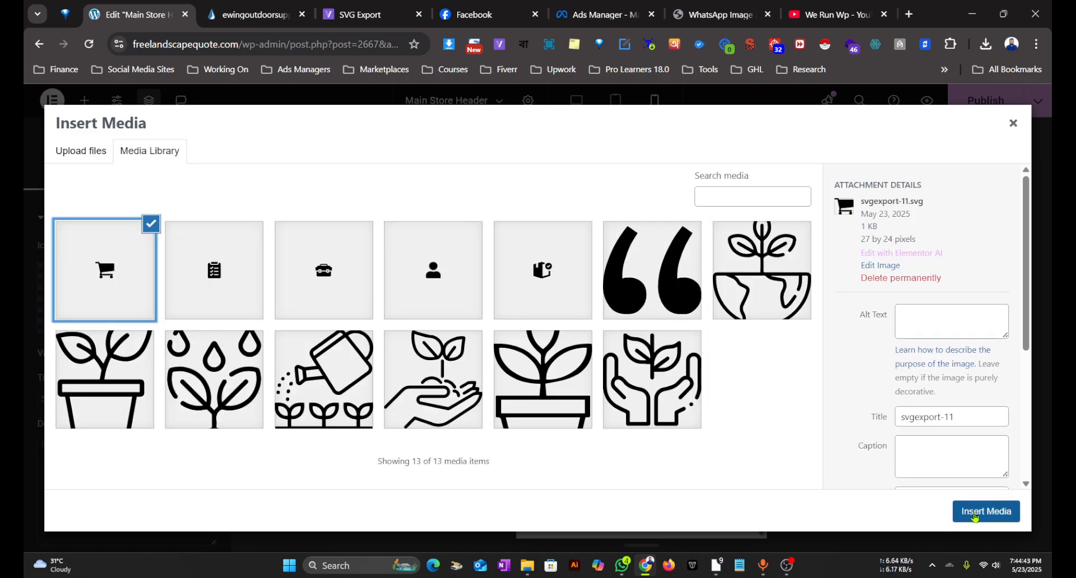
left_click(986, 511)
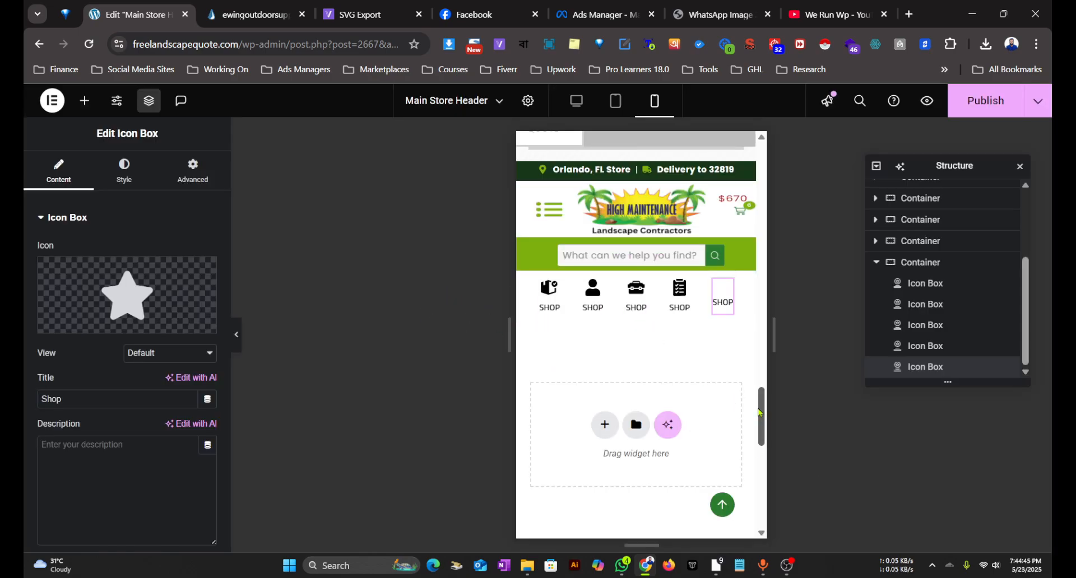
Step: Check the reference site's labels and title the second box Account
left_click(251, 14)
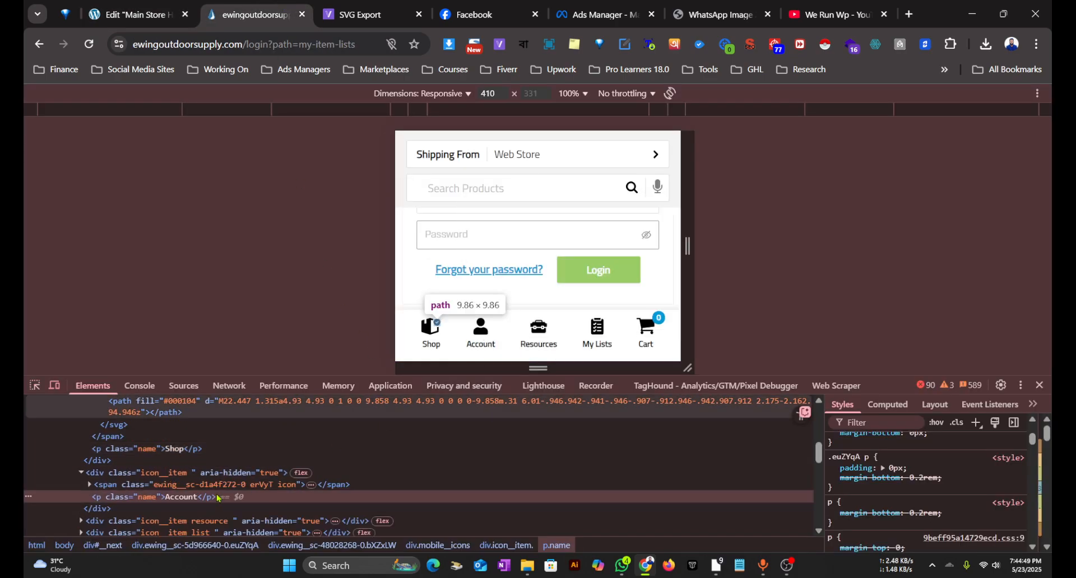
left_click(133, 15)
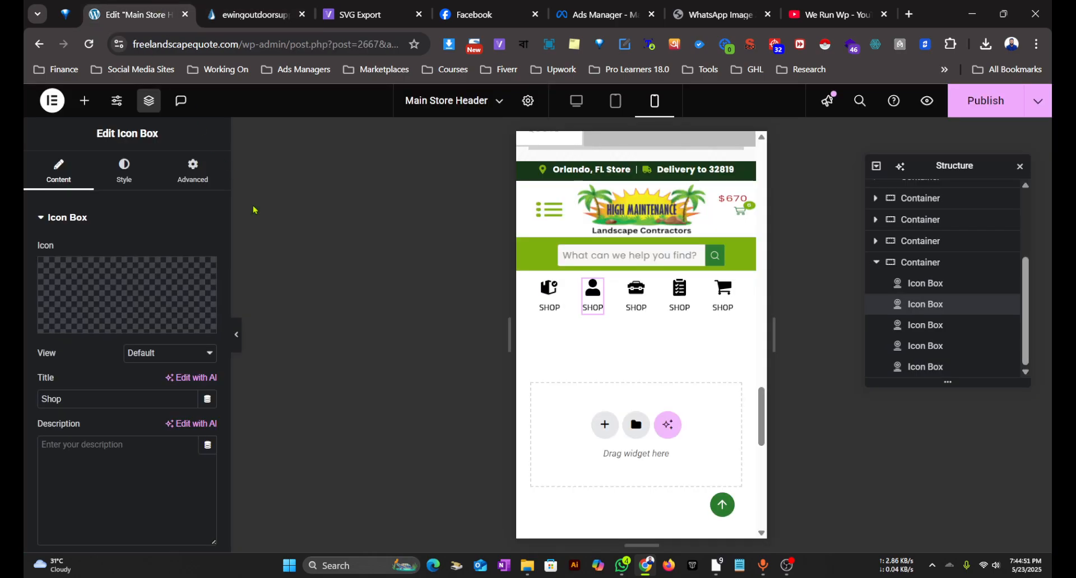
type("Account")
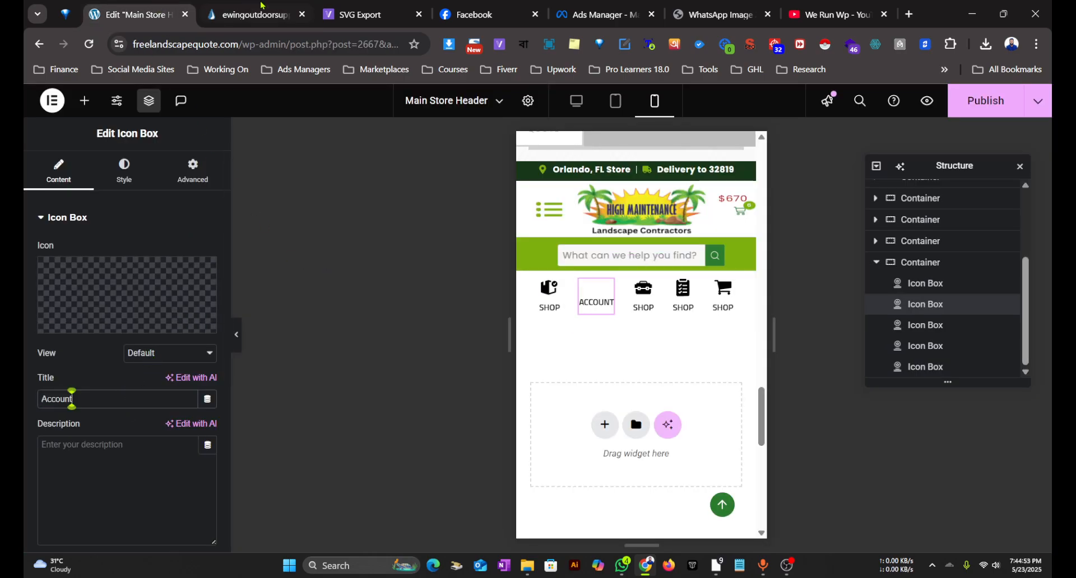
Step: Title the remaining boxes Resources, My Lists and Cart
left_click(250, 14)
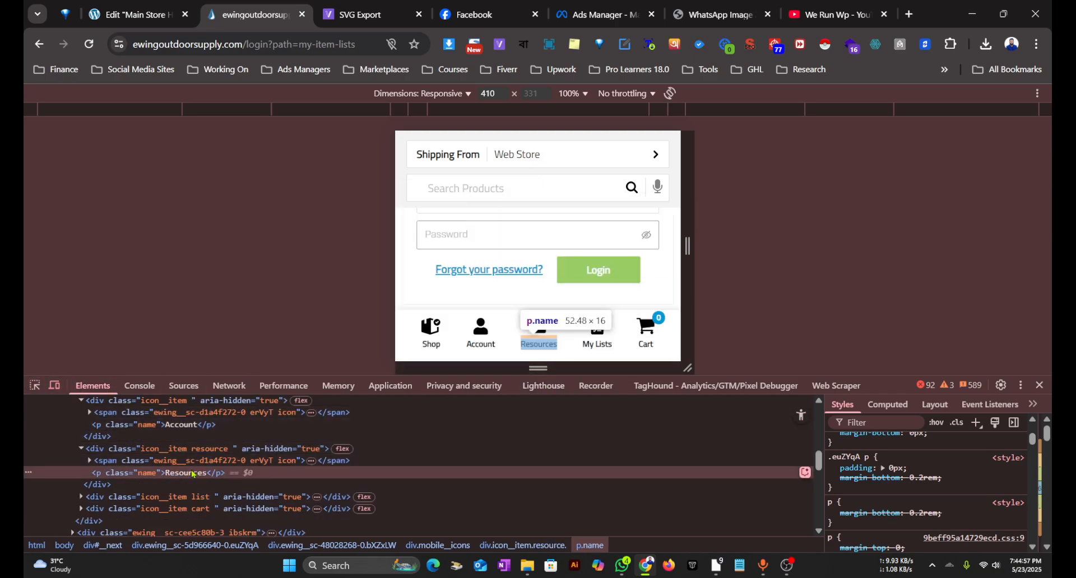
left_click(135, 14)
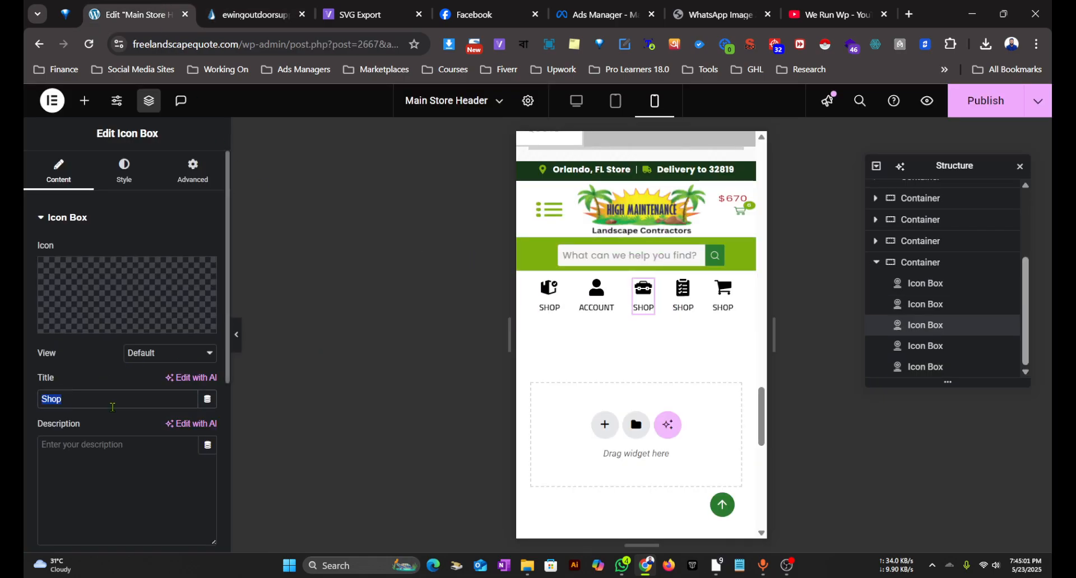
left_click(254, 15)
type("Resources")
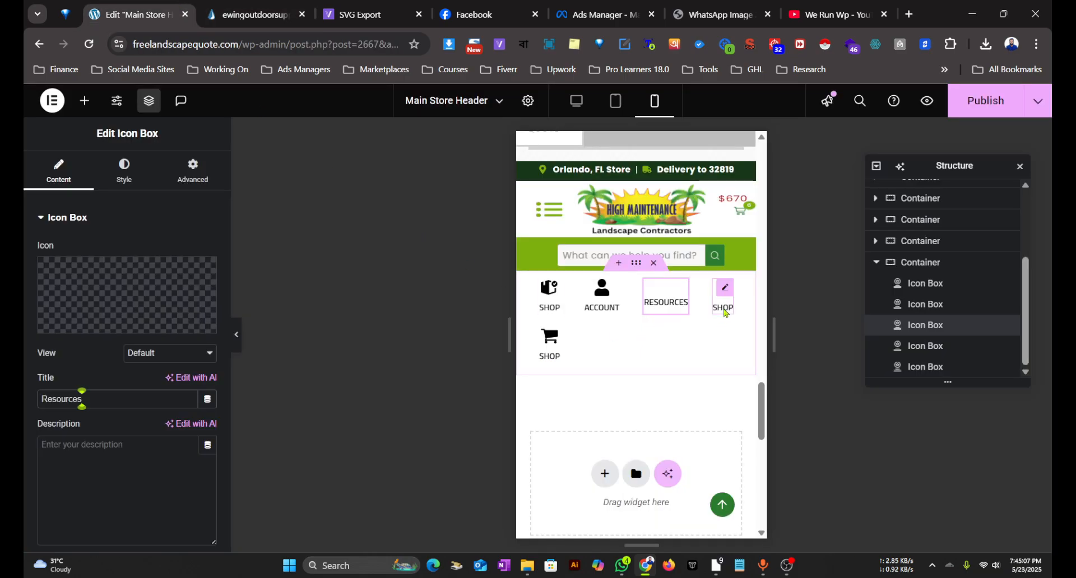
type("My Lists")
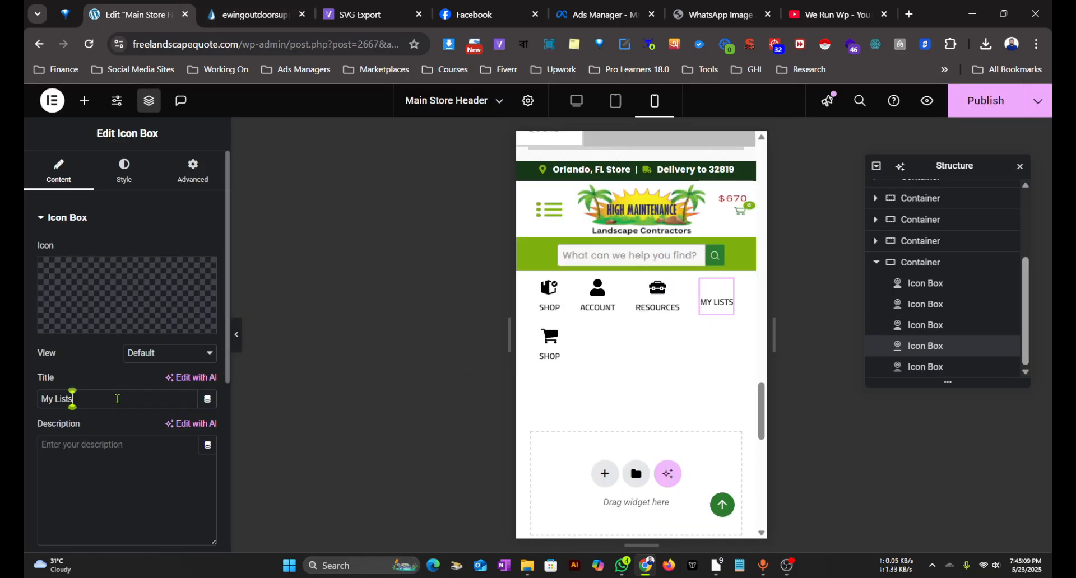
left_click(252, 15)
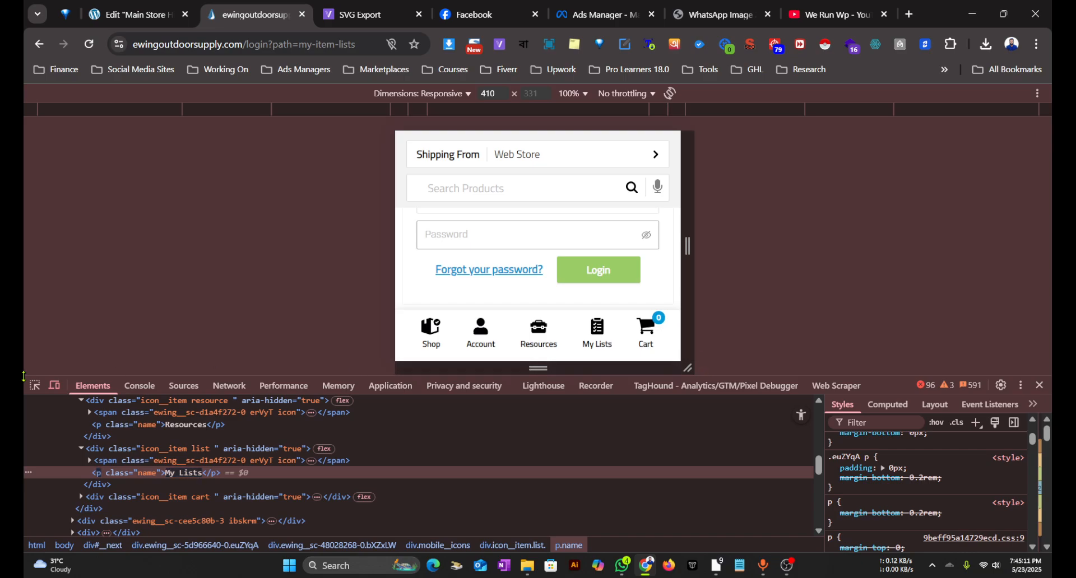
mouse_move(646, 333)
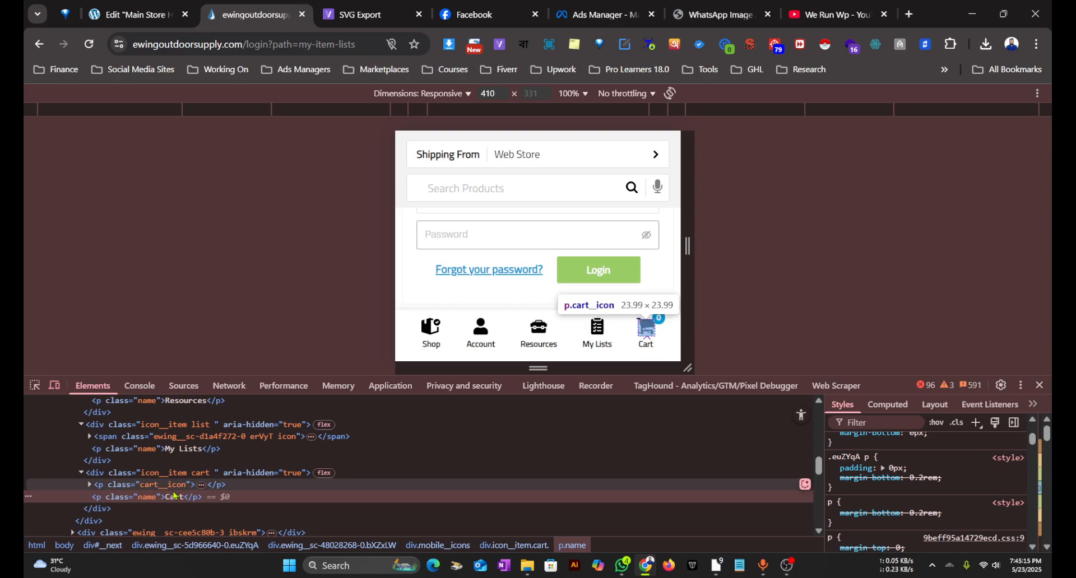
left_click(134, 15)
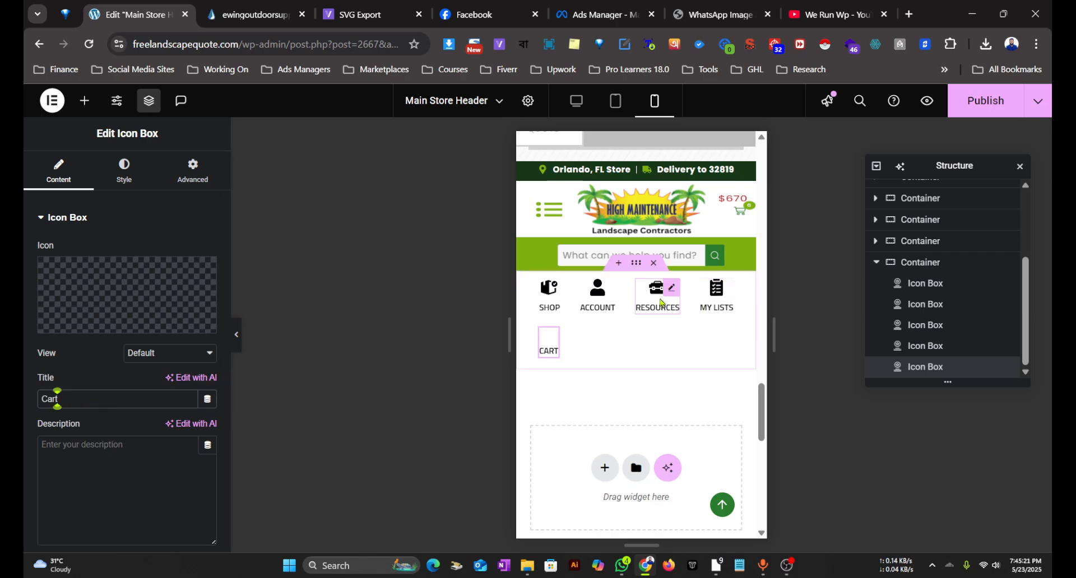
left_click(919, 262)
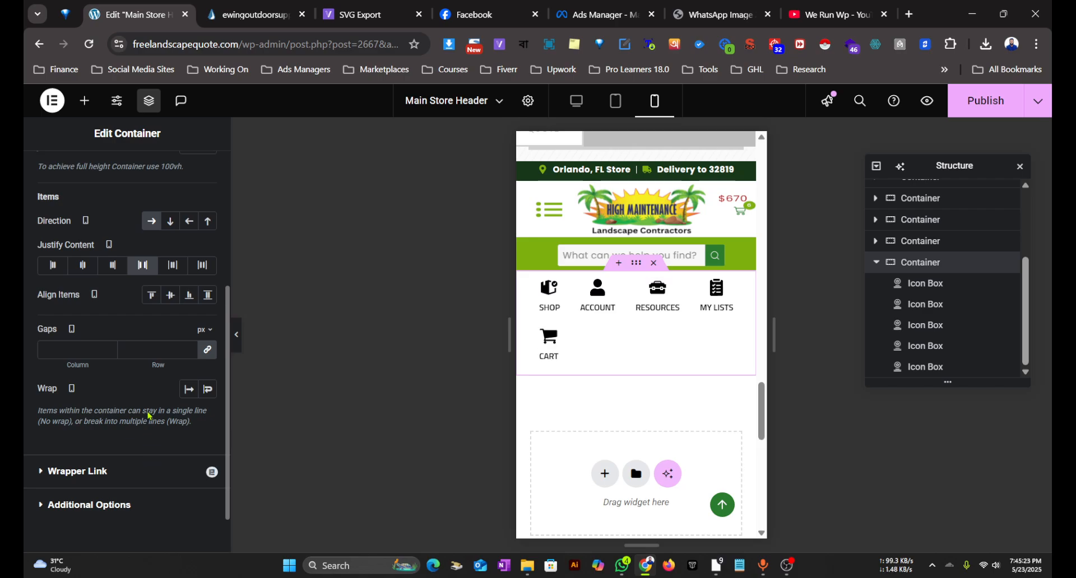
Step: Set the container's column and row gaps to 0 so Cart joins the row
type("0")
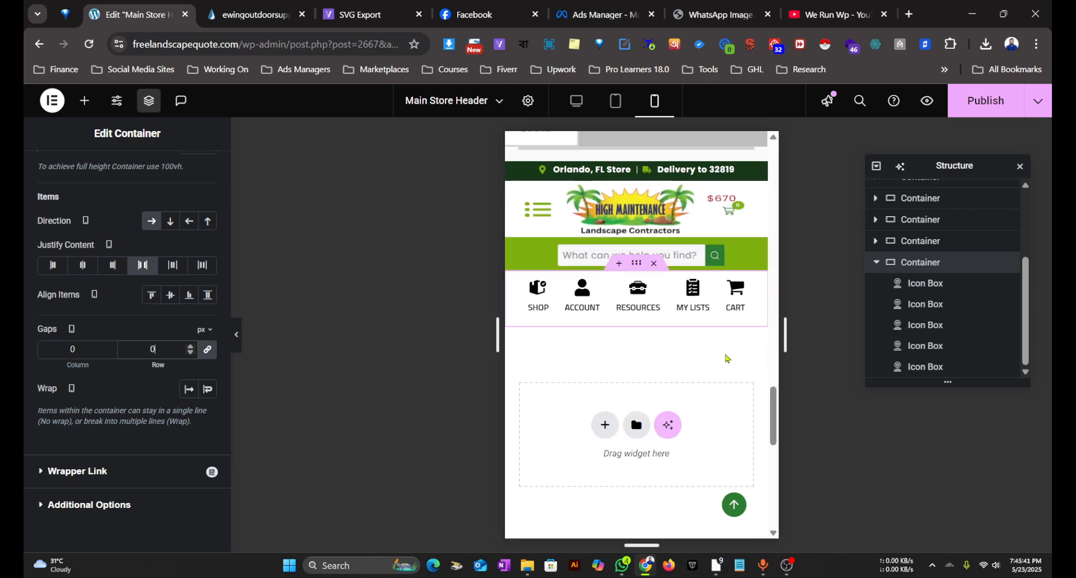
left_click(253, 15)
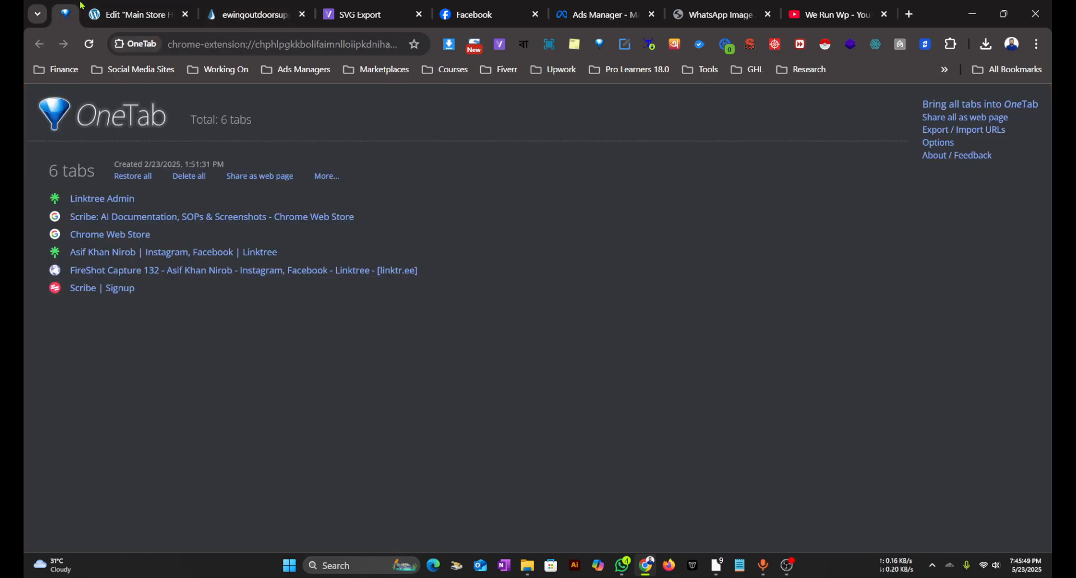
left_click(130, 14)
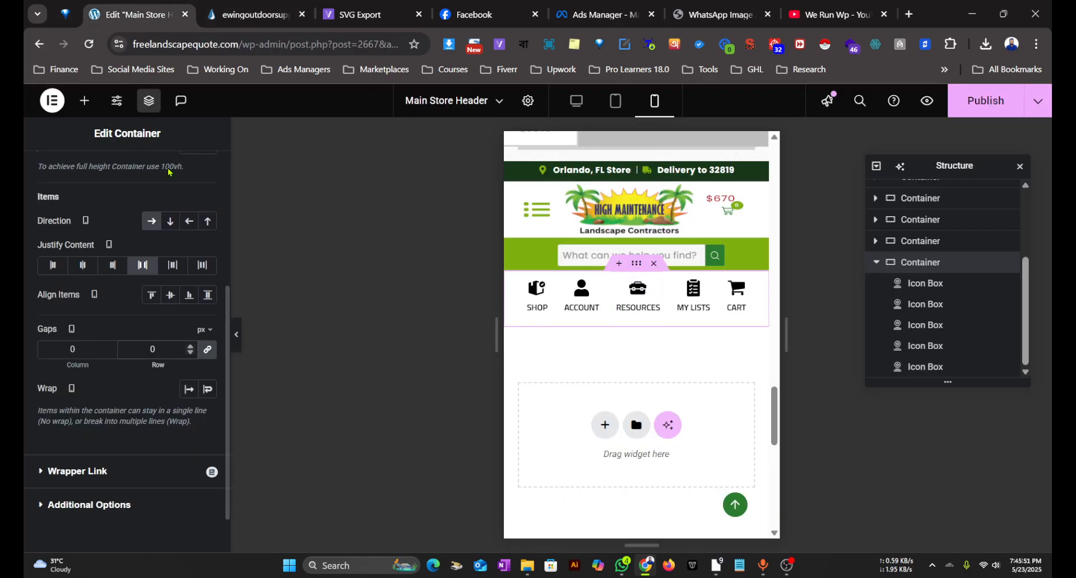
left_click(192, 170)
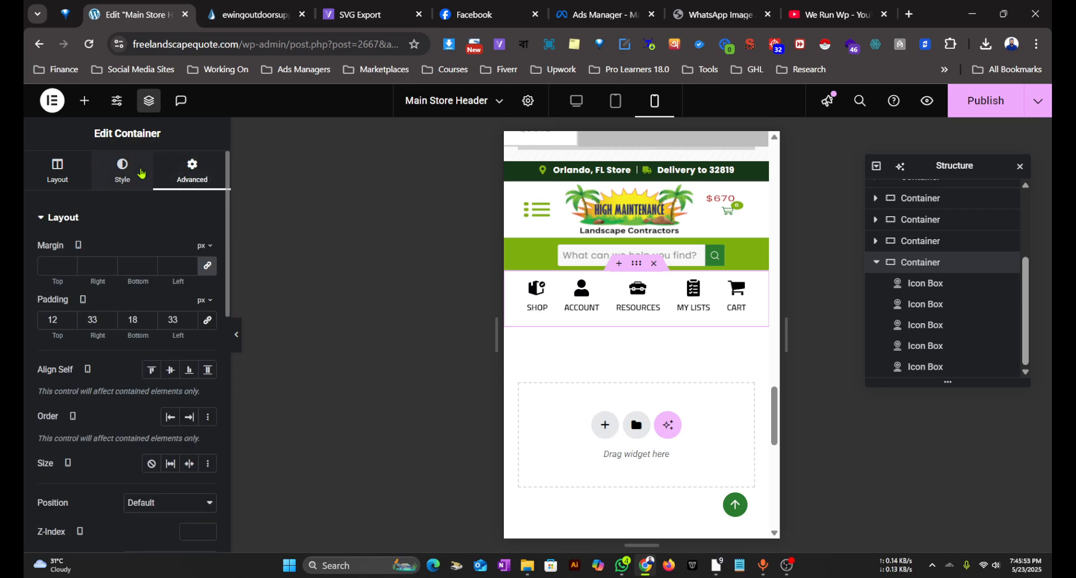
Step: Enable an outline box shadow with blur 10 on the icon bar container
left_click(122, 170)
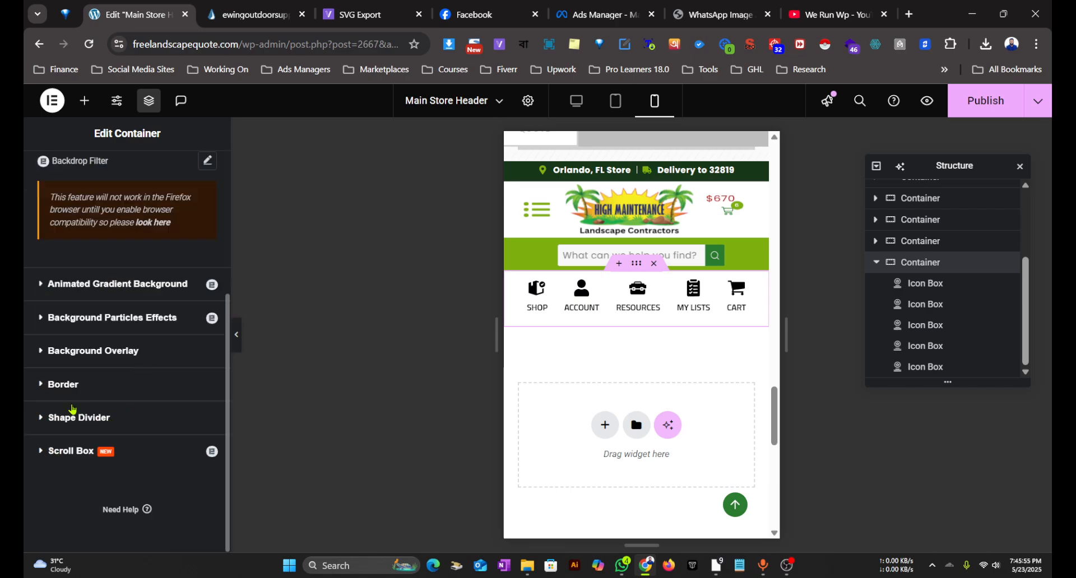
left_click(62, 385)
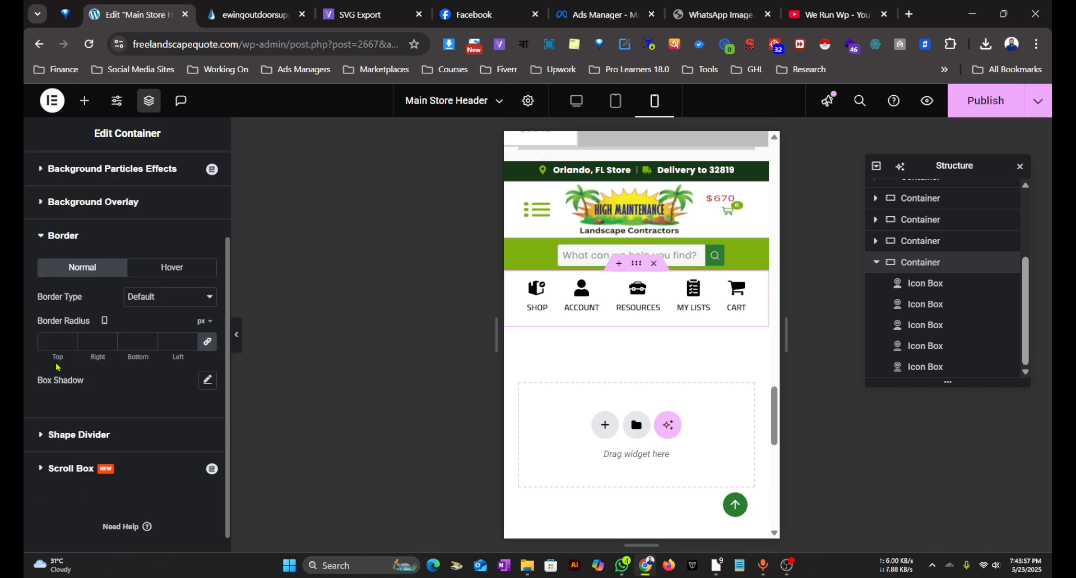
left_click(206, 380)
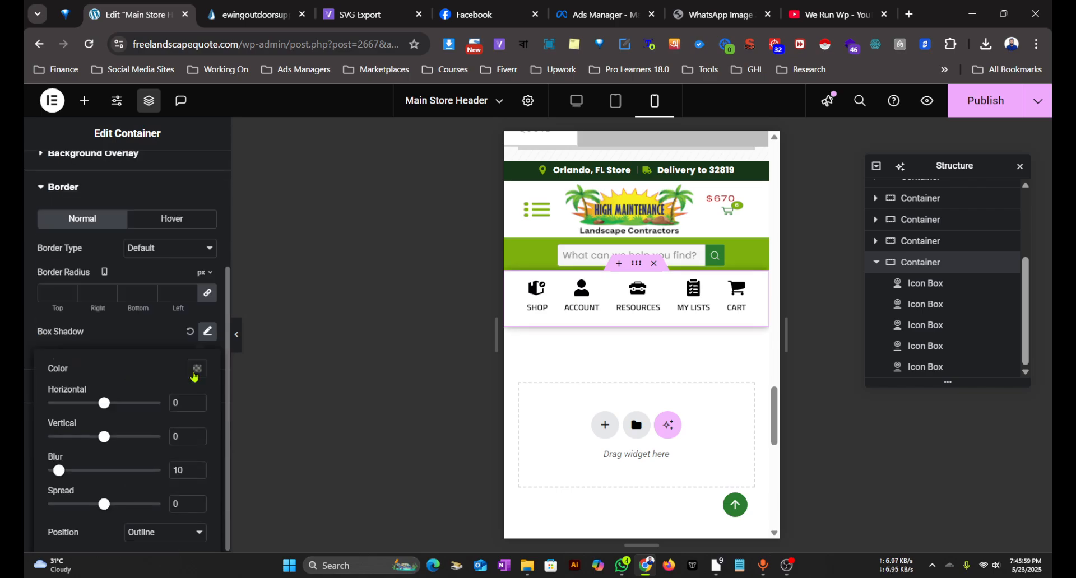
left_click(197, 369)
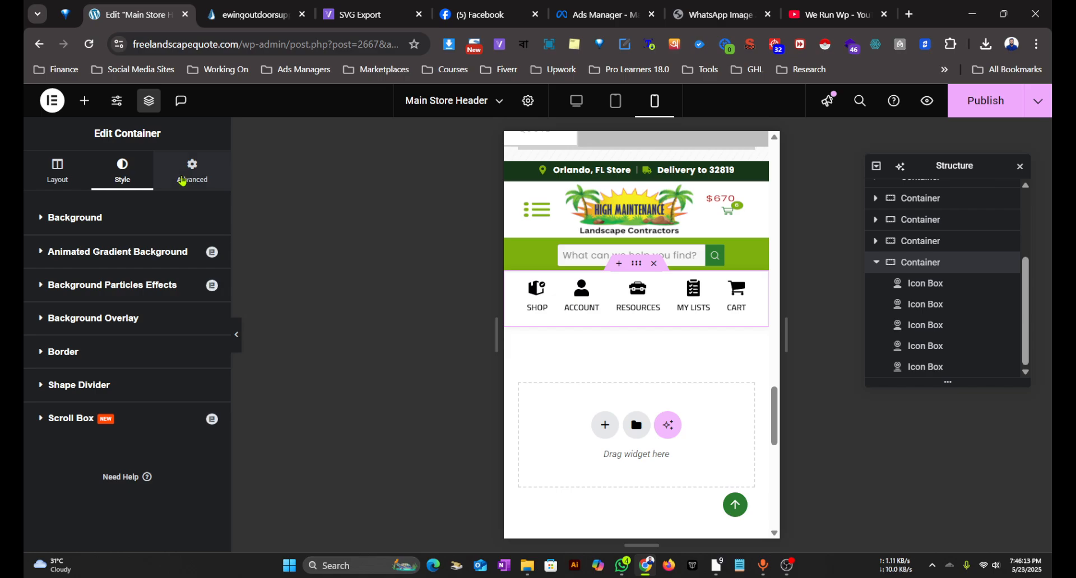
left_click(250, 15)
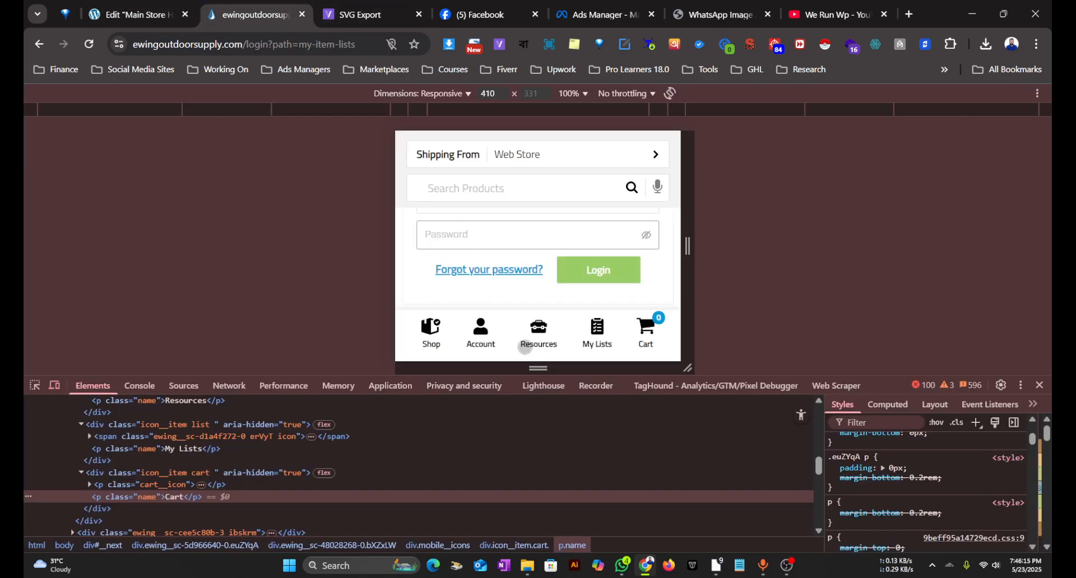
Step: Set the container's position to Fixed with vertical orientation at Bottom
left_click(134, 14)
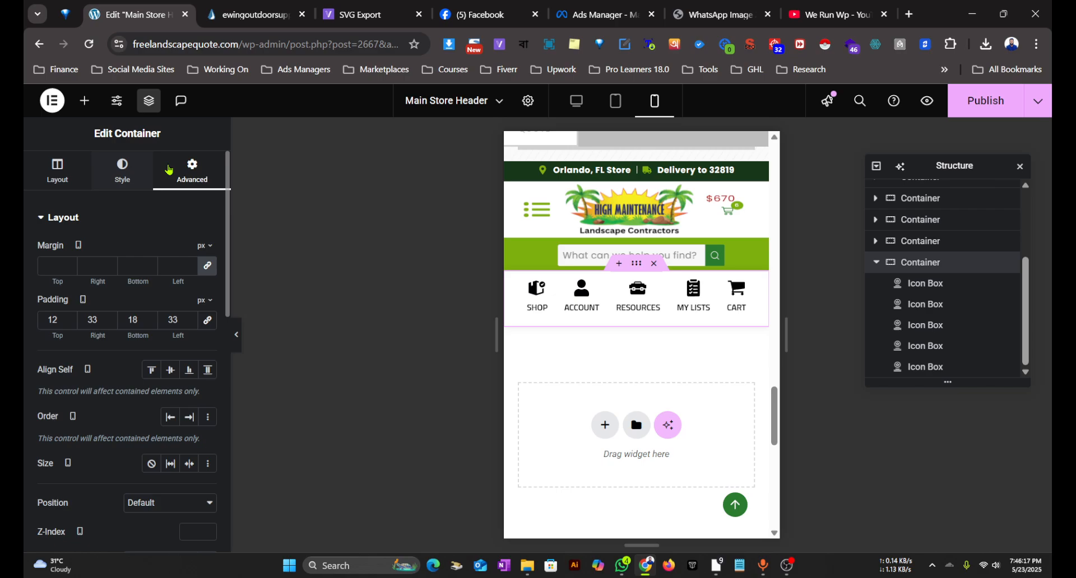
scroll("down", 3)
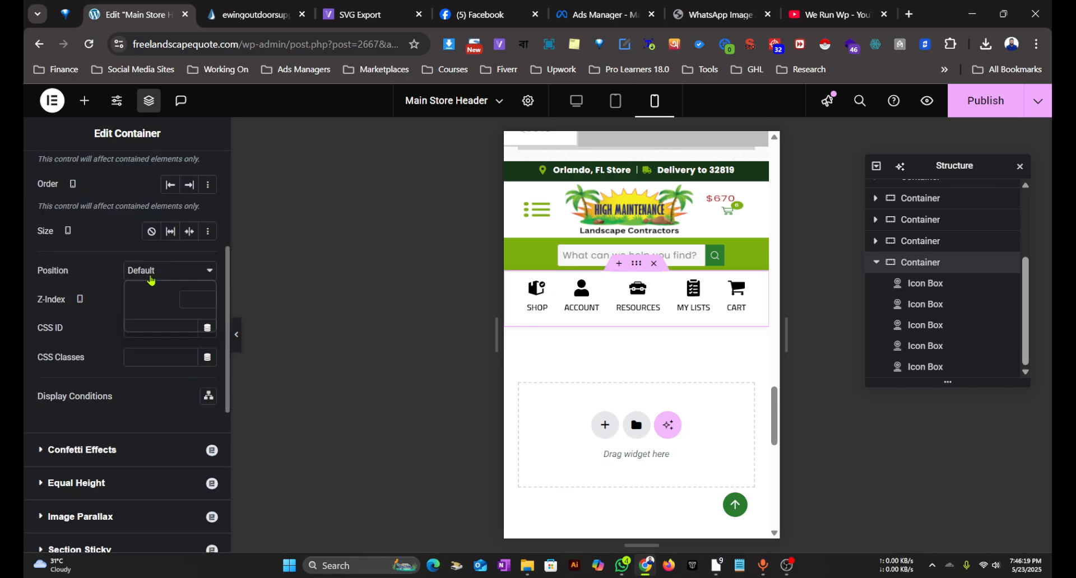
left_click(168, 270)
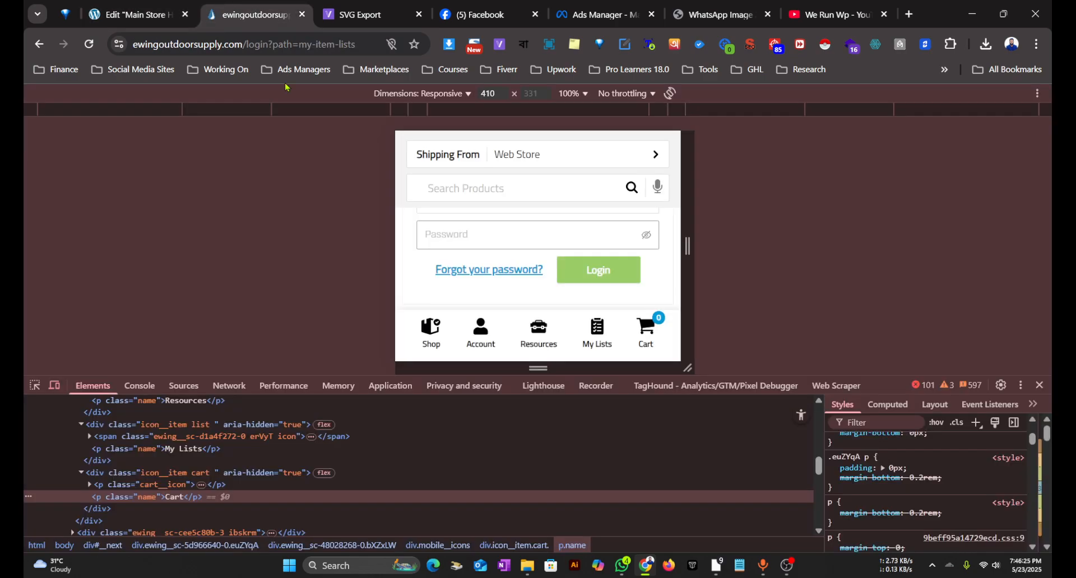
left_click(131, 14)
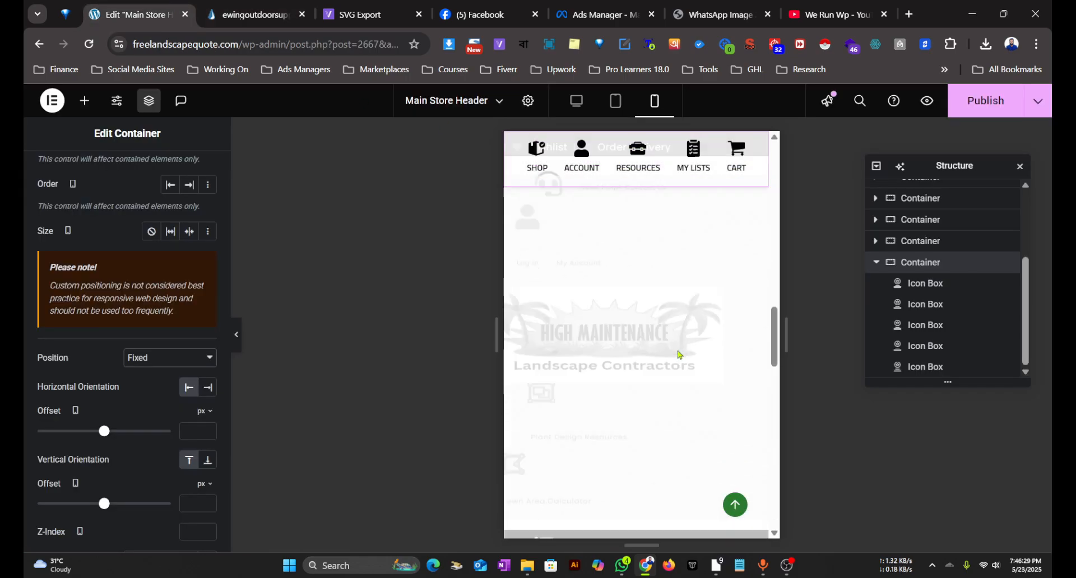
scroll("down", 3)
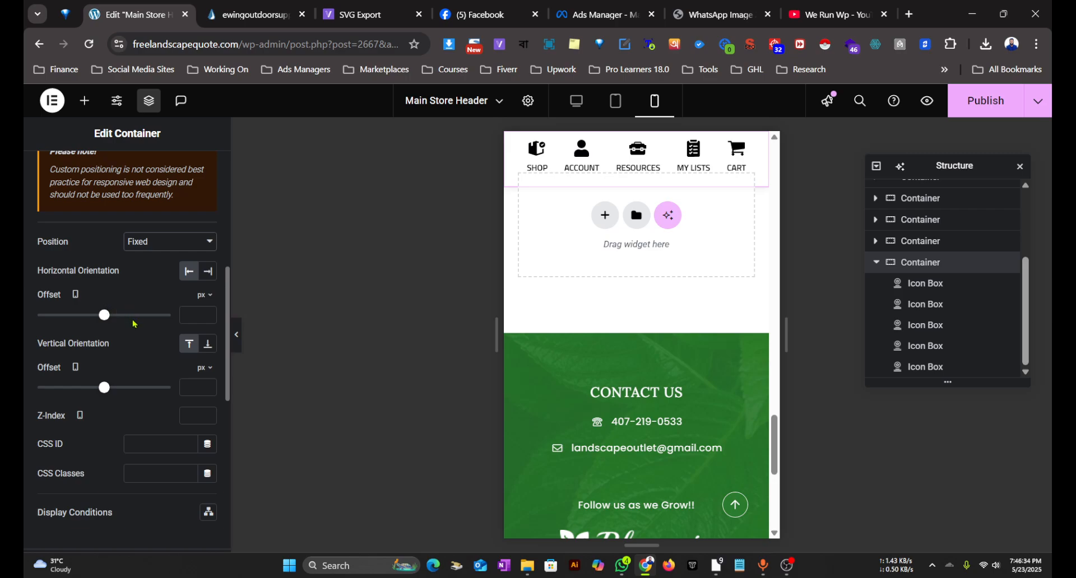
mouse_move(151, 350)
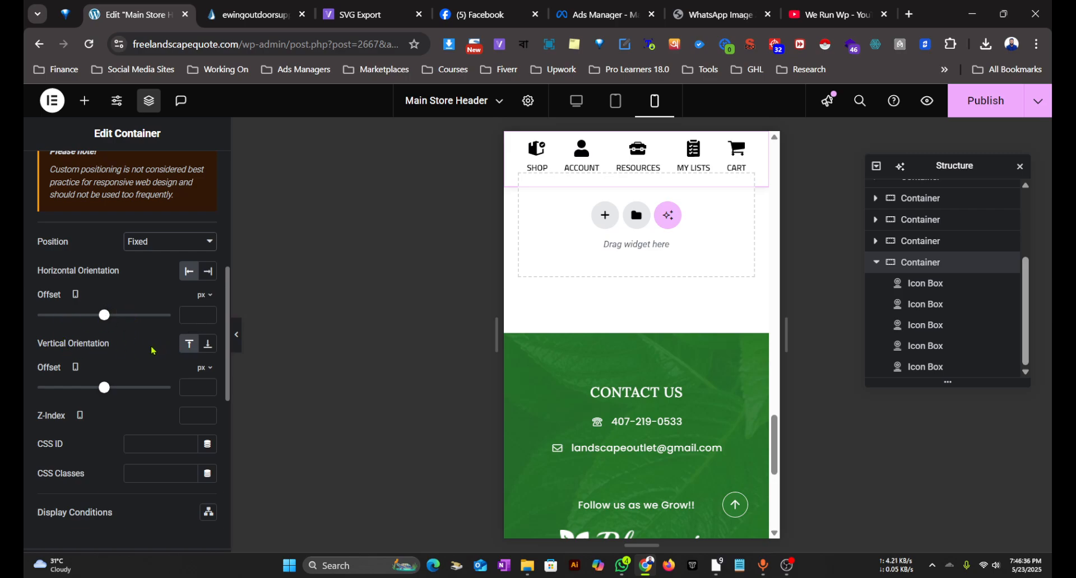
mouse_move(207, 343)
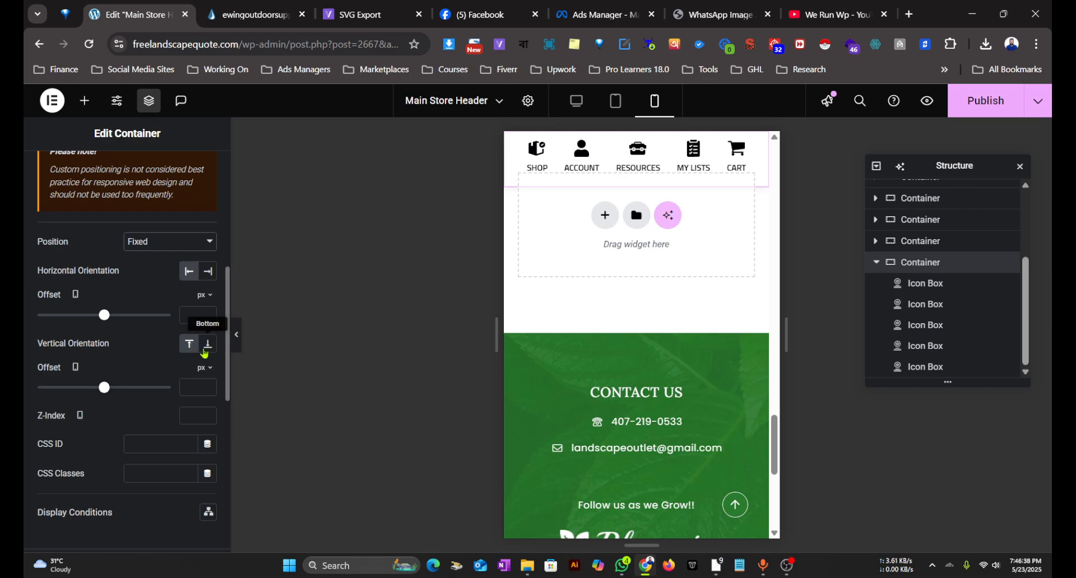
left_click(208, 343)
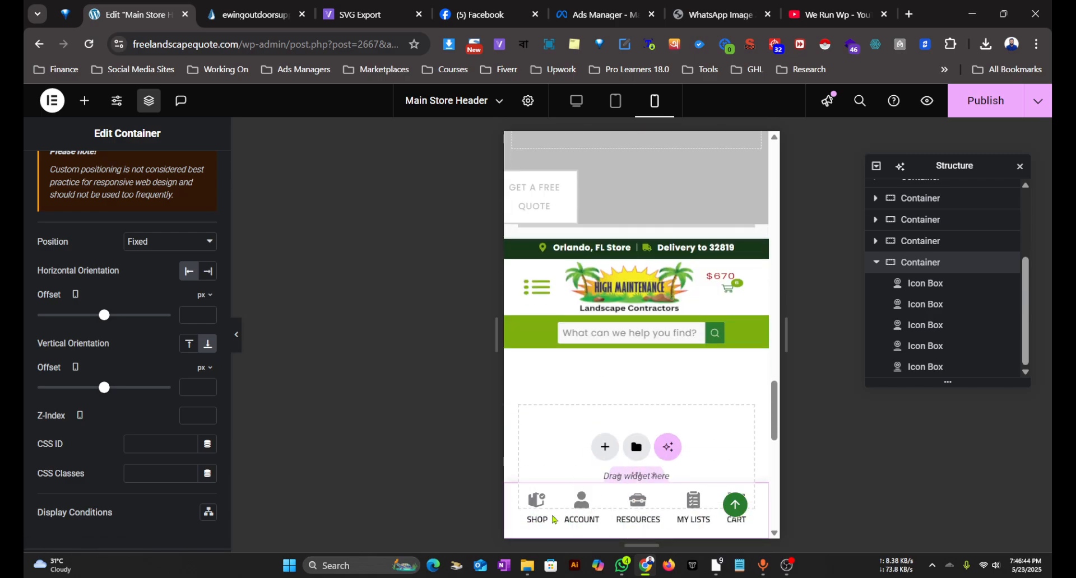
scroll("down", 3)
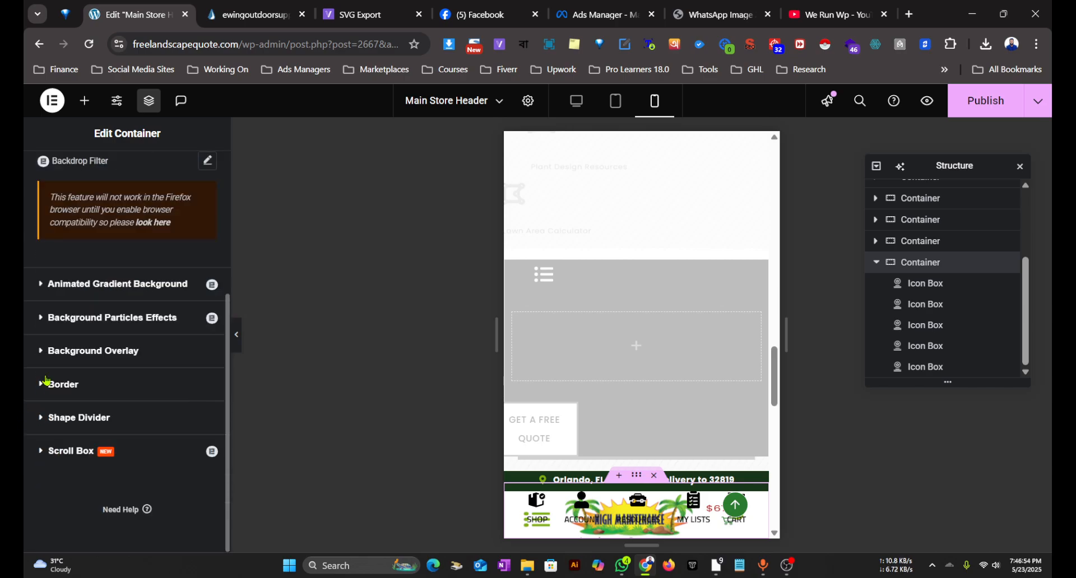
Step: Set the container background to Classic with a white colour
left_click(122, 170)
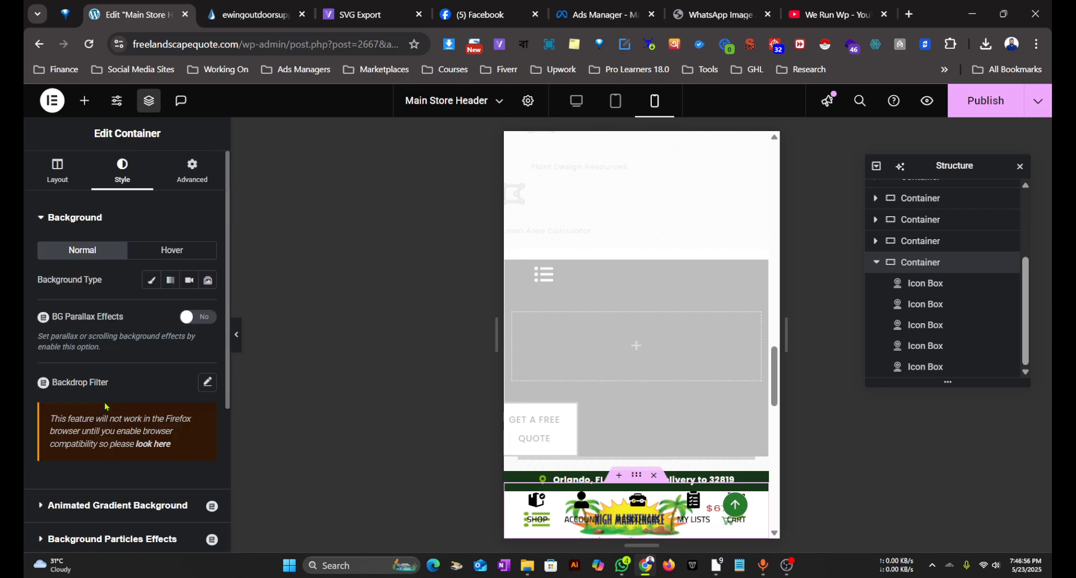
left_click(151, 280)
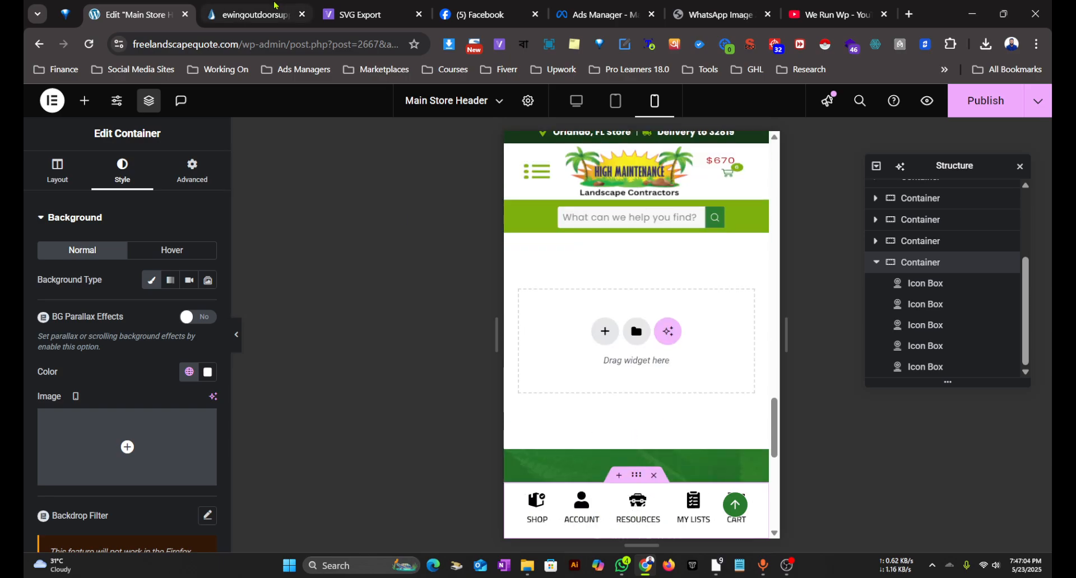
left_click(254, 15)
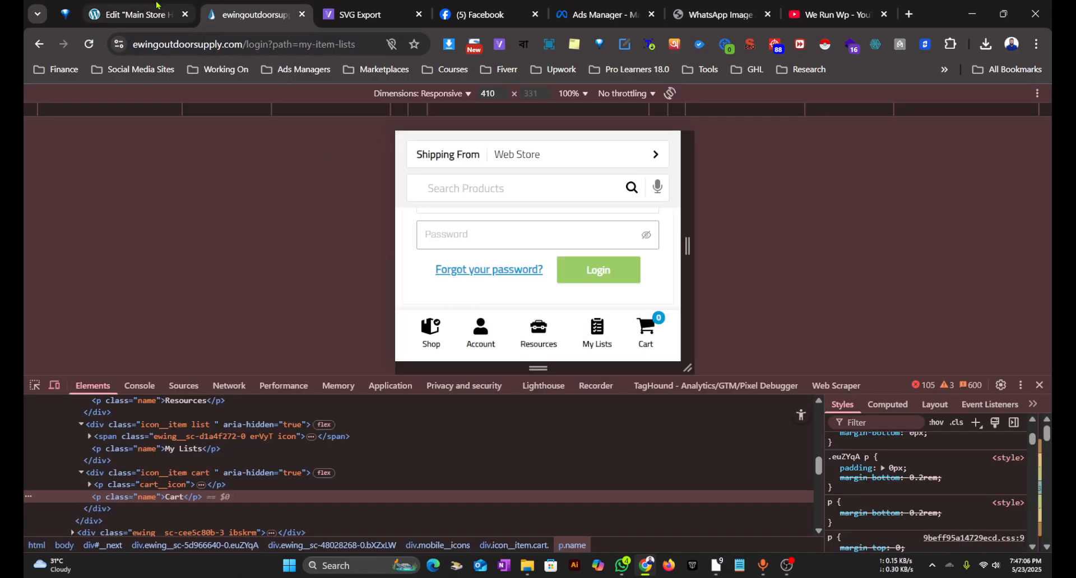
left_click(134, 15)
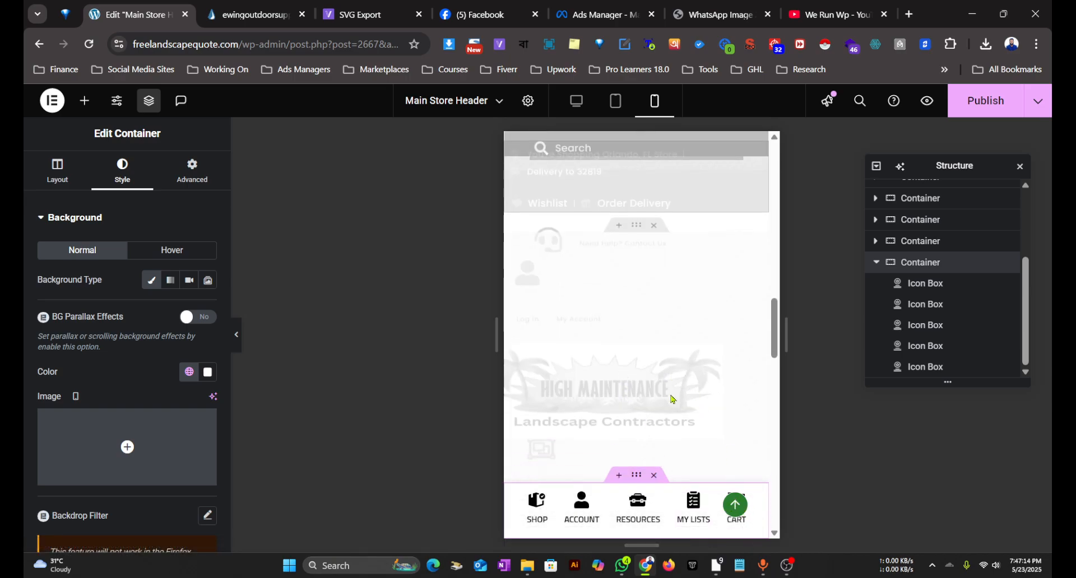
left_click(636, 506)
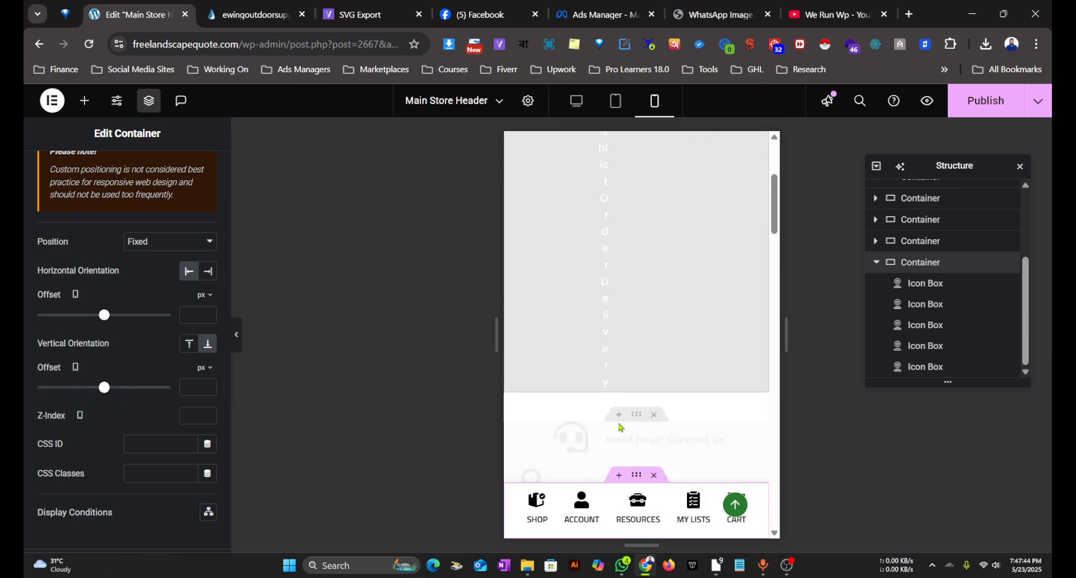
Step: Enter 99 in the icon bar container's Z-Index field
scroll("down", 3)
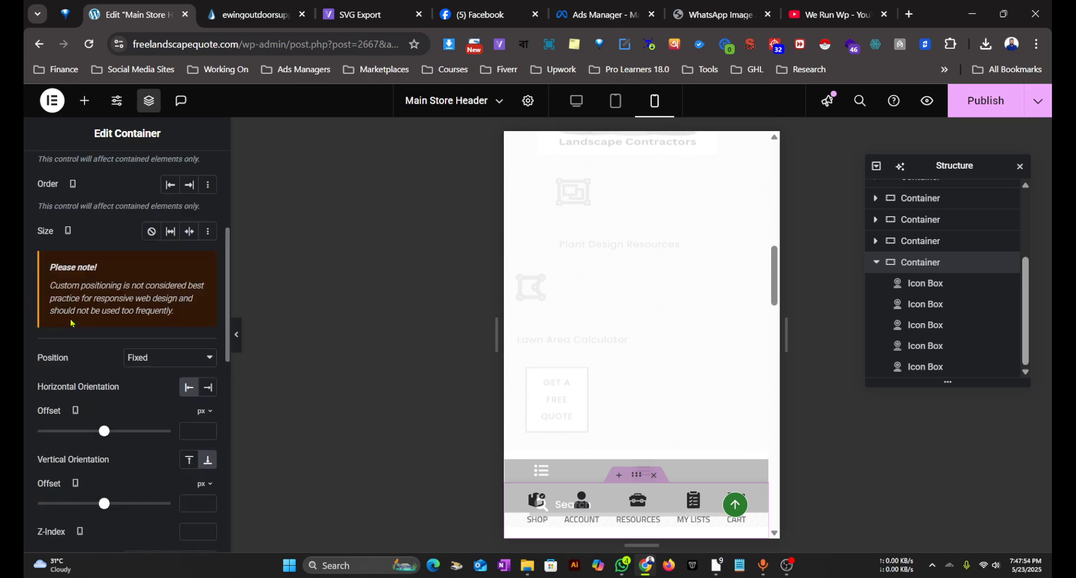
scroll("down", 3)
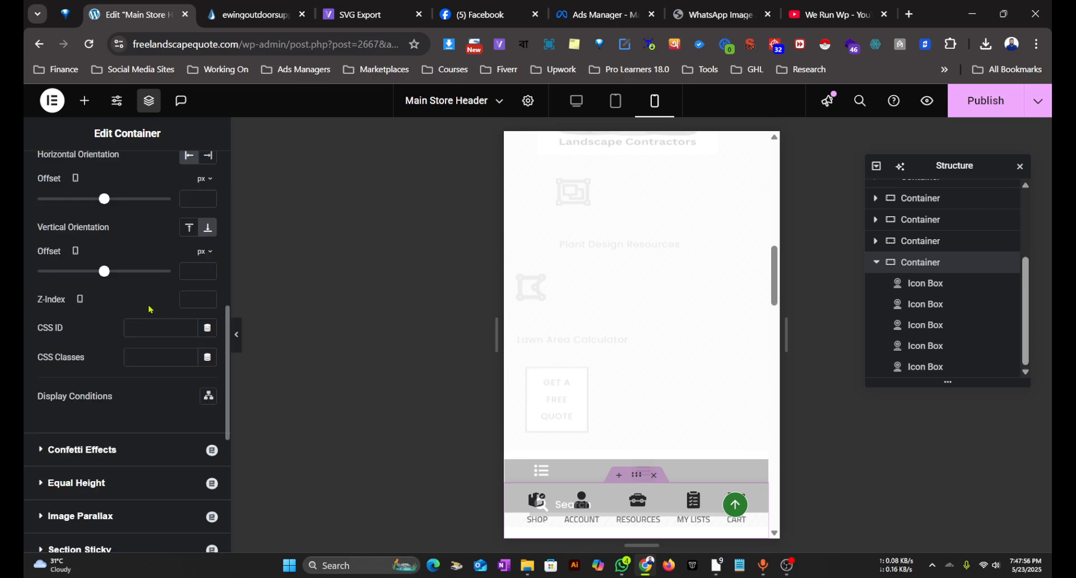
mouse_move(87, 361)
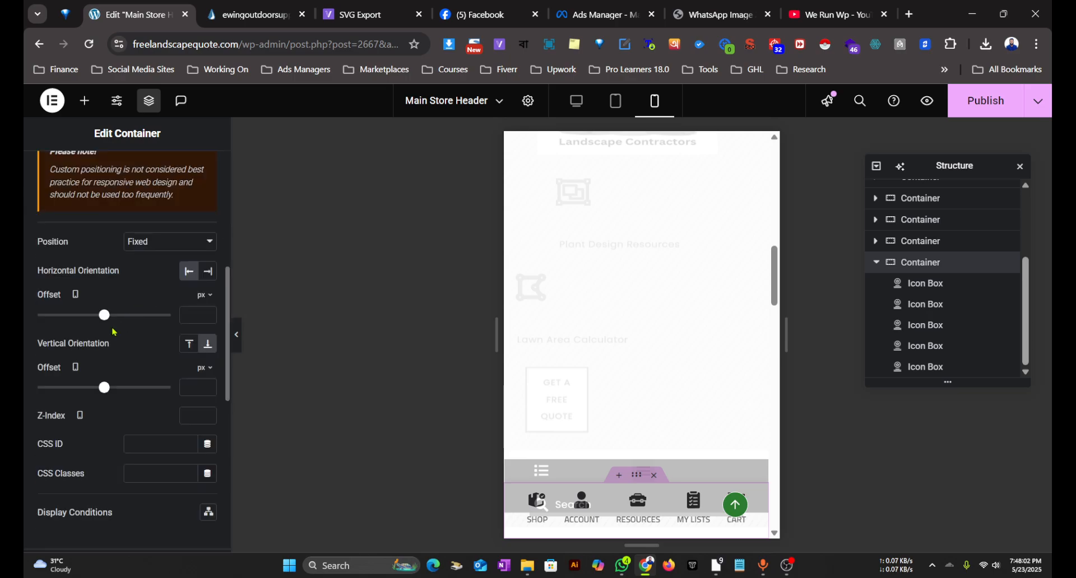
scroll("down", 3)
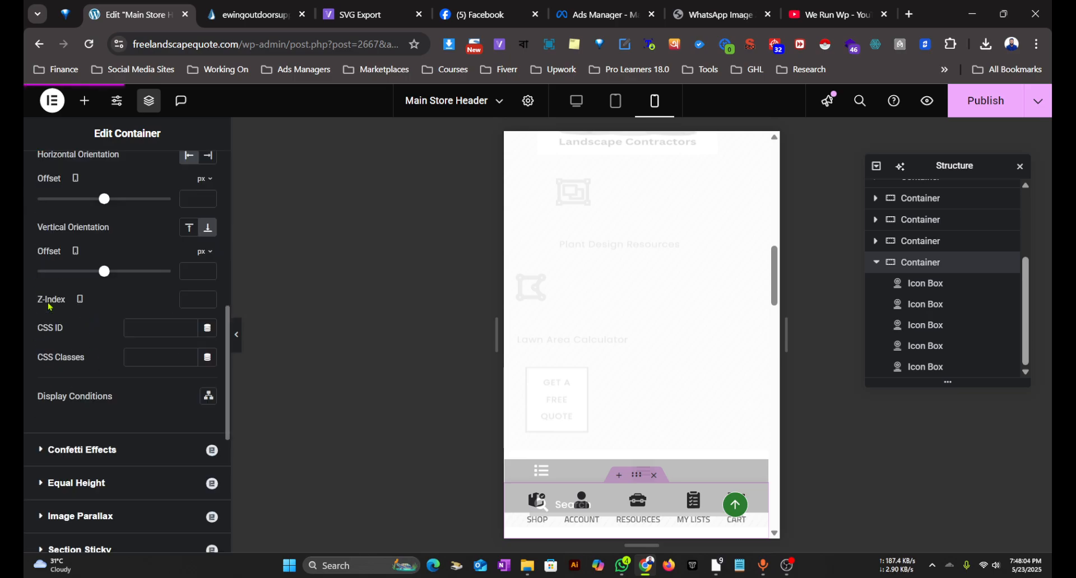
type("9")
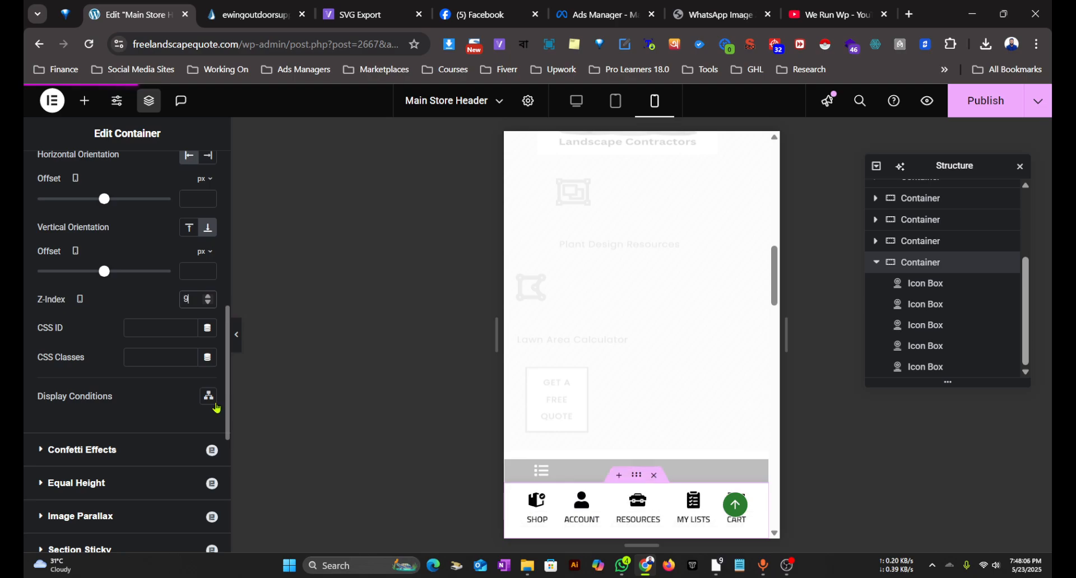
type("99")
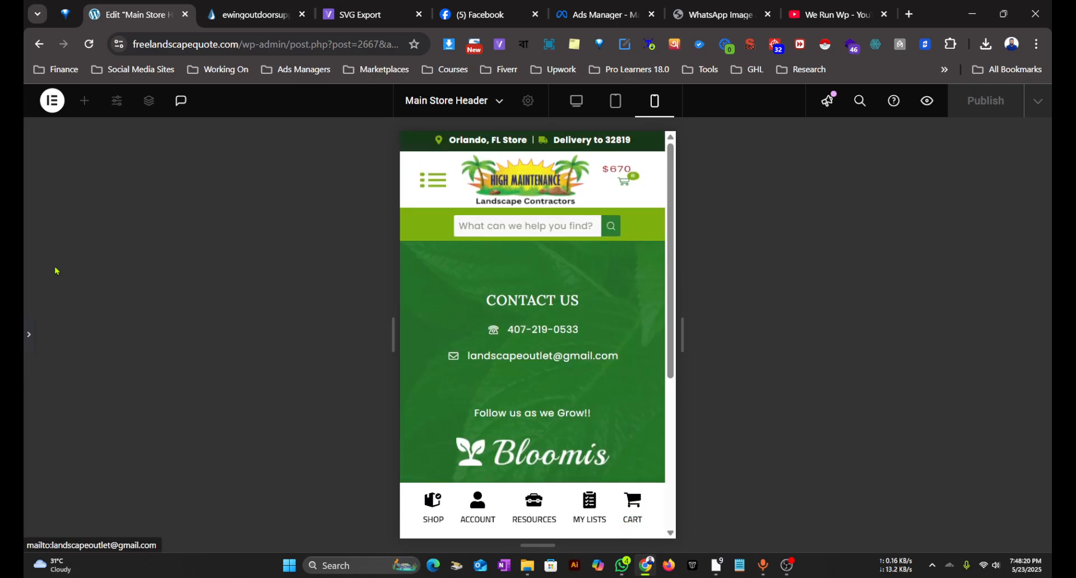
Step: Restore the editing panel and move the canvas preview from desktop to mobile portrait
left_click(148, 101)
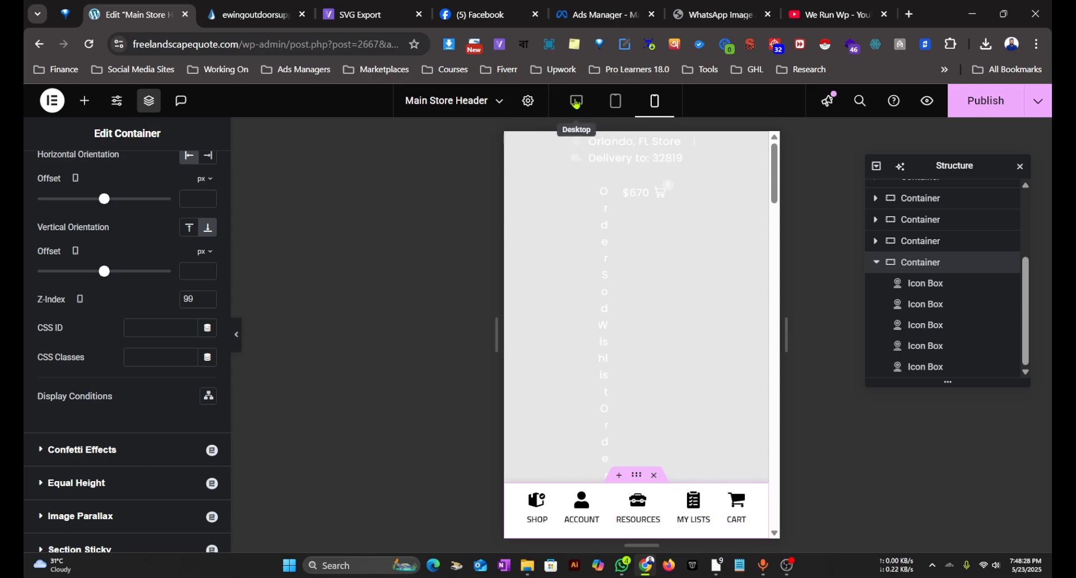
left_click(575, 101)
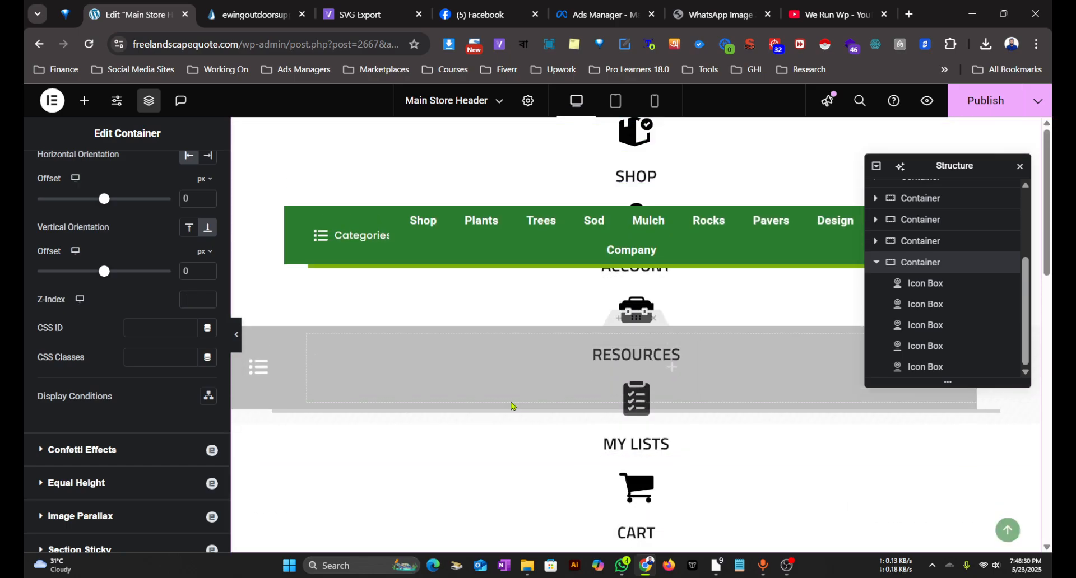
left_click(652, 101)
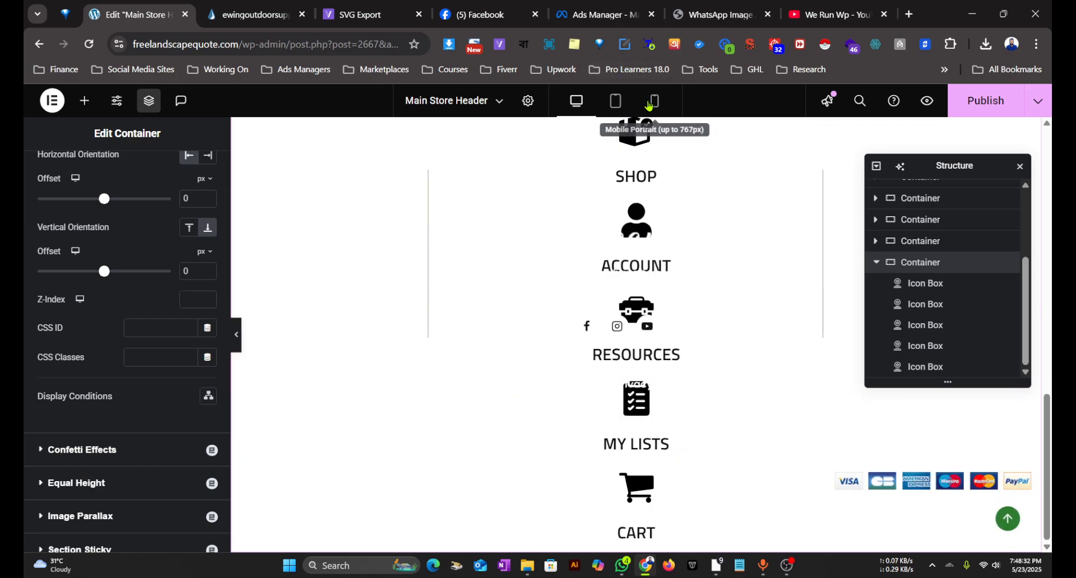
left_click(652, 101)
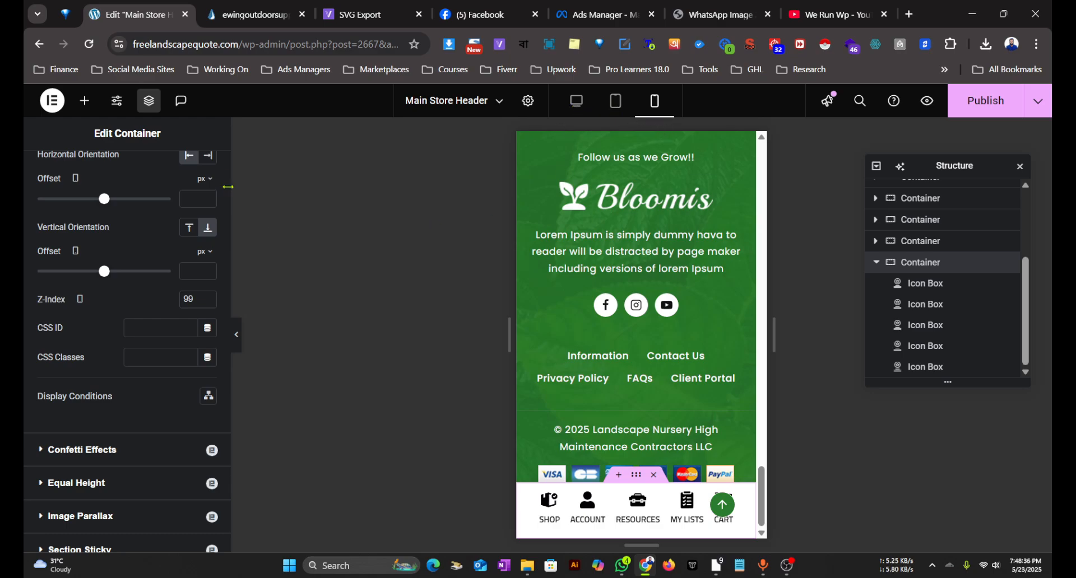
Step: Under Advanced > Responsive, turn on Hide On Desktop and Hide On Tablet
scroll("down", 3)
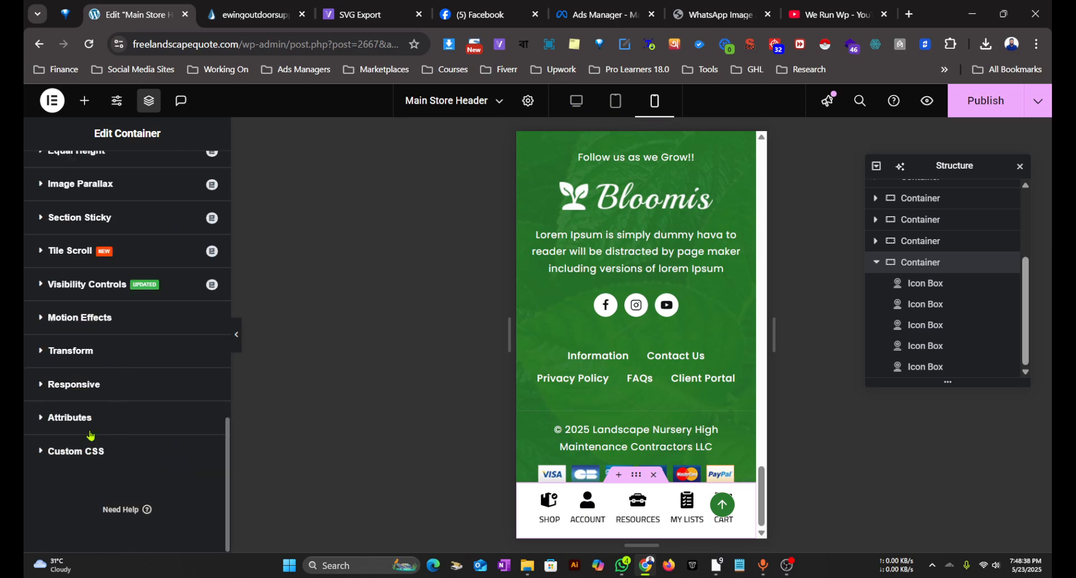
mouse_move(85, 389)
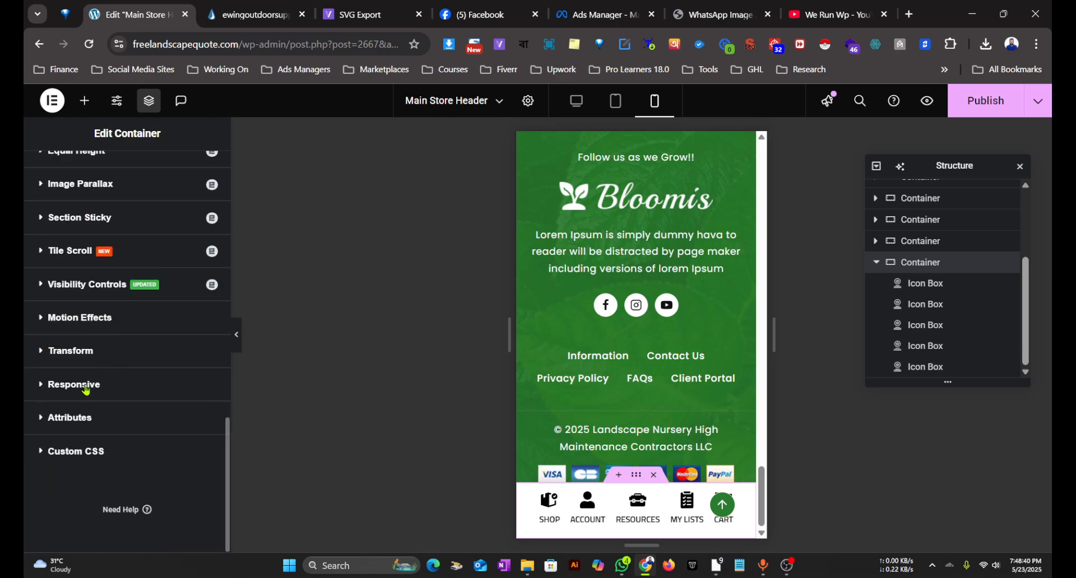
left_click(73, 385)
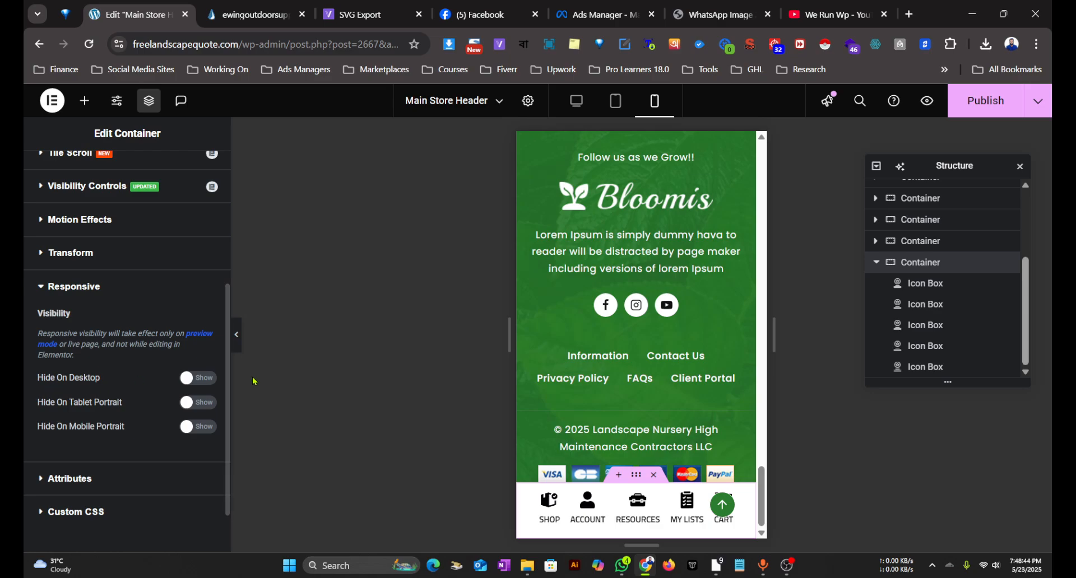
left_click(198, 377)
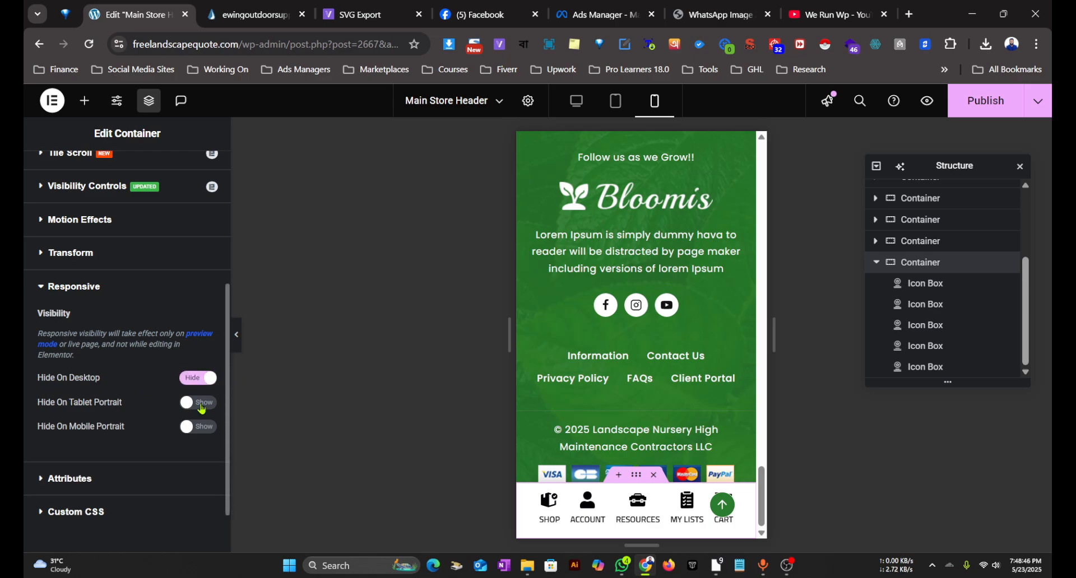
left_click(198, 402)
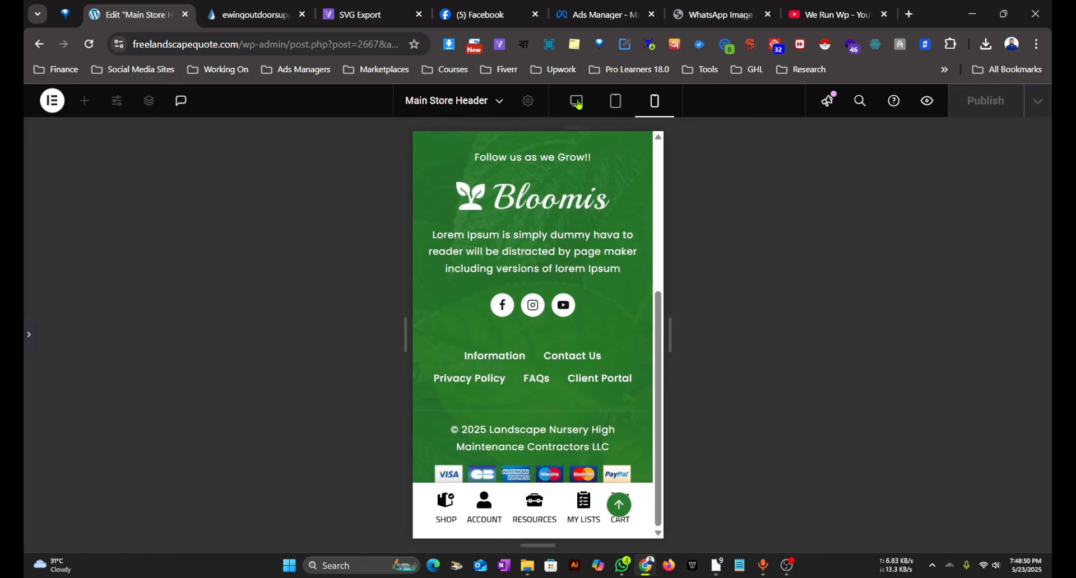
Step: Check the desktop and tablet previews, then return to the mobile preview
left_click(576, 101)
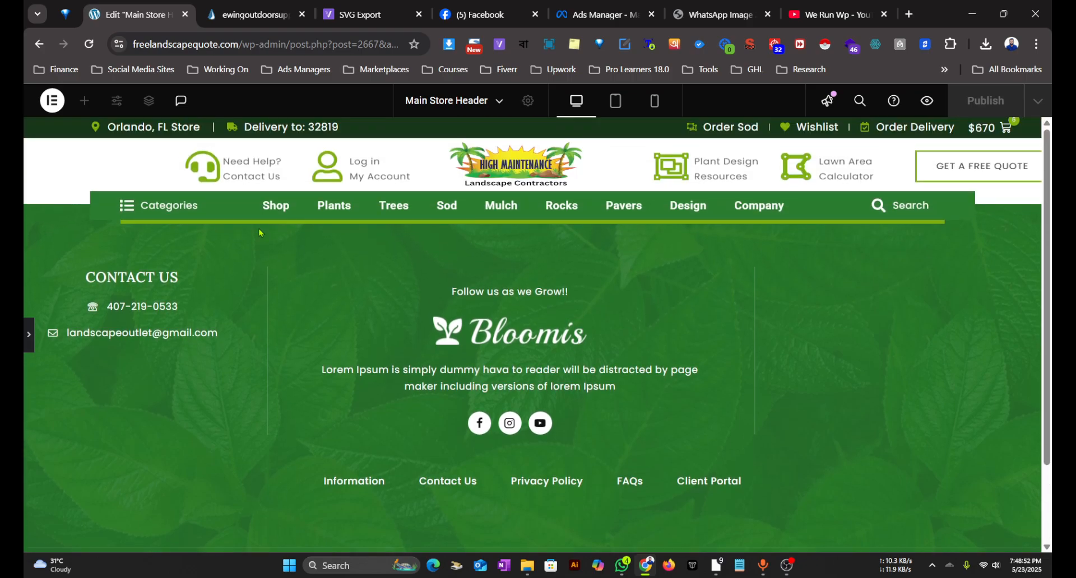
left_click(615, 101)
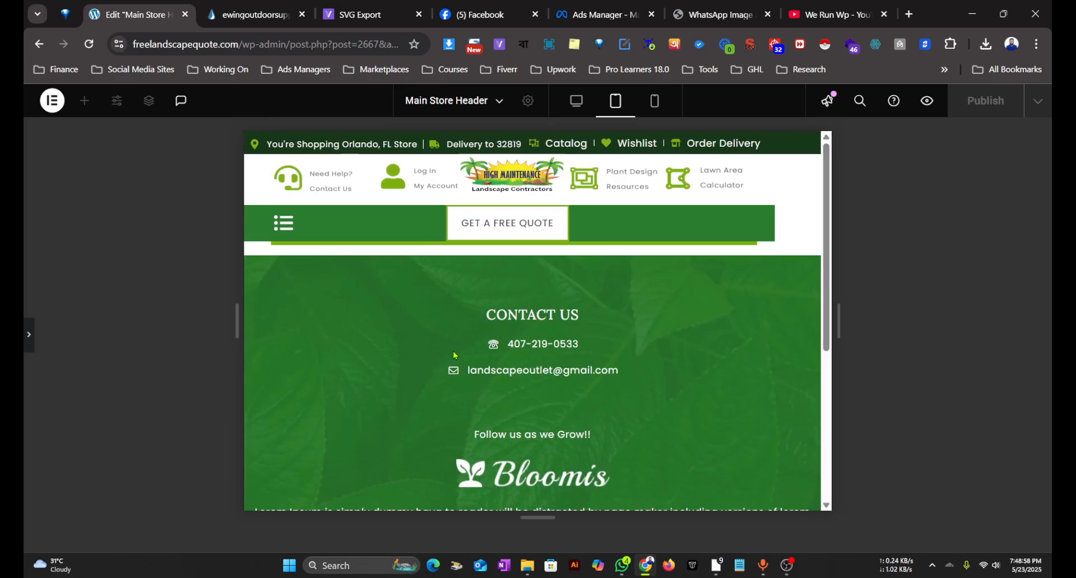
left_click(654, 101)
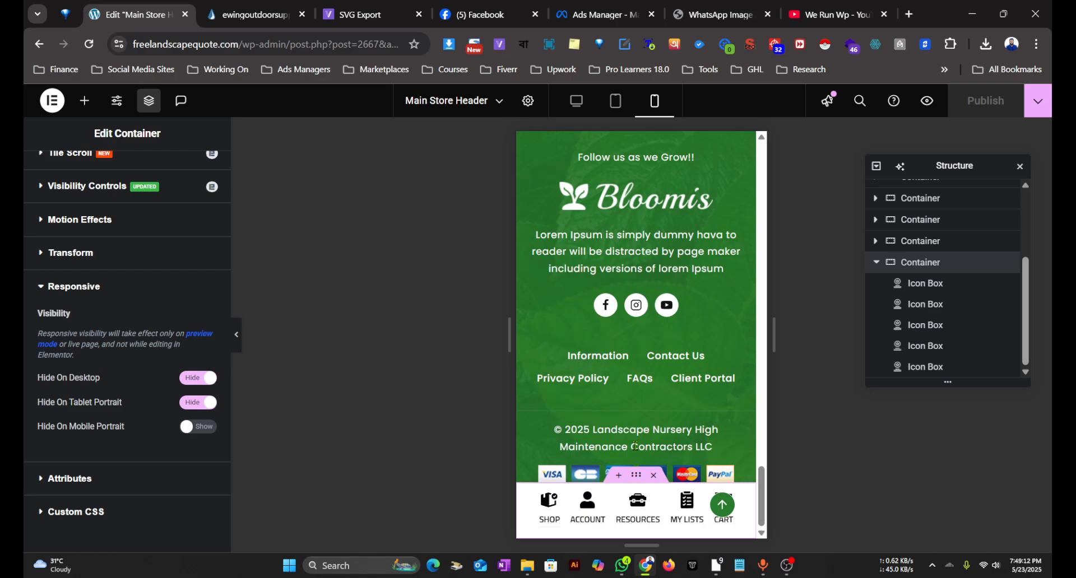
left_click(1037, 100)
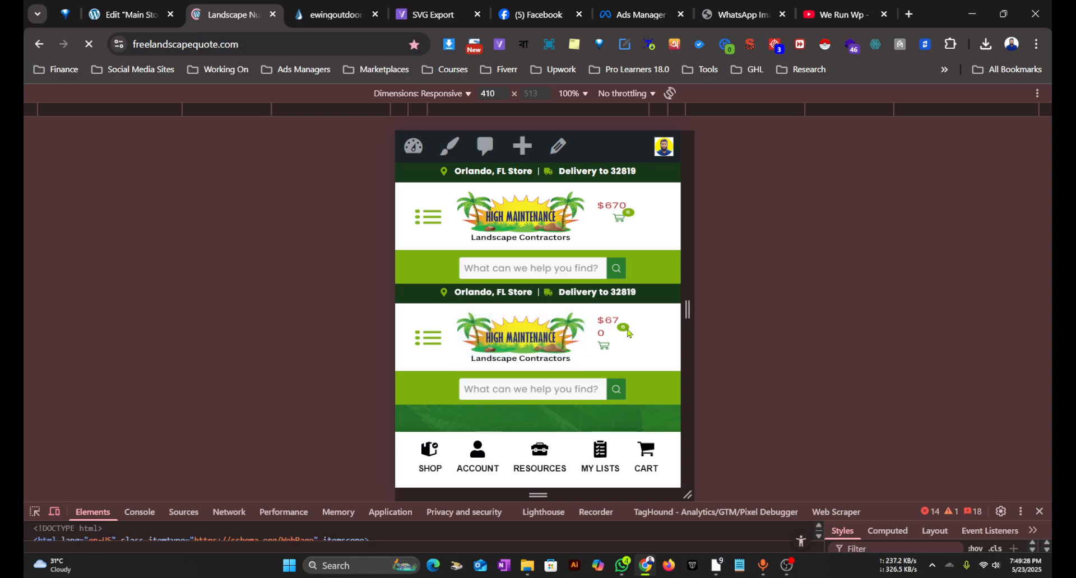
Step: Close the DevTools settings and check the live site at desktop width
left_click(999, 511)
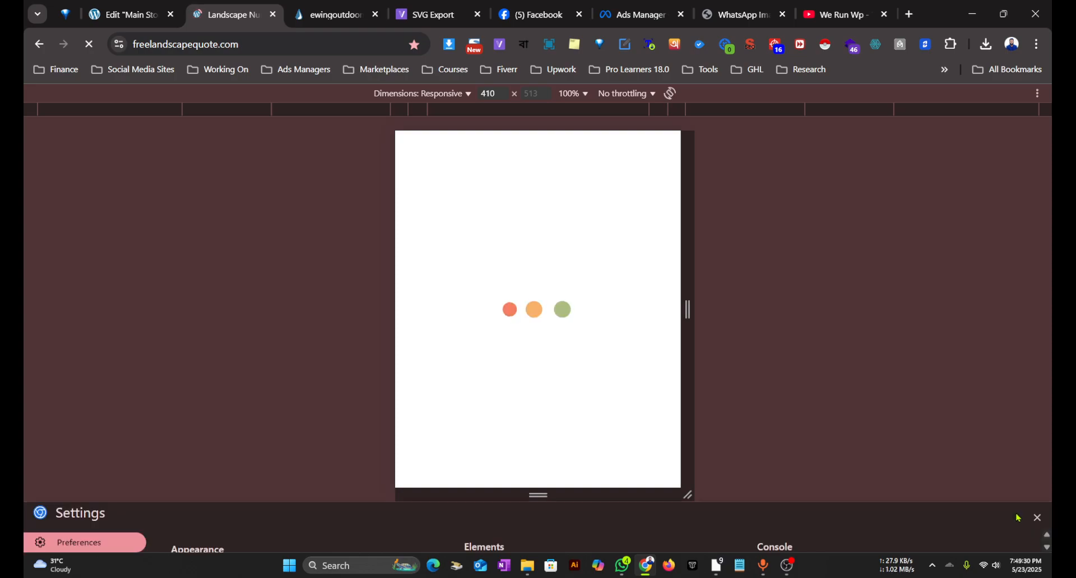
left_click(1037, 518)
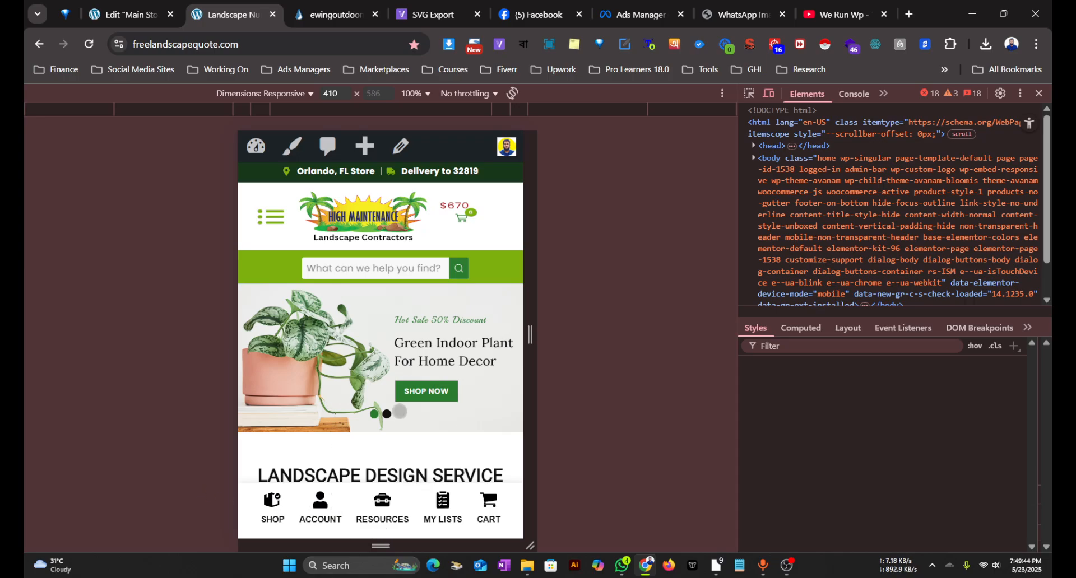
scroll("down", 3)
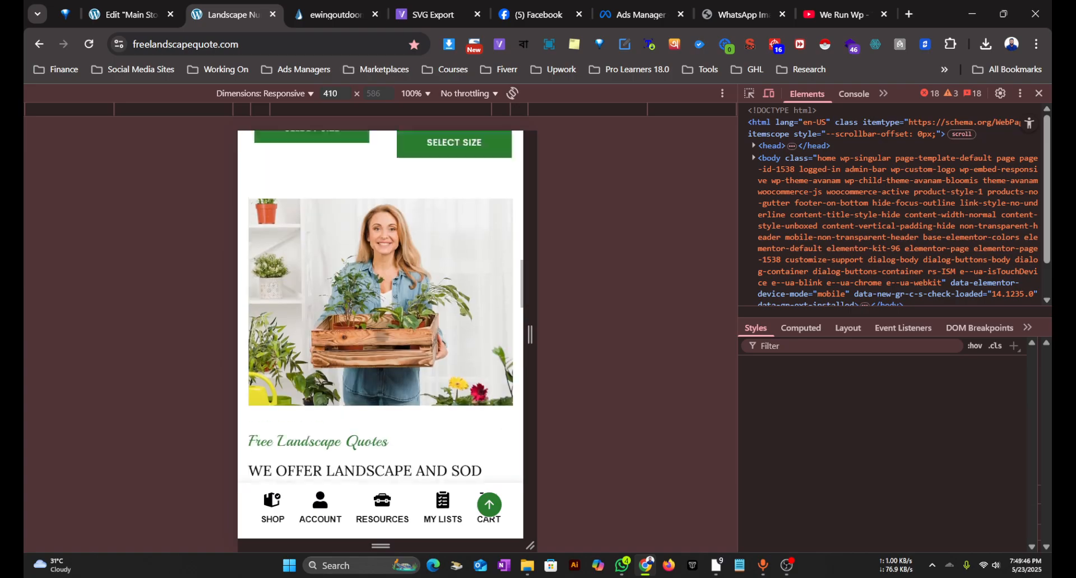
scroll("up", 3)
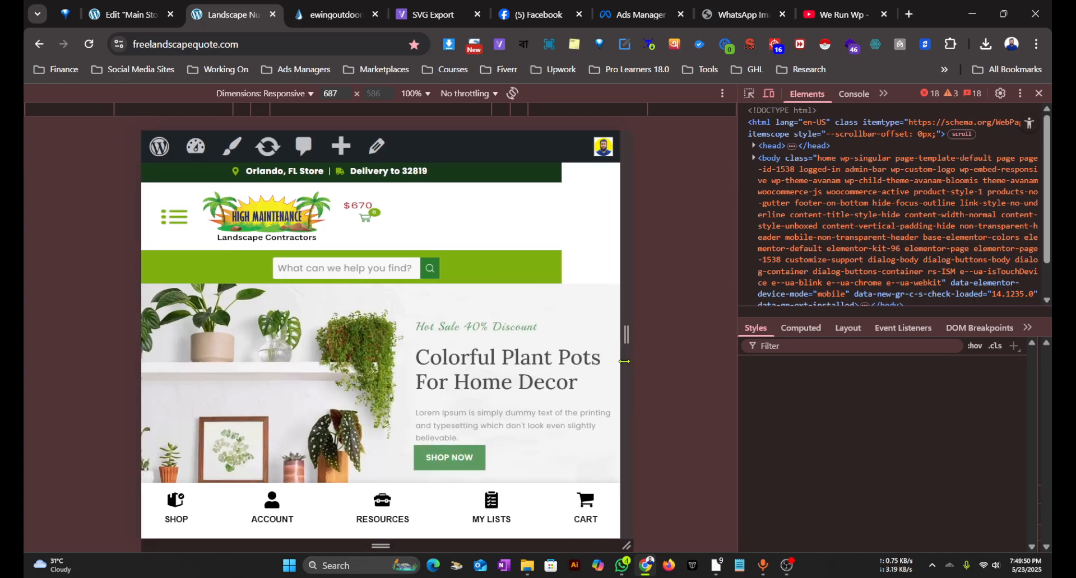
left_click(129, 15)
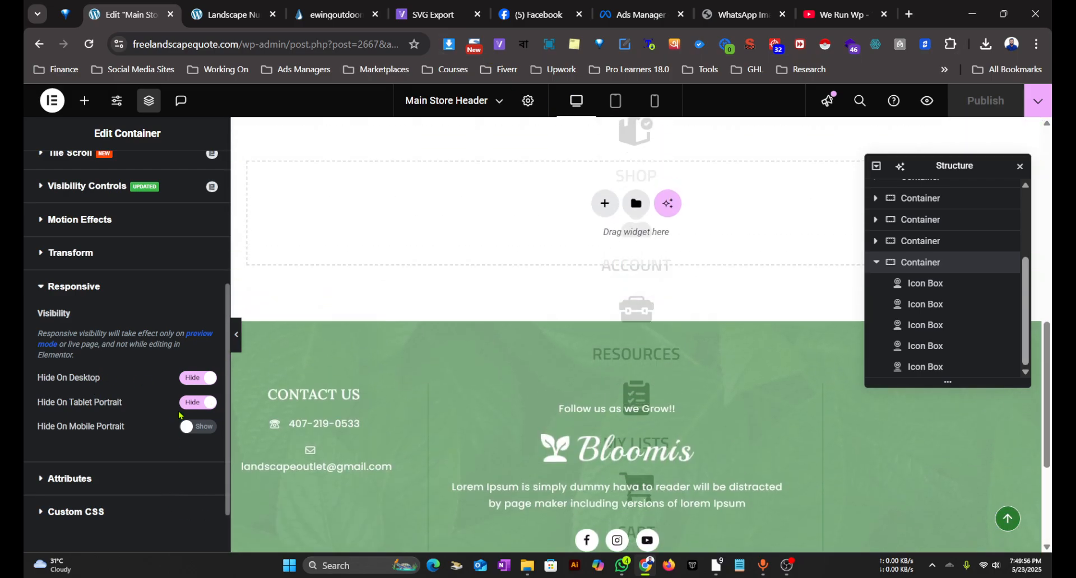
left_click(233, 14)
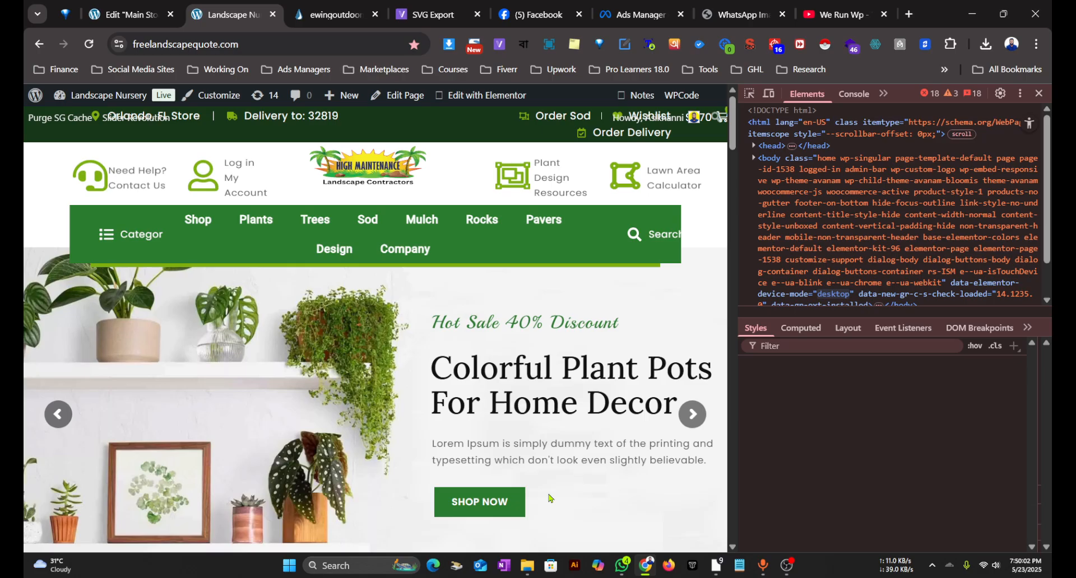
scroll("down", 3)
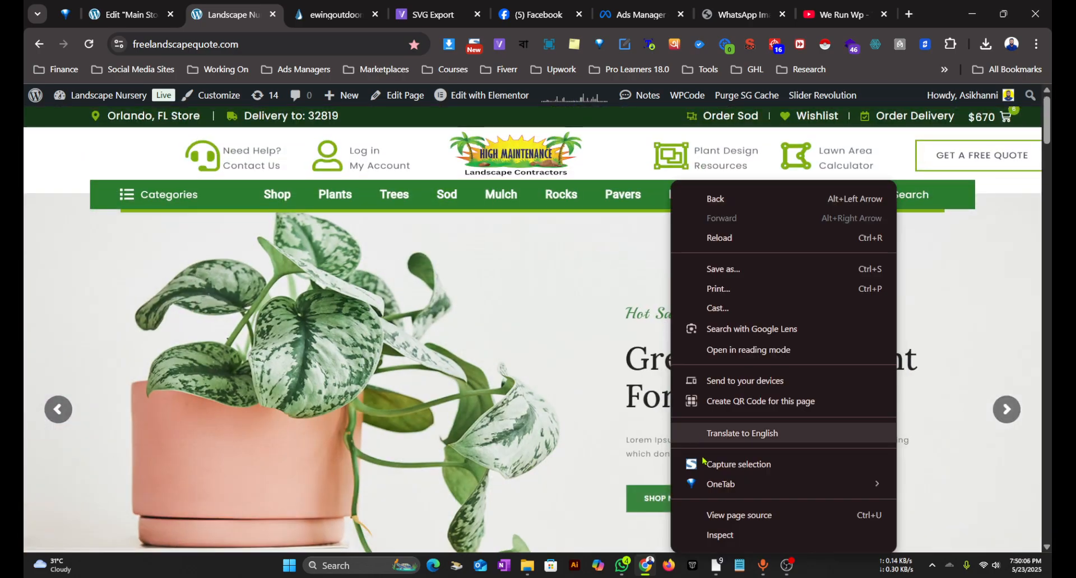
Step: Enable DevTools device emulation to test the live page at phone and tablet widths
left_click(719, 535)
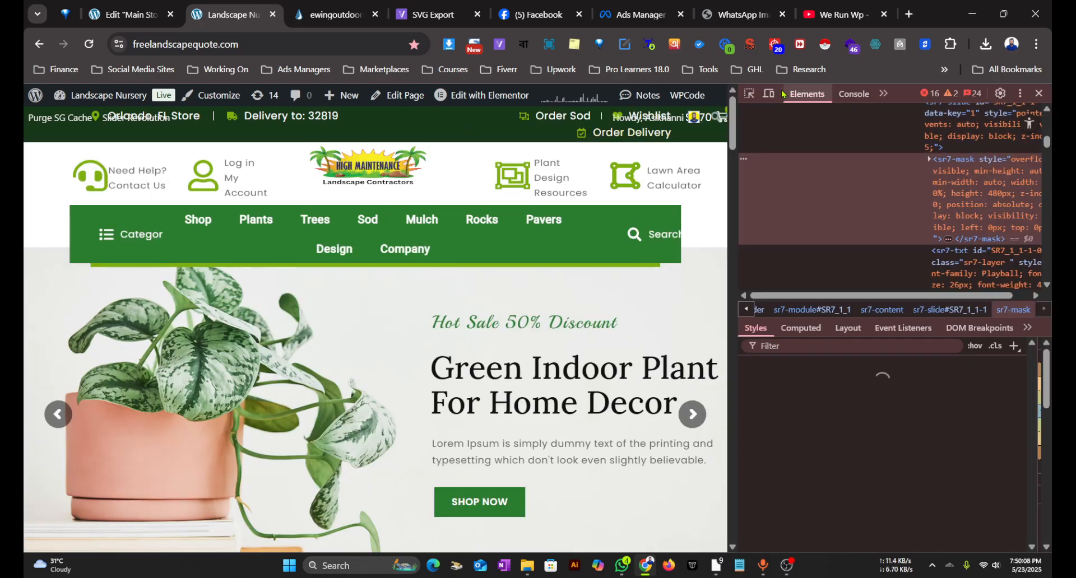
left_click(768, 94)
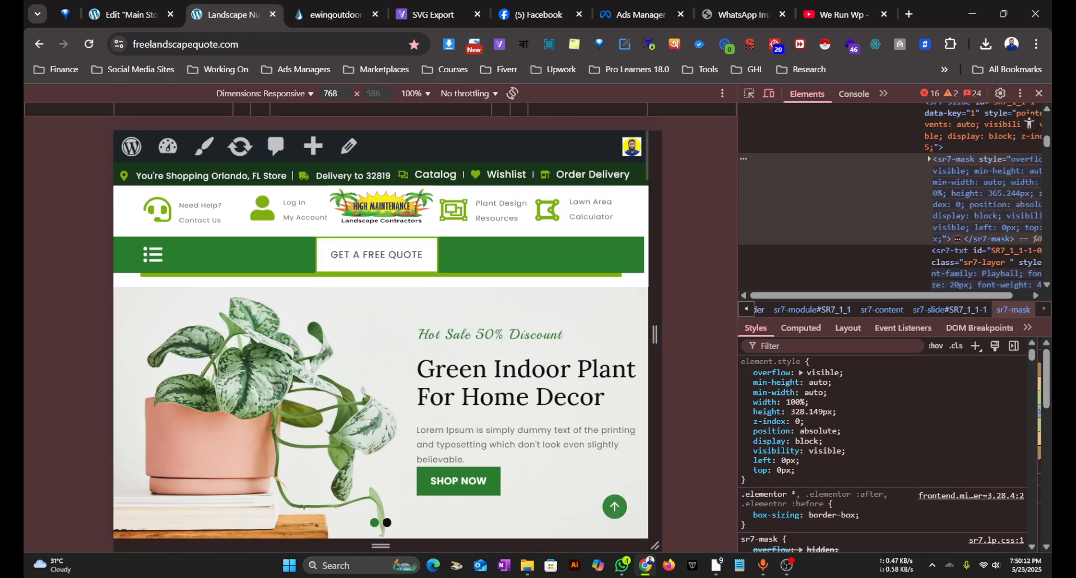
left_click(330, 93)
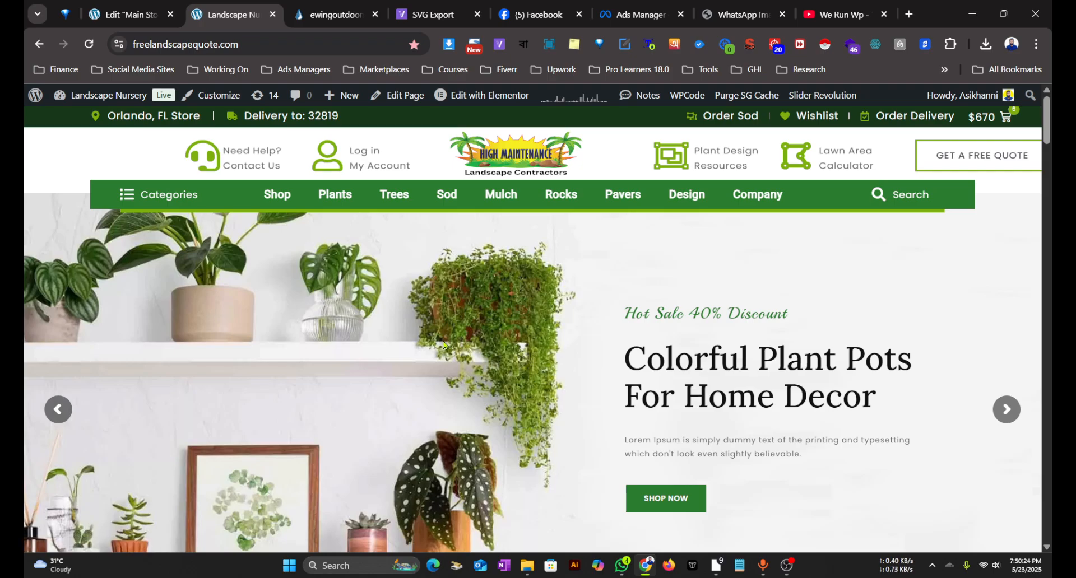
scroll("down", 3)
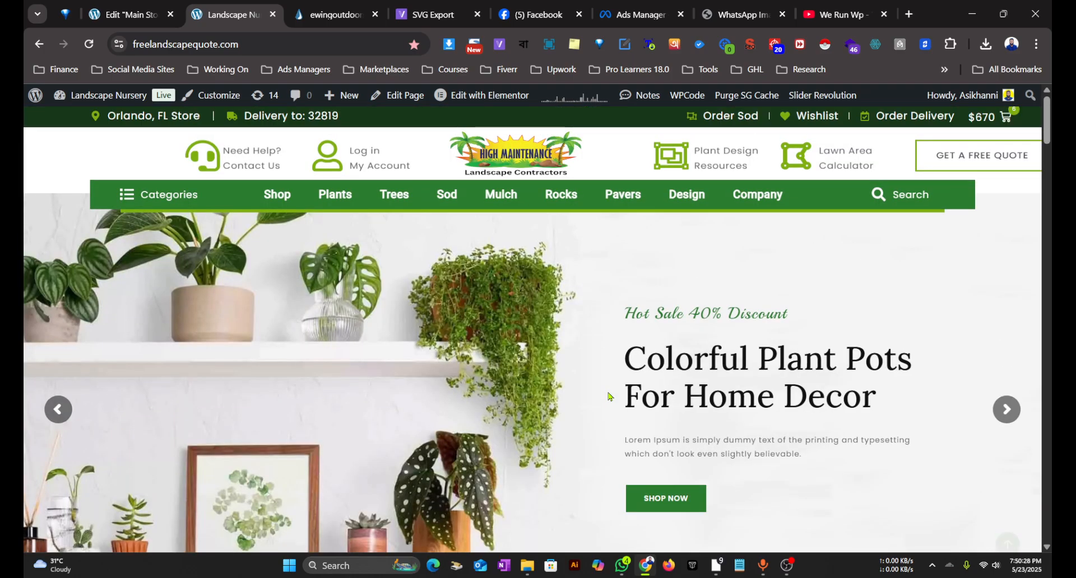
Step: Open the About WordPress page in the live site tab
left_click(130, 15)
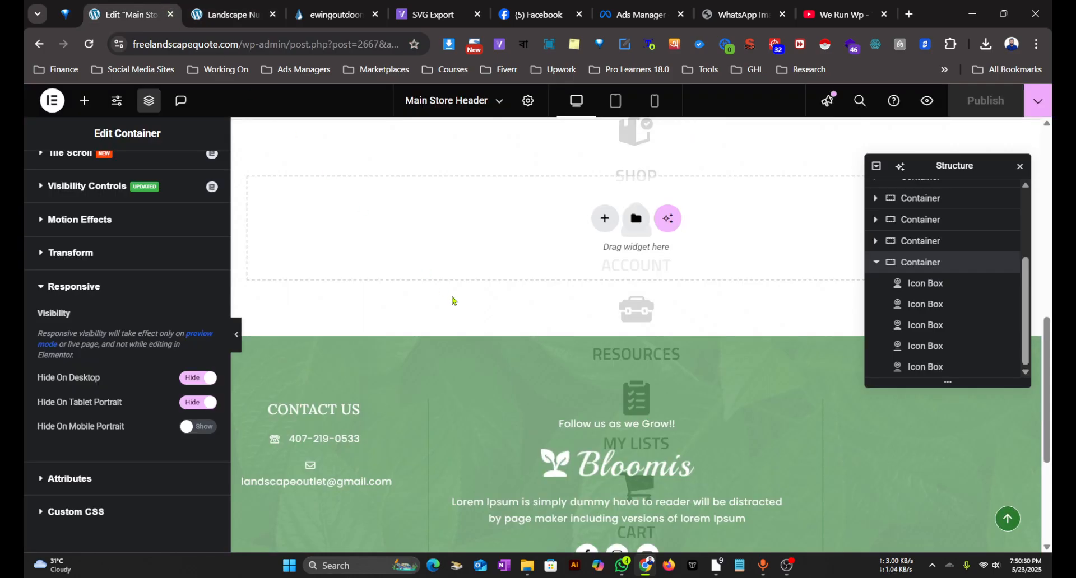
left_click(234, 14)
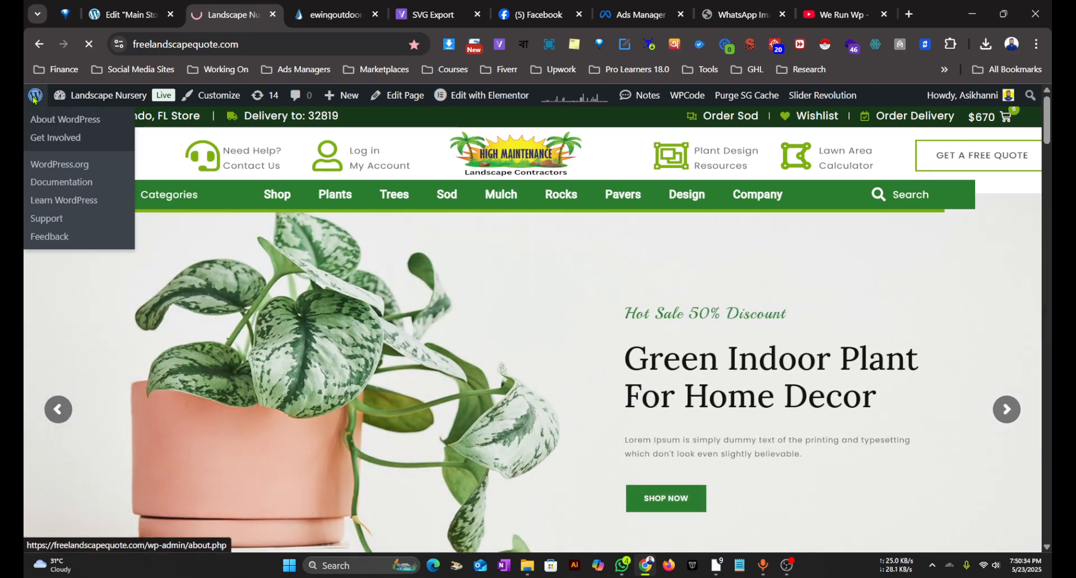
left_click(65, 119)
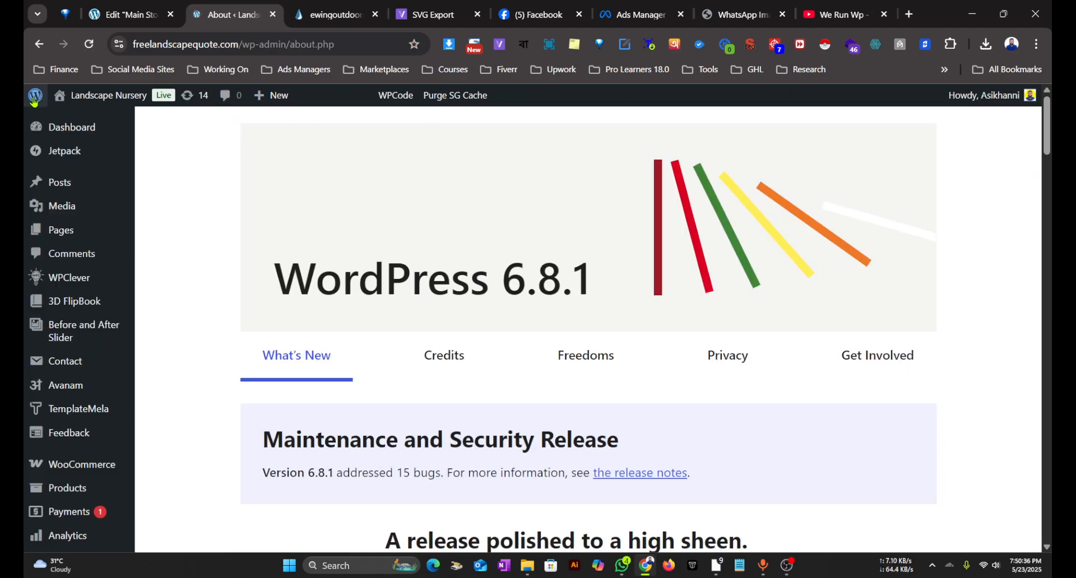
scroll("down", 3)
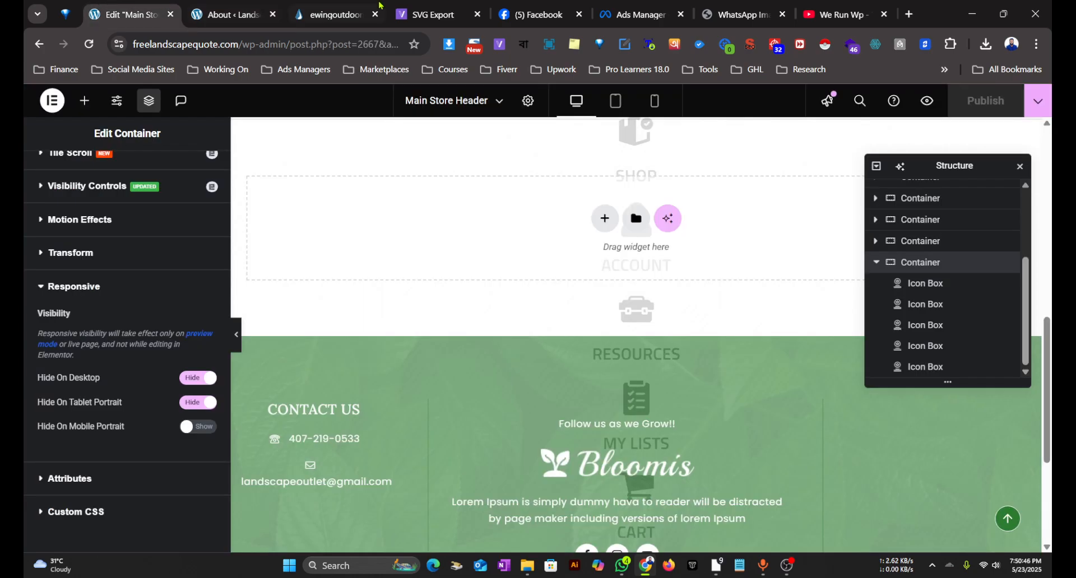
mouse_move(511, 424)
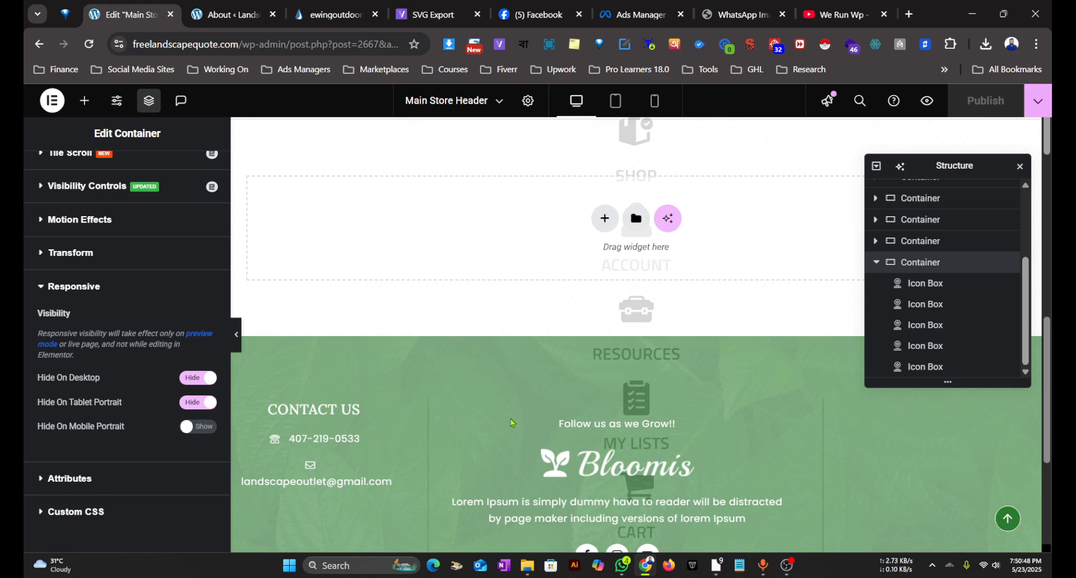